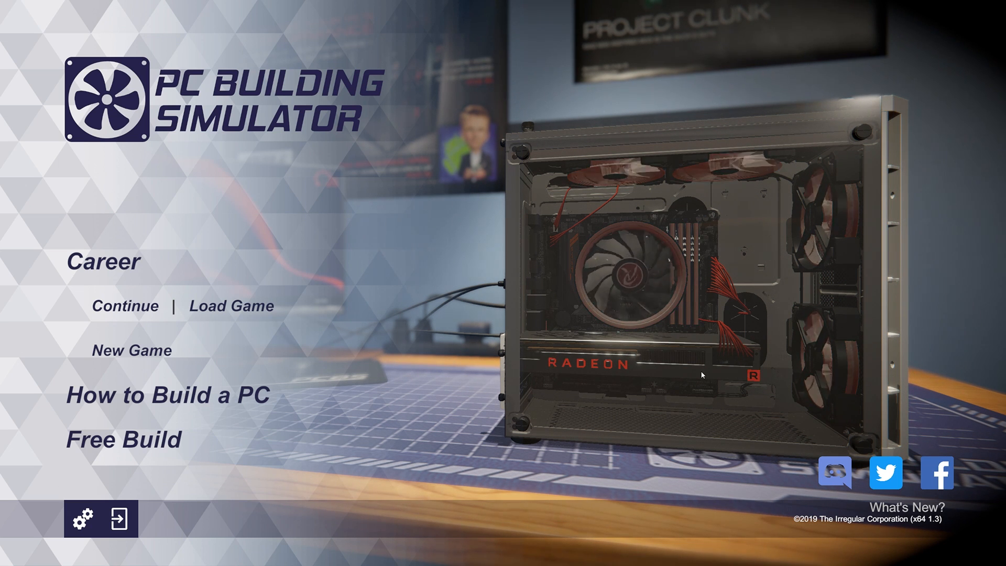
{"action": "mouse_move", "coordinate": [645, 420]}
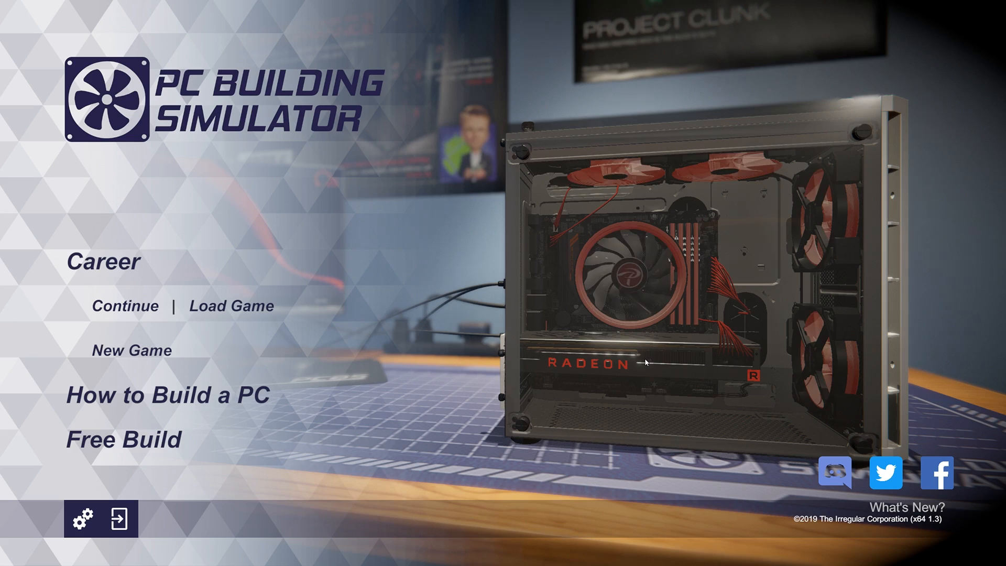
{"action": "mouse_move", "coordinate": [124, 439]}
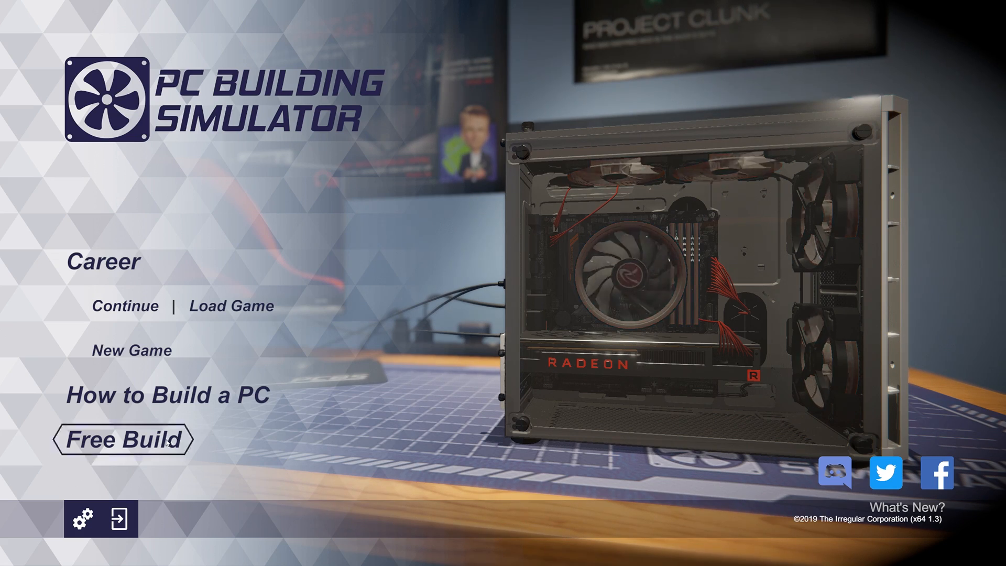
- Start a free build and put the DFL ExtraVision Pink Edition monitor on the desk
{"action": "left_click", "coordinate": [121, 440]}
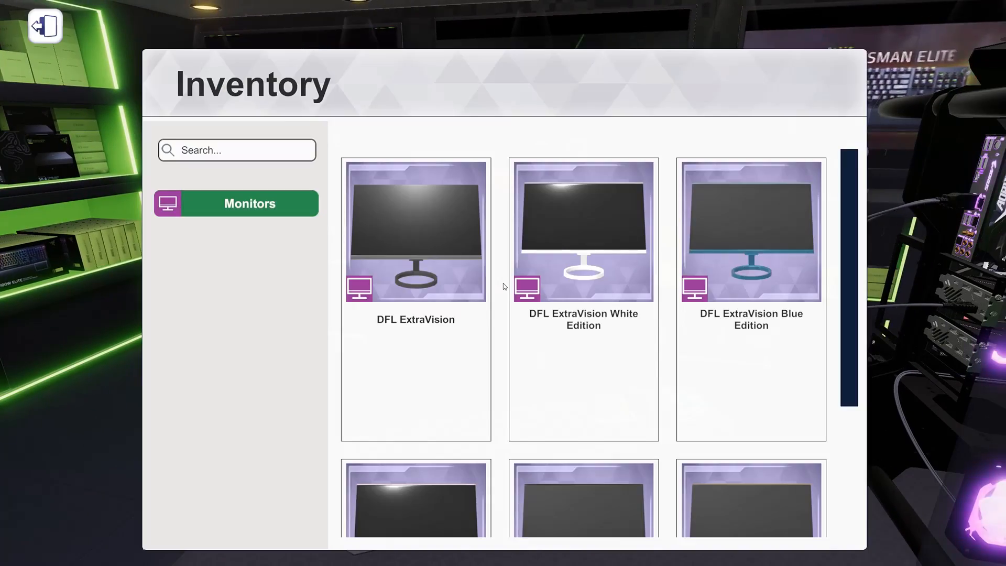
{"action": "scroll", "scroll_direction": "down", "scroll_amount": 3}
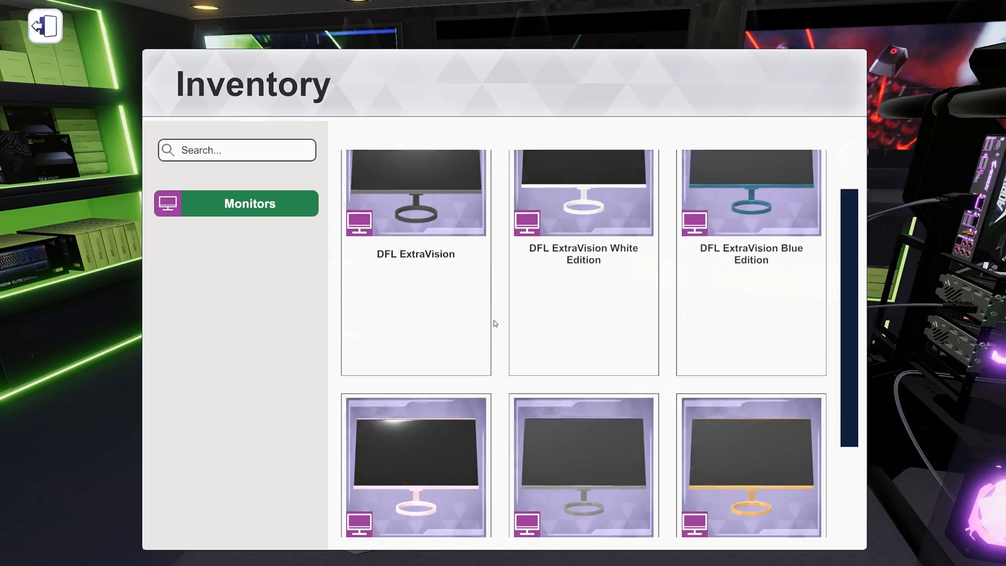
{"action": "scroll", "scroll_direction": "down", "scroll_amount": 3}
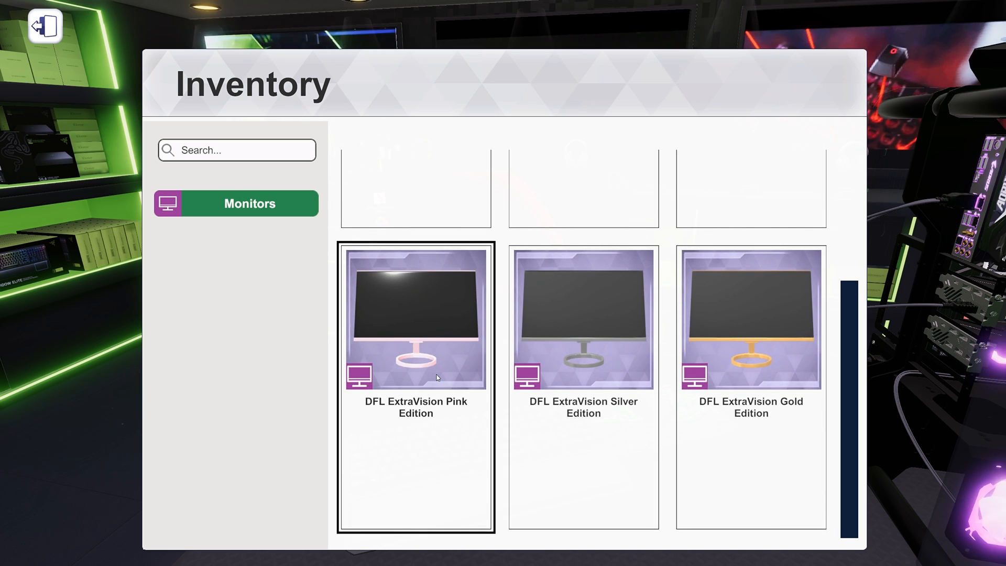
{"action": "left_click", "coordinate": [749, 319]}
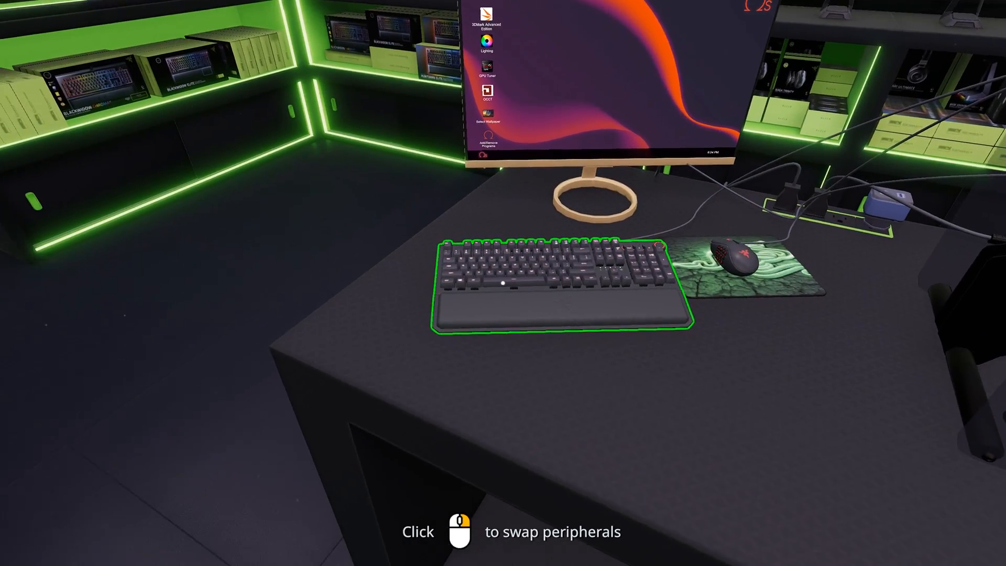
- Swap the desk keyboard for the cream one and the mouse for the Mortoni SmoothPoint Gold Edition
{"action": "left_click", "coordinate": [561, 289]}
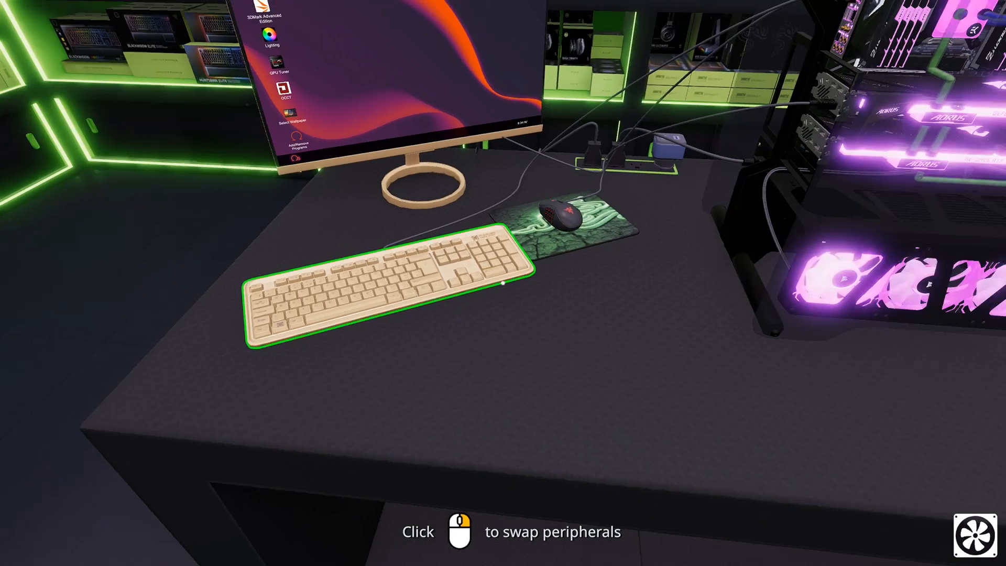
{"action": "left_click", "coordinate": [552, 218]}
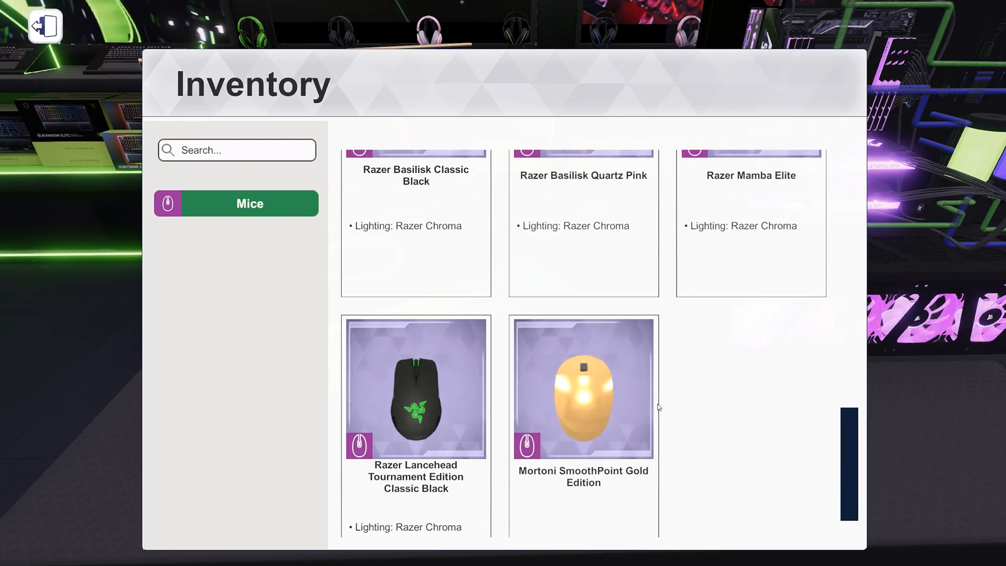
{"action": "left_click", "coordinate": [44, 27]}
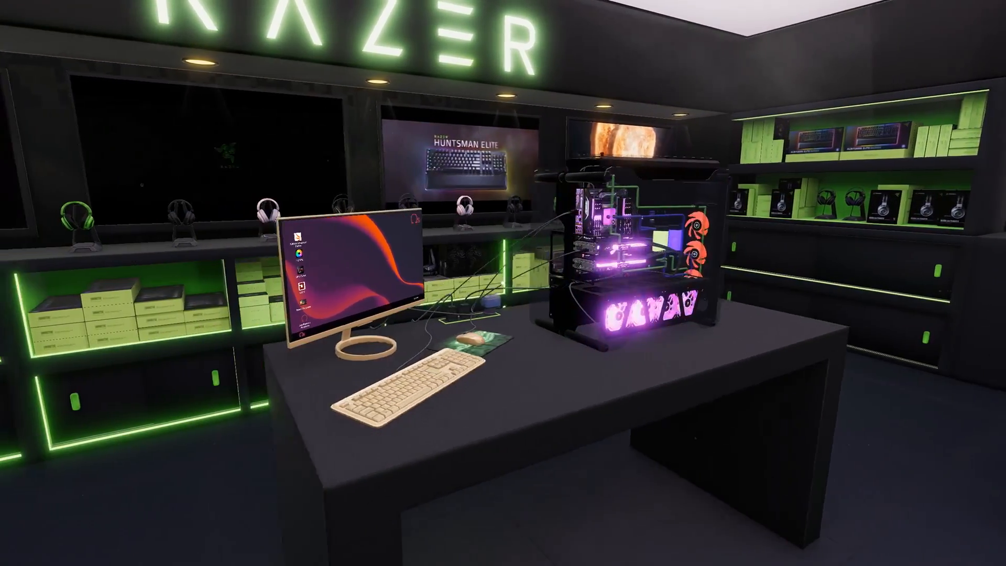
{"action": "mouse_move", "coordinate": [503, 283]}
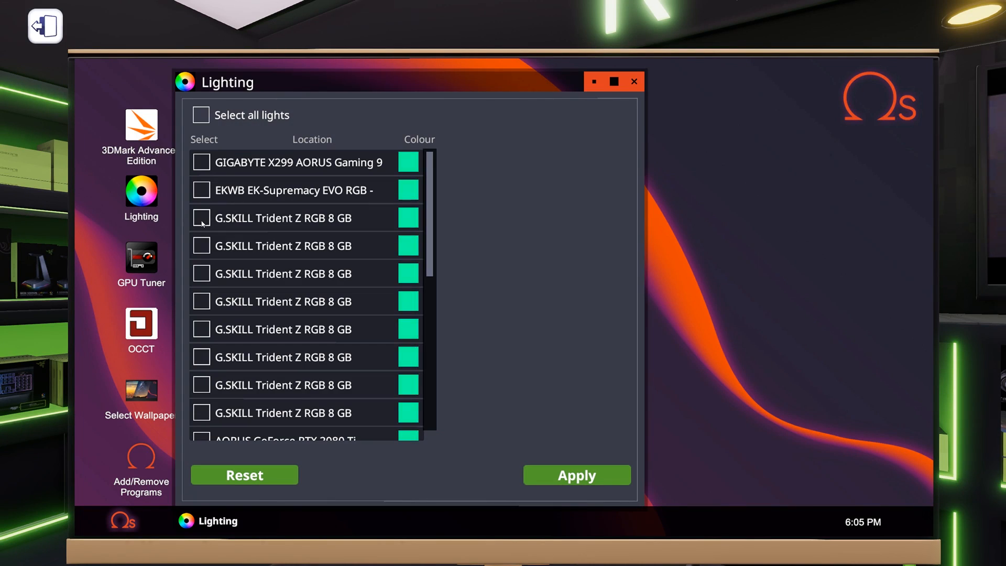
- Select all lights in the build in the Lighting app for a colour change
{"action": "left_click", "coordinate": [201, 115]}
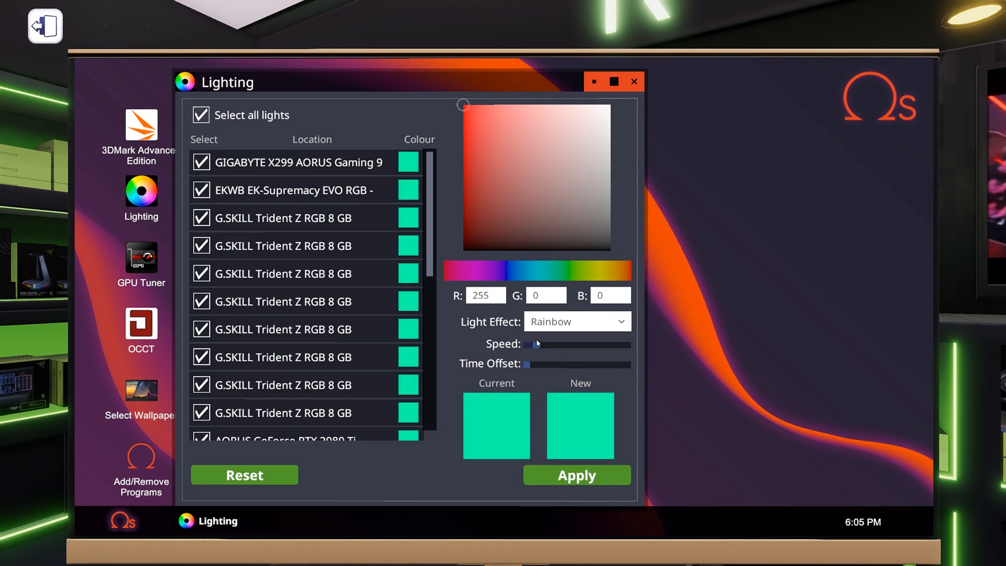
{"action": "scroll", "scroll_direction": "down", "scroll_amount": 3}
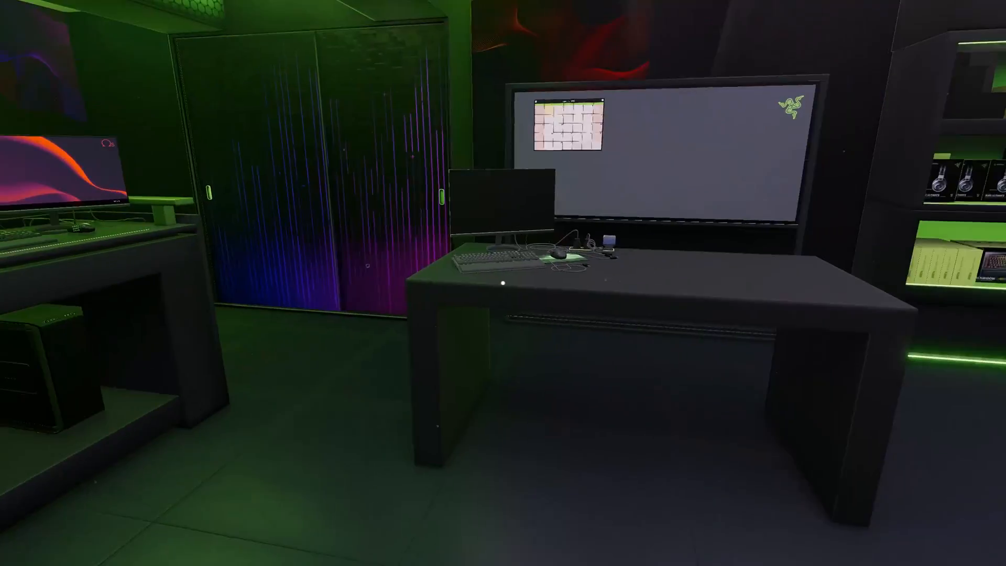
{"action": "mouse_move", "coordinate": [503, 282]}
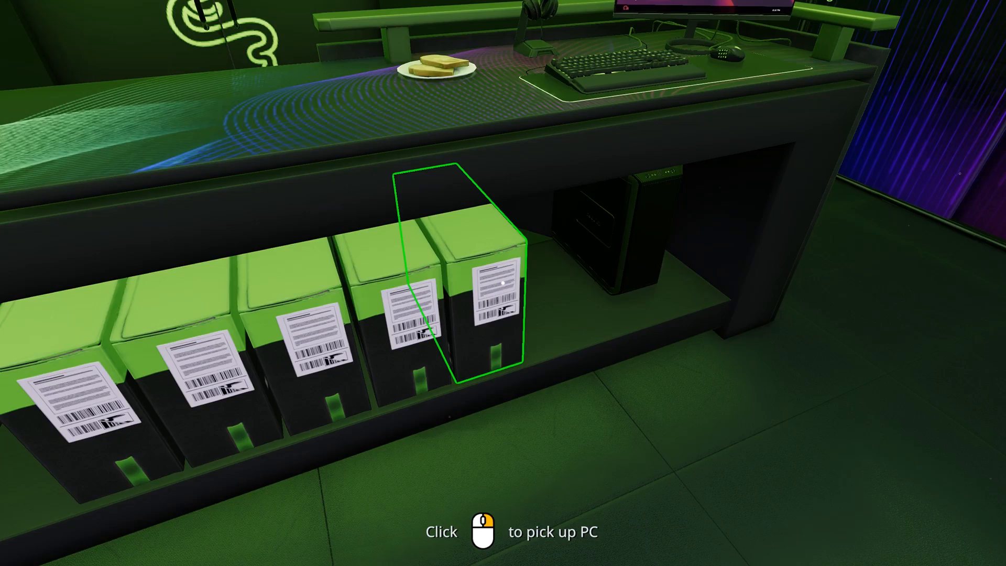
- Pick up the Fractal Design Node 202 build from the PC Storage list
{"action": "left_click", "coordinate": [468, 269]}
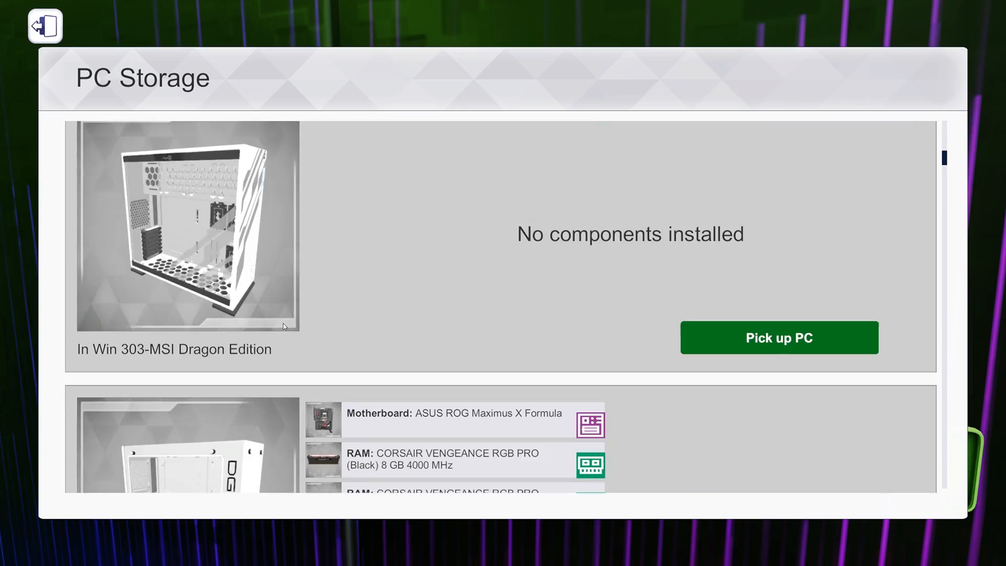
{"action": "scroll", "scroll_direction": "down", "scroll_amount": 3}
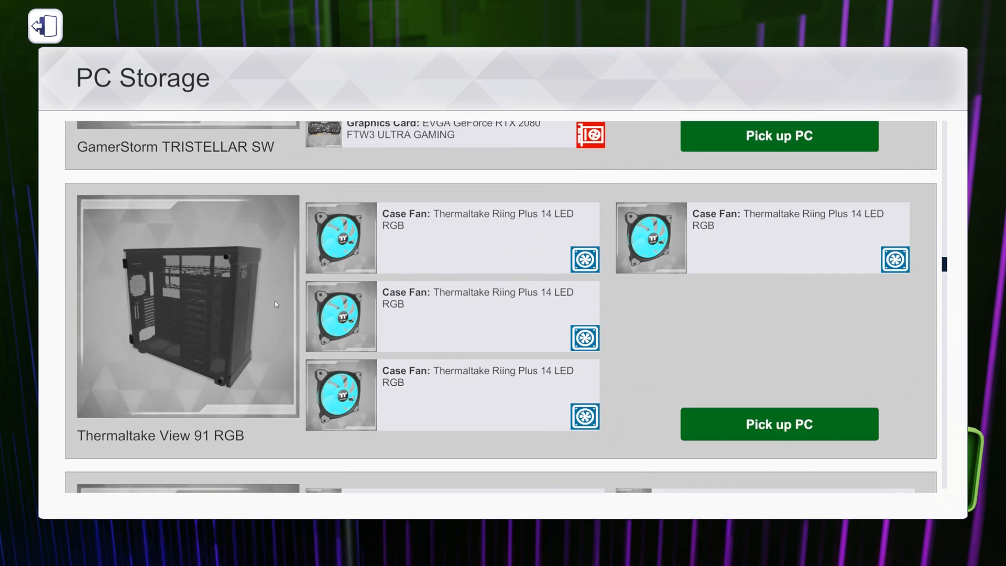
{"action": "scroll", "scroll_direction": "down", "scroll_amount": 3}
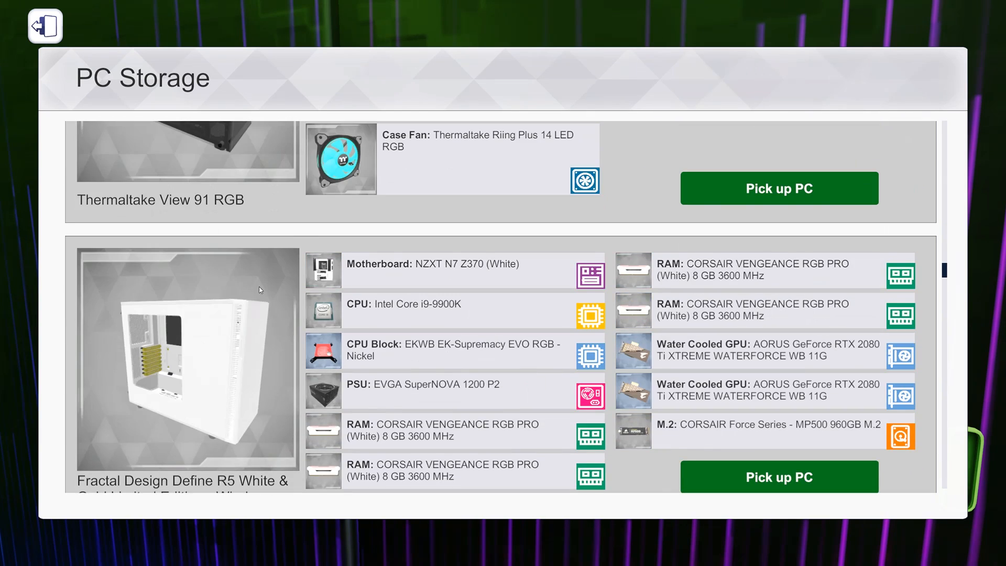
{"action": "scroll", "scroll_direction": "down", "scroll_amount": 3}
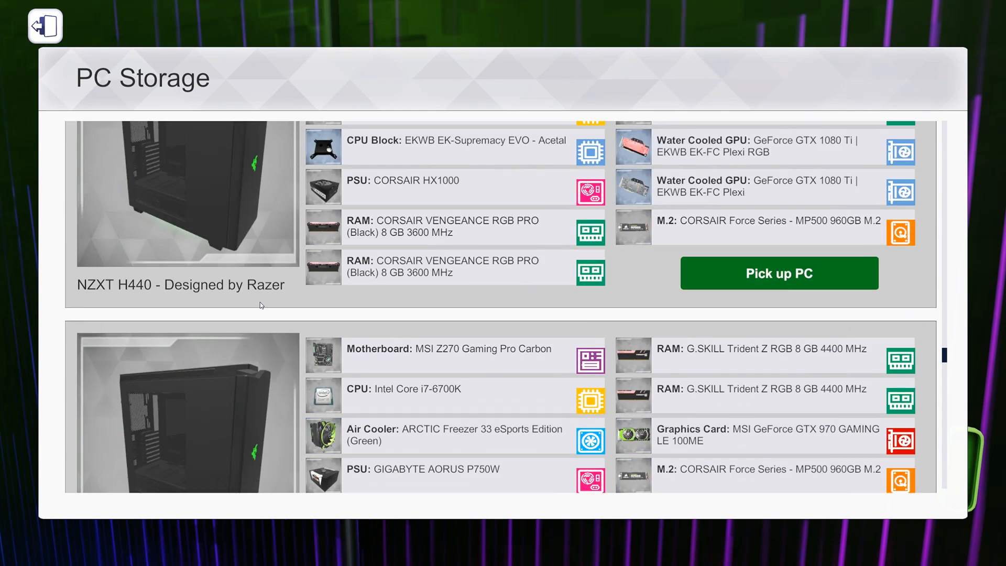
{"action": "scroll", "scroll_direction": "down", "scroll_amount": 3}
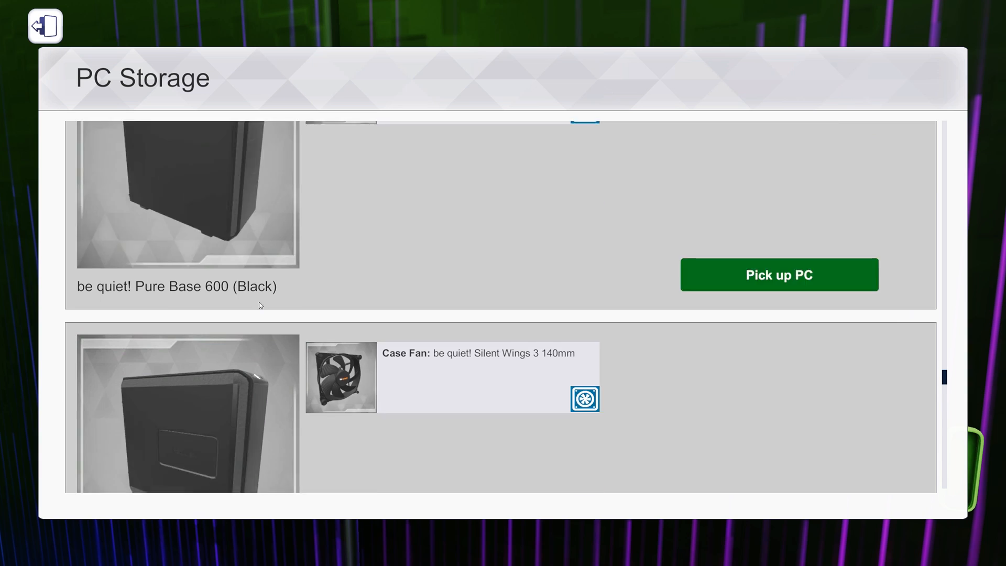
{"action": "scroll", "scroll_direction": "down", "scroll_amount": 3}
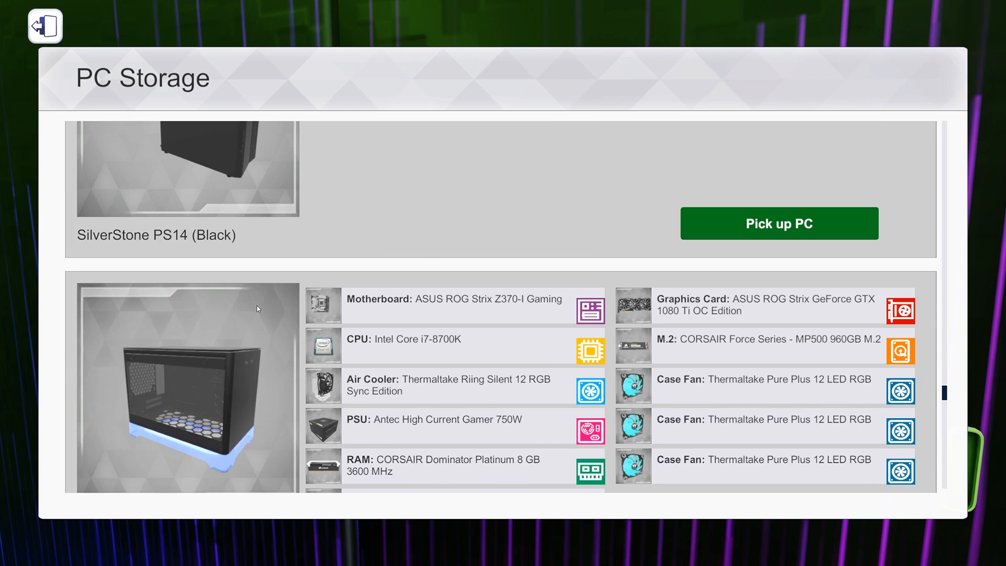
{"action": "scroll", "scroll_direction": "down", "scroll_amount": 3}
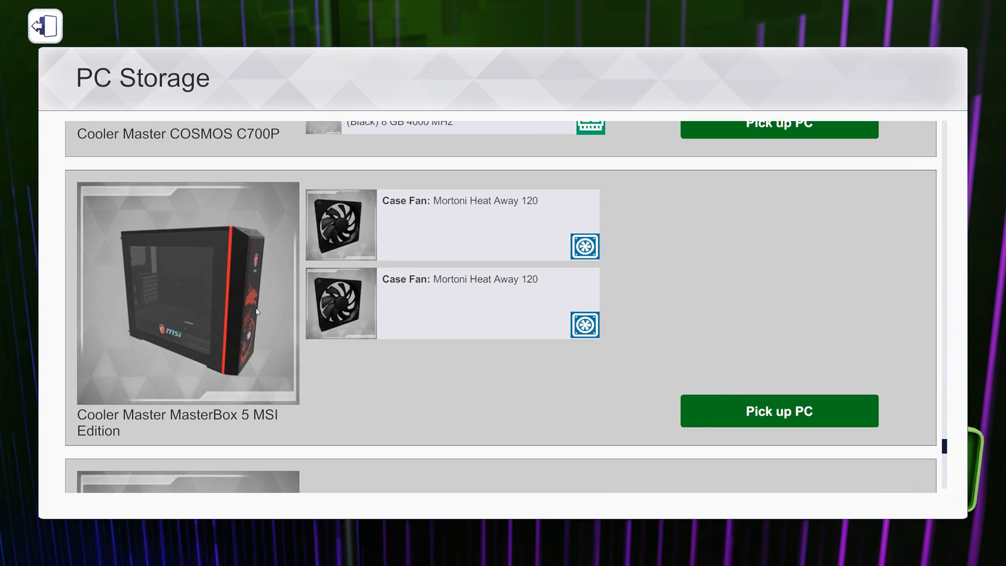
{"action": "scroll", "scroll_direction": "down", "scroll_amount": 3}
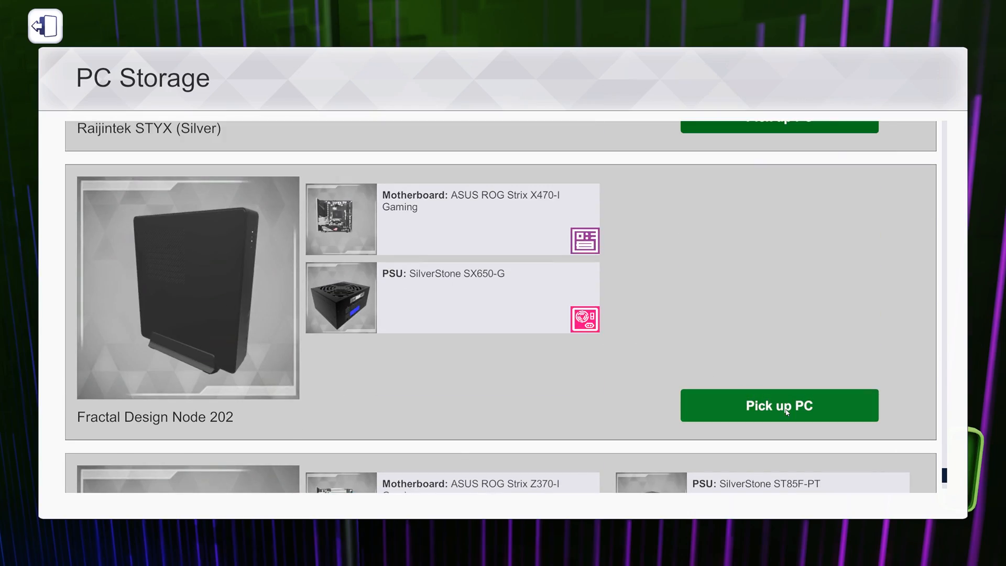
{"action": "left_click", "coordinate": [778, 404]}
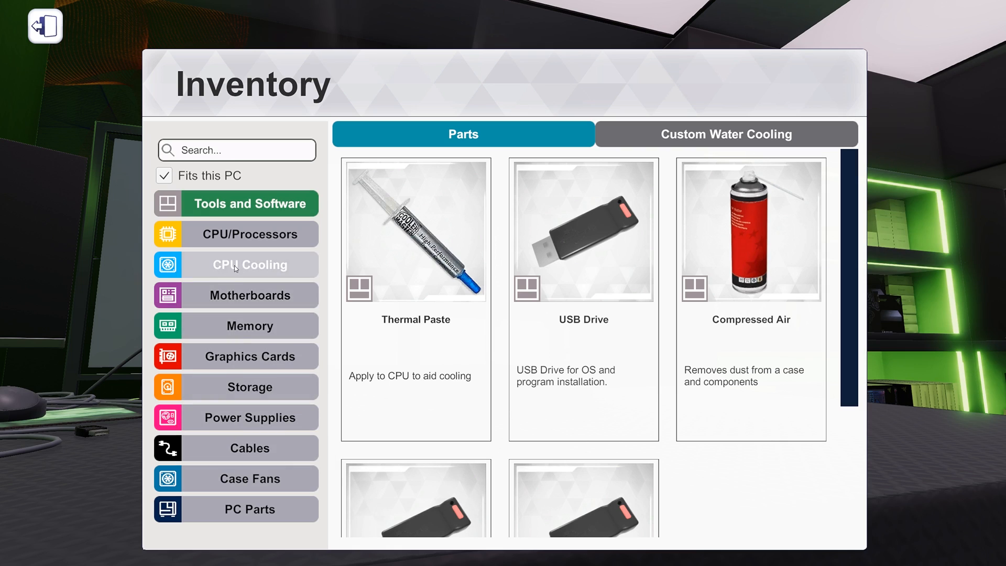
- Browse the CPU Cooling parts before leaving the inventory
{"action": "left_click", "coordinate": [247, 356]}
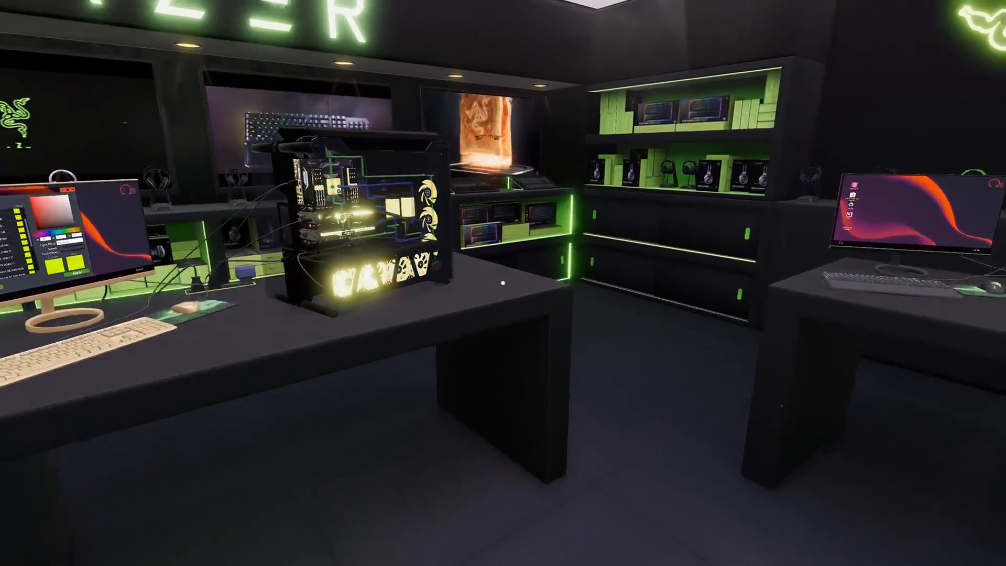
{"action": "mouse_move", "coordinate": [503, 283]}
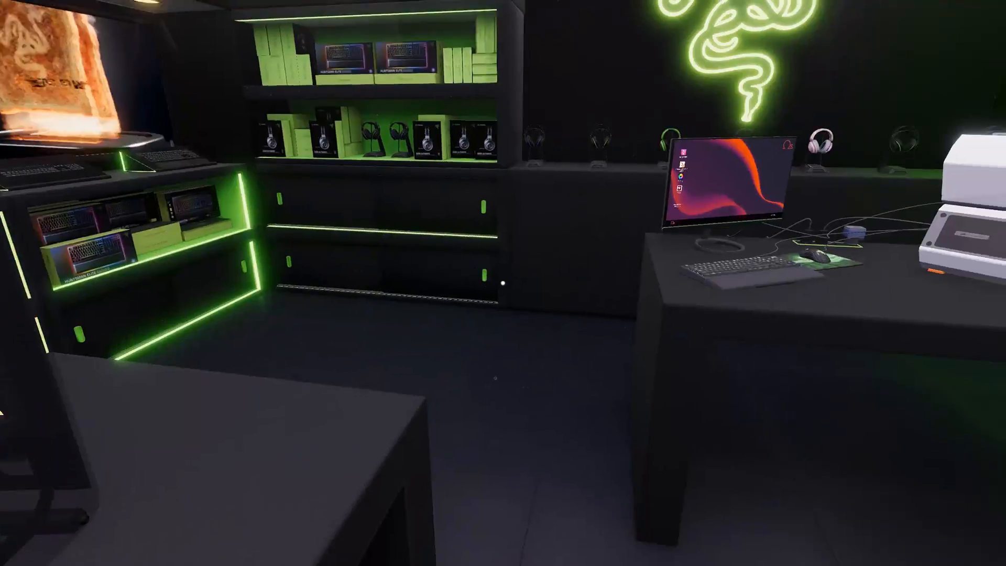
{"action": "mouse_move", "coordinate": [503, 283]}
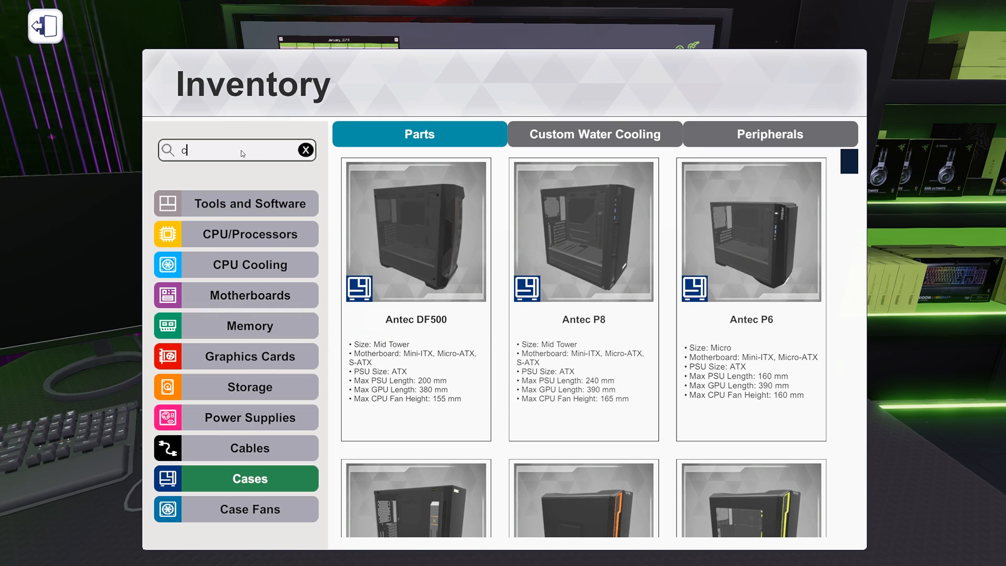
- Search the cases for 'corsair' and browse the results around the Obsidian Series 1000D
{"action": "type", "text": "corsair"}
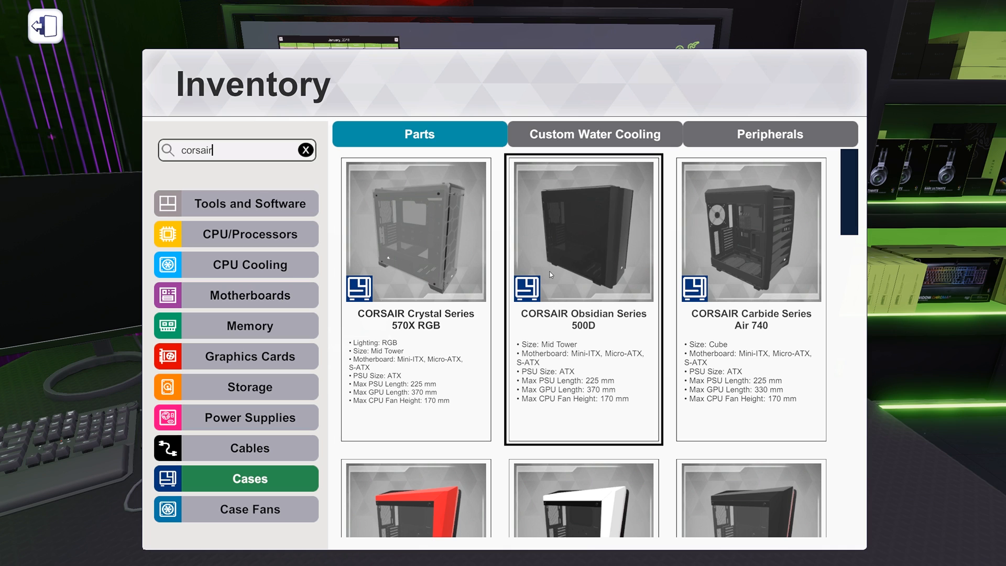
{"action": "scroll", "scroll_direction": "down", "scroll_amount": 3}
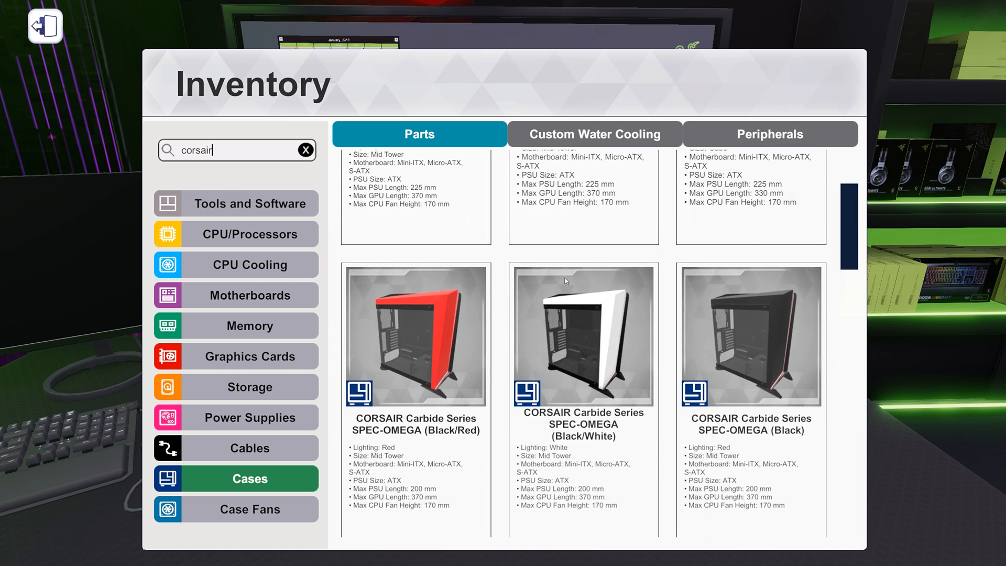
{"action": "scroll", "scroll_direction": "down", "scroll_amount": 3}
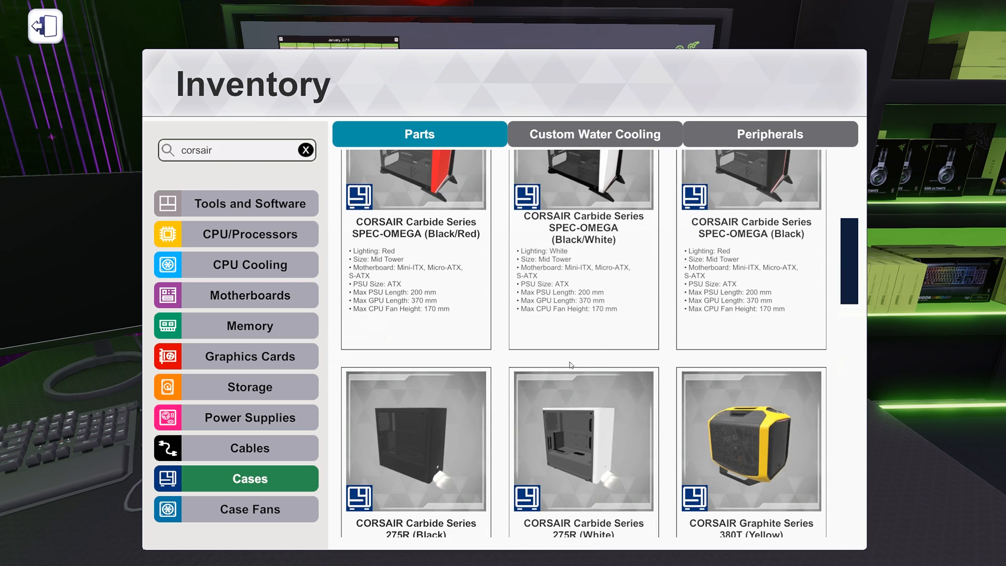
{"action": "scroll", "scroll_direction": "down", "scroll_amount": 3}
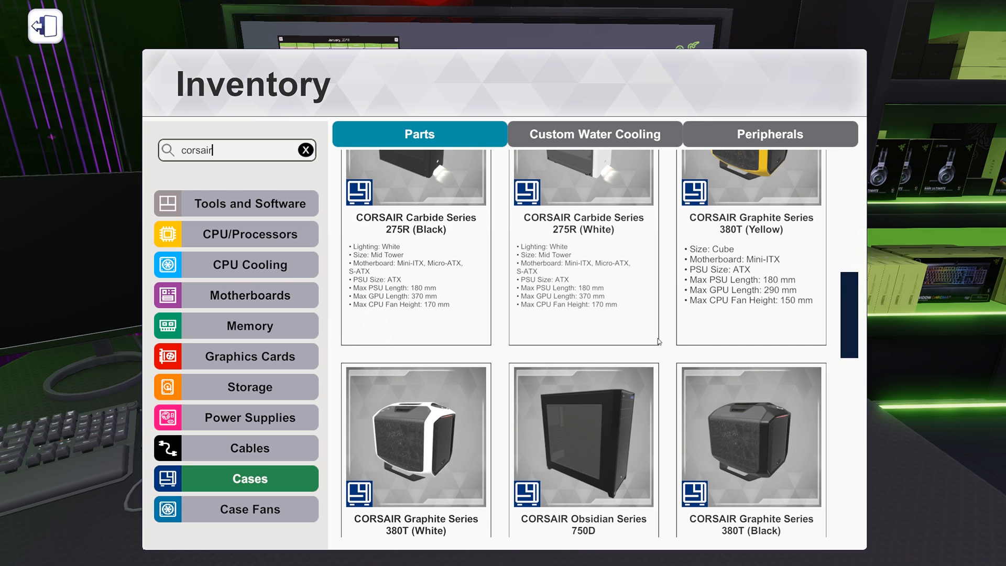
{"action": "scroll", "scroll_direction": "down", "scroll_amount": 3}
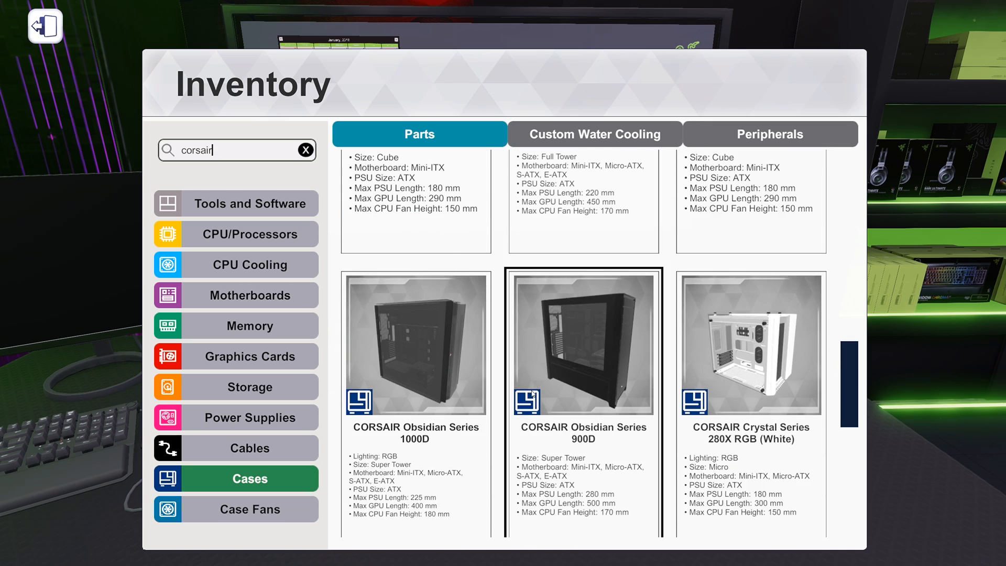
{"action": "scroll", "scroll_direction": "down", "scroll_amount": 3}
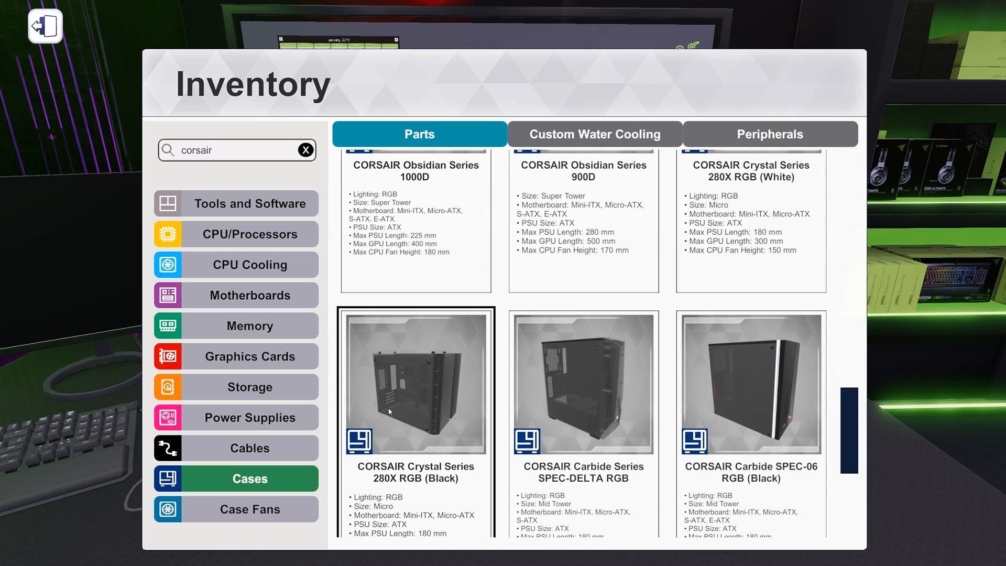
{"action": "mouse_move", "coordinate": [416, 435]}
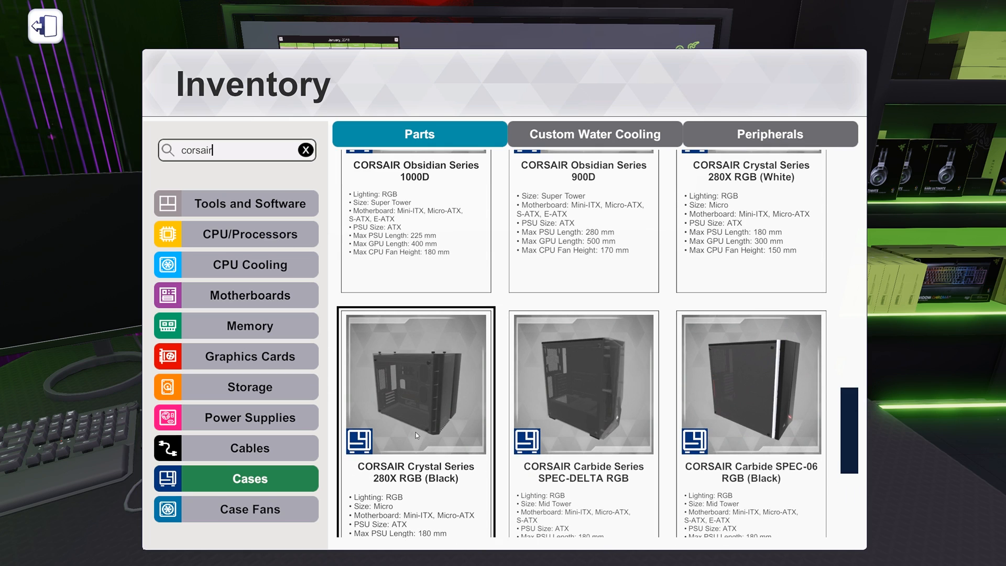
{"action": "scroll", "scroll_direction": "up", "scroll_amount": 3}
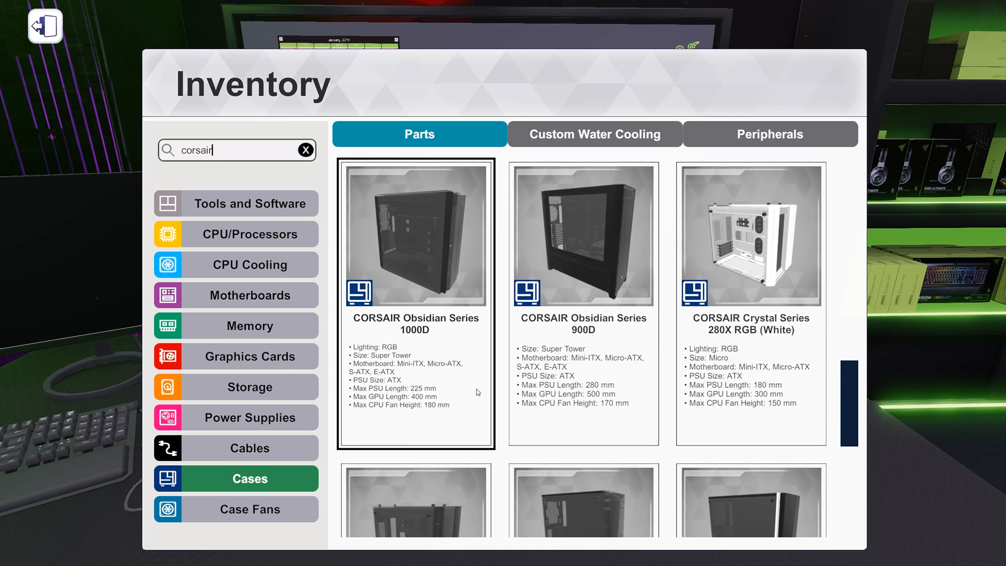
{"action": "mouse_move", "coordinate": [396, 286]}
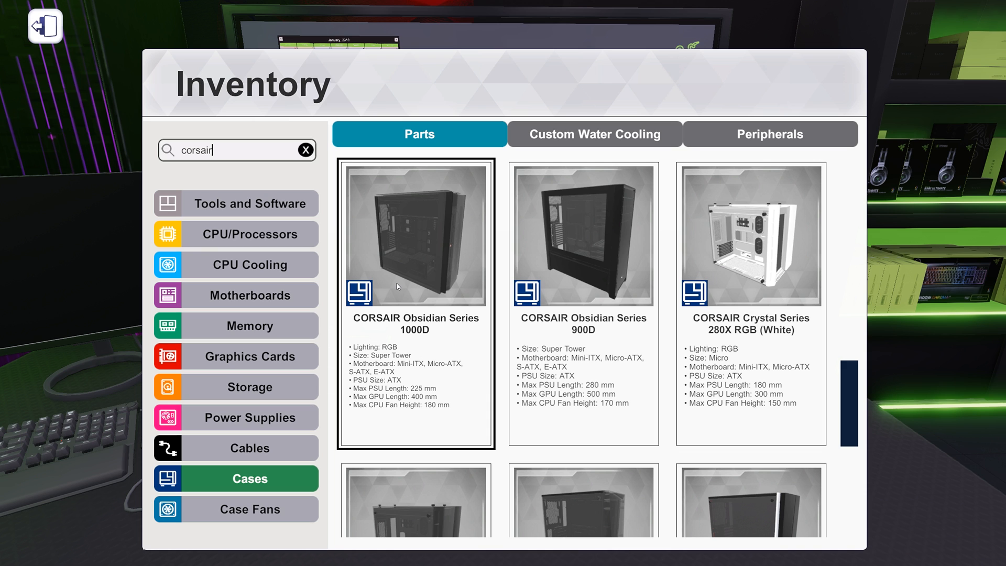
{"action": "mouse_move", "coordinate": [432, 239]}
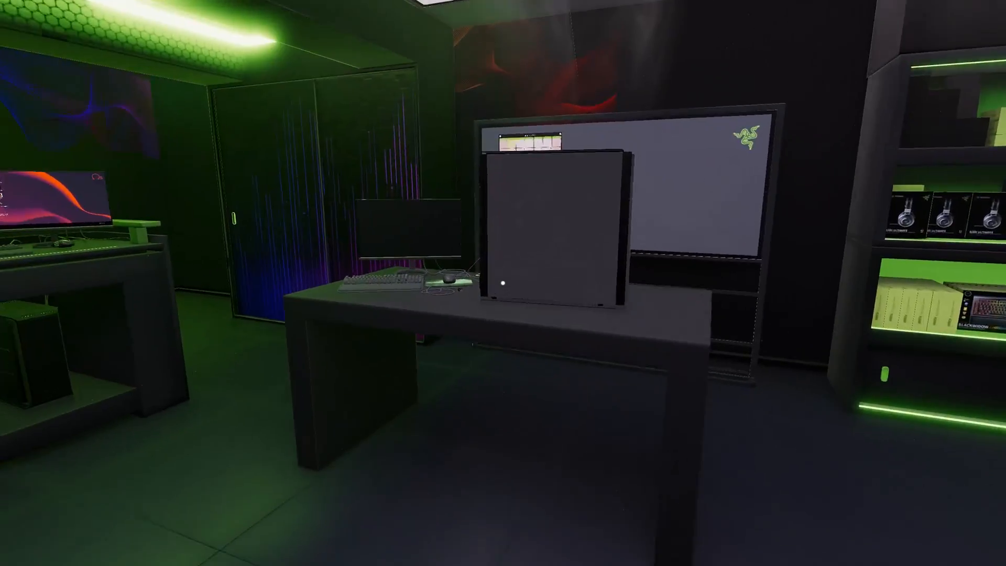
- Bring the Obsidian 1000D case into build view and open its side panel
{"action": "left_click", "coordinate": [550, 224]}
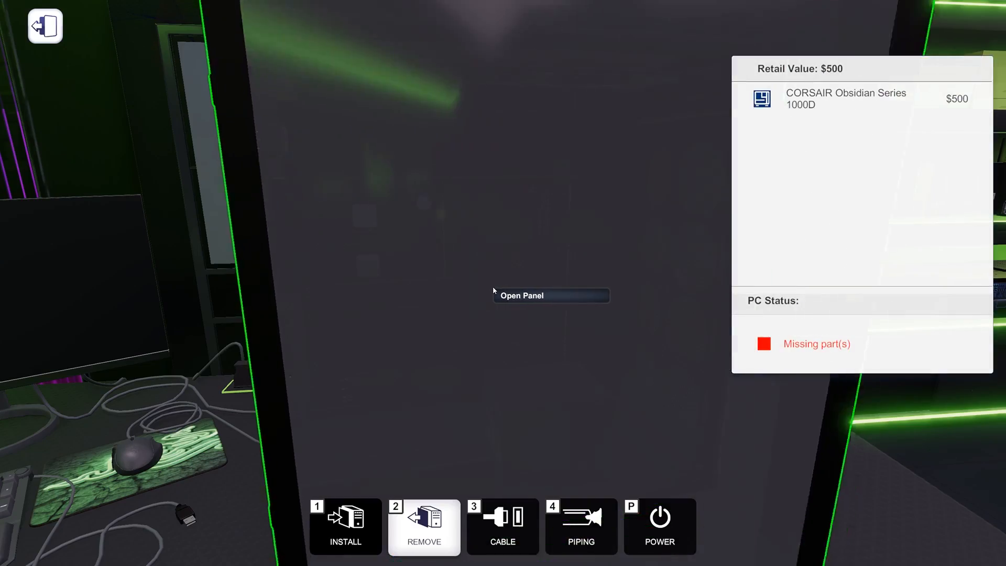
{"action": "left_click", "coordinate": [550, 295]}
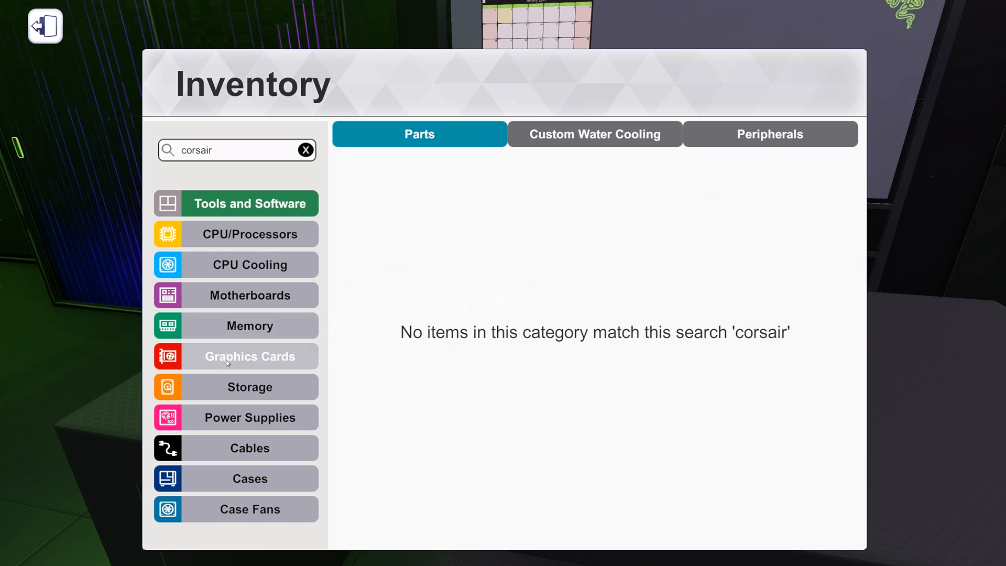
- Search the Cases category for 'corsair', review the results, then switch to Graphics Cards
{"action": "left_click", "coordinate": [249, 478]}
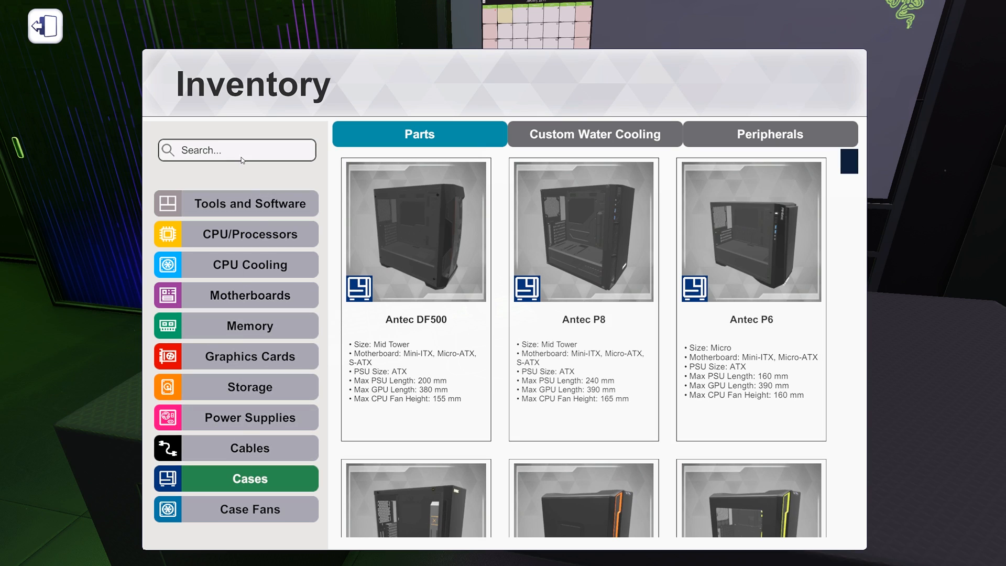
{"action": "type", "text": "corsair"}
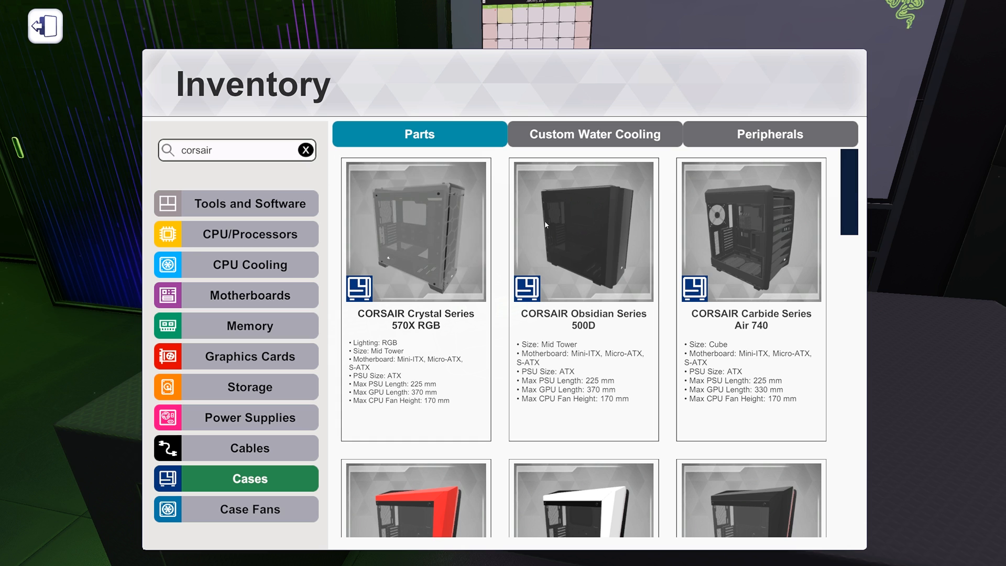
{"action": "scroll", "scroll_direction": "down", "scroll_amount": 3}
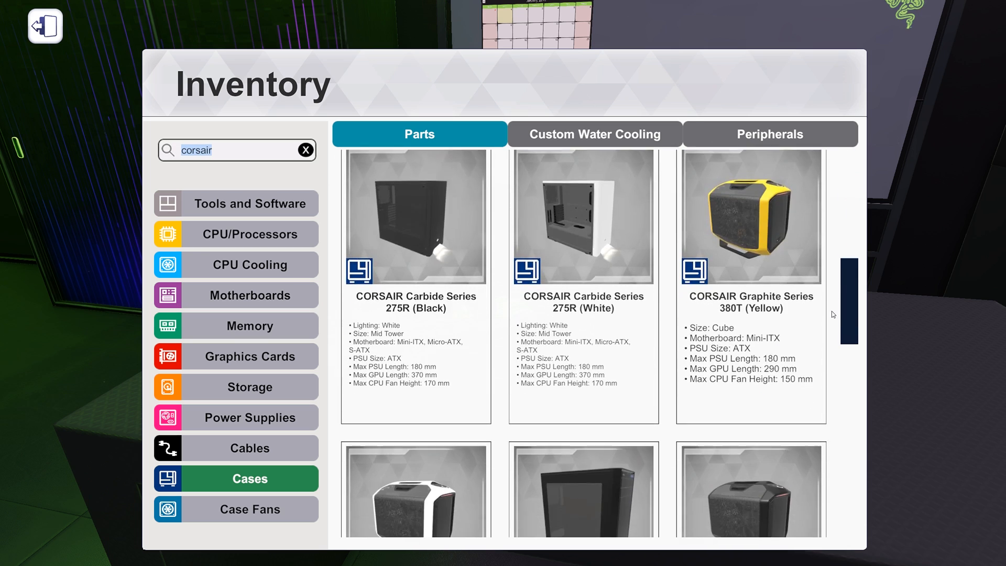
{"action": "scroll", "scroll_direction": "down", "scroll_amount": 3}
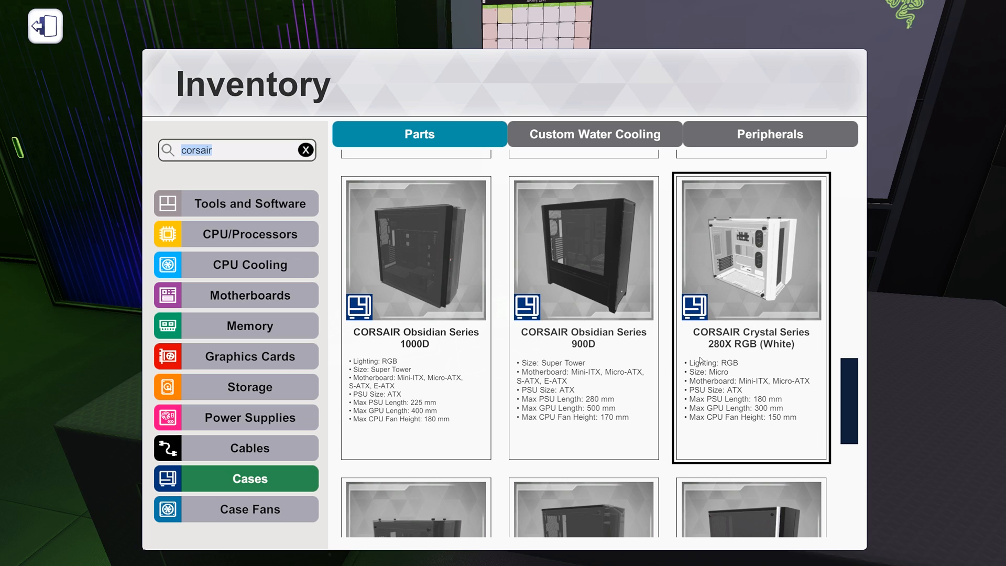
{"action": "scroll", "scroll_direction": "down", "scroll_amount": 3}
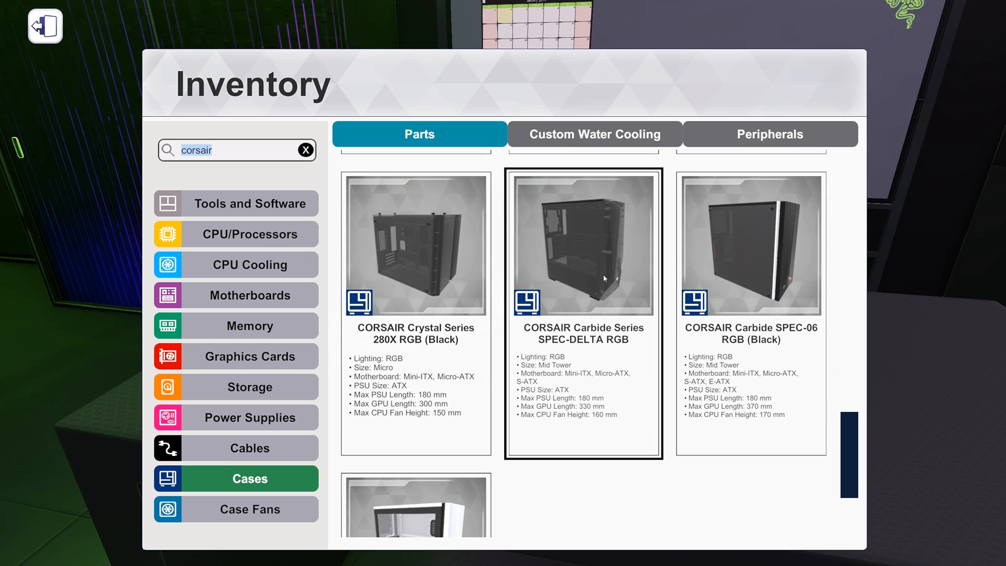
{"action": "mouse_move", "coordinate": [613, 277]}
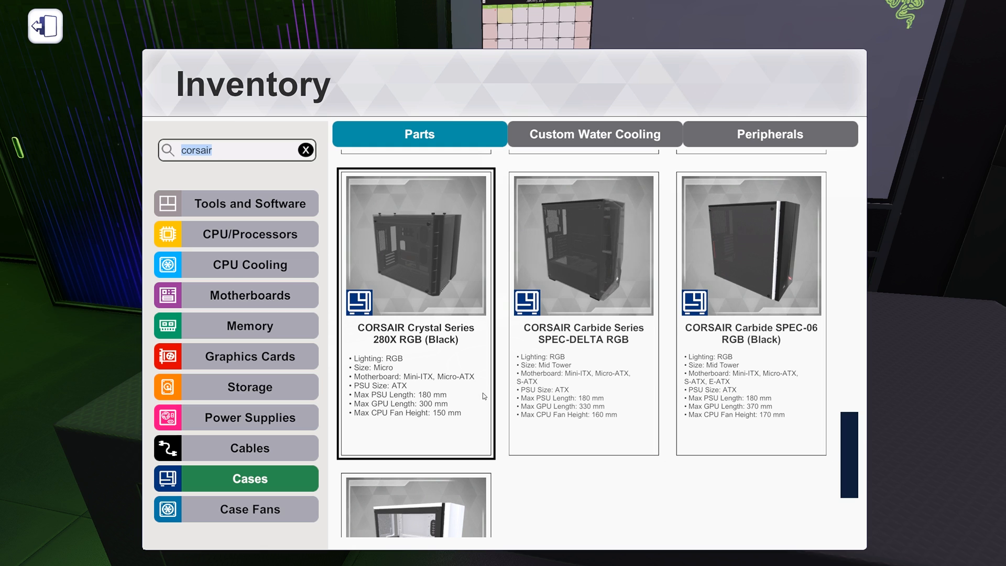
{"action": "left_click", "coordinate": [248, 356]}
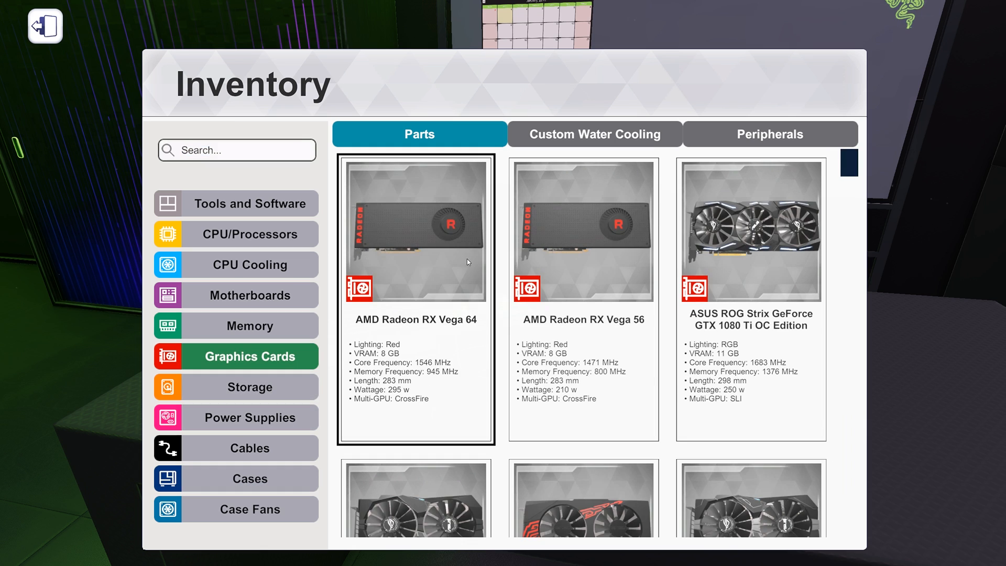
- Browse the Graphics Cards list past the ASUS cards down to the EVGA models
{"action": "scroll", "scroll_direction": "down", "scroll_amount": 3}
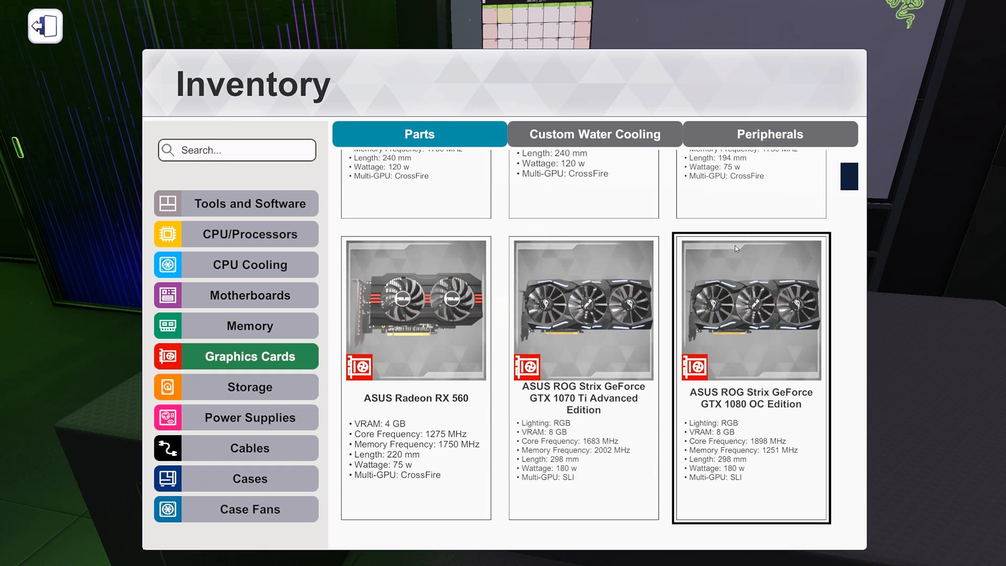
{"action": "scroll", "scroll_direction": "up", "scroll_amount": 3}
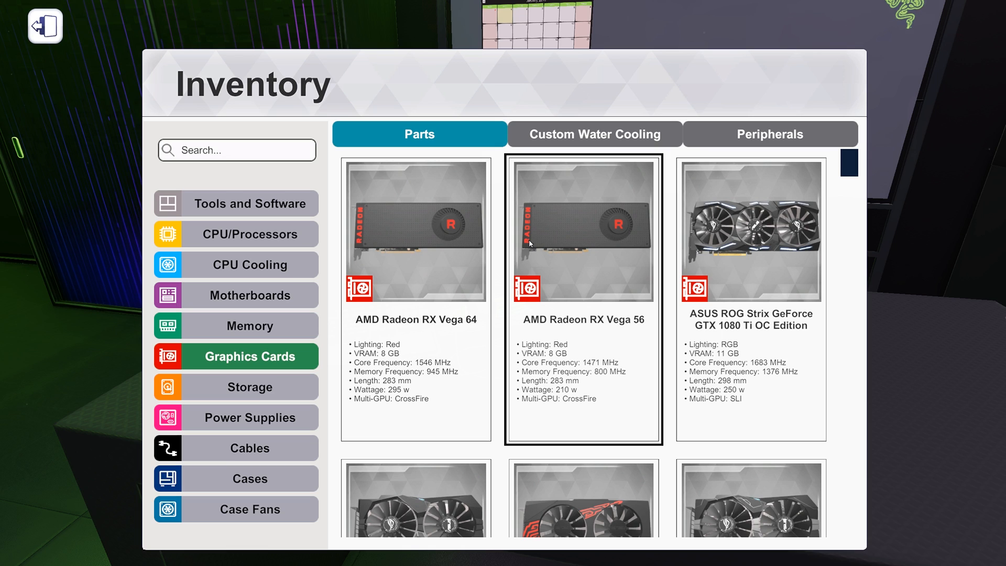
{"action": "left_click", "coordinate": [415, 231]}
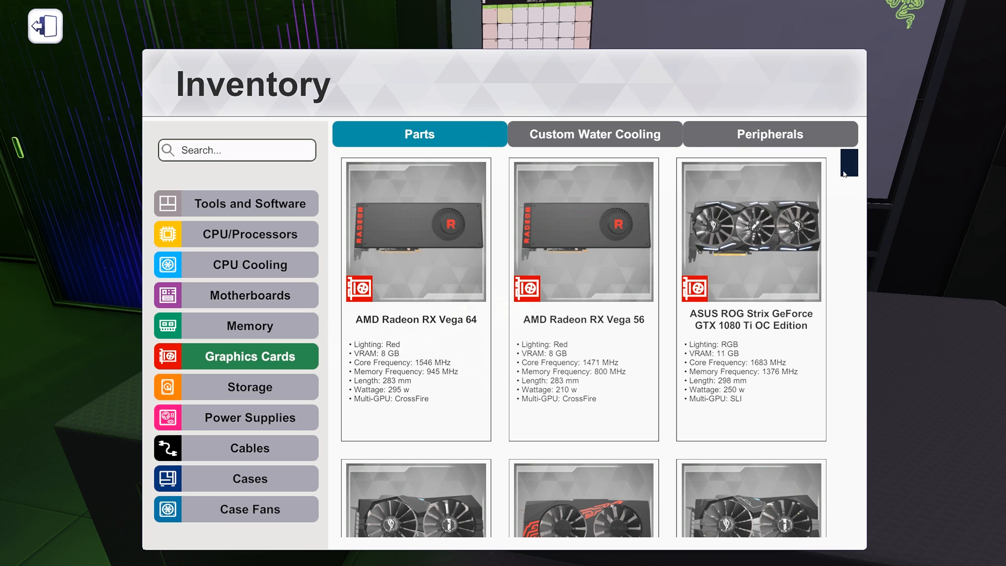
{"action": "scroll", "scroll_direction": "down", "scroll_amount": 3}
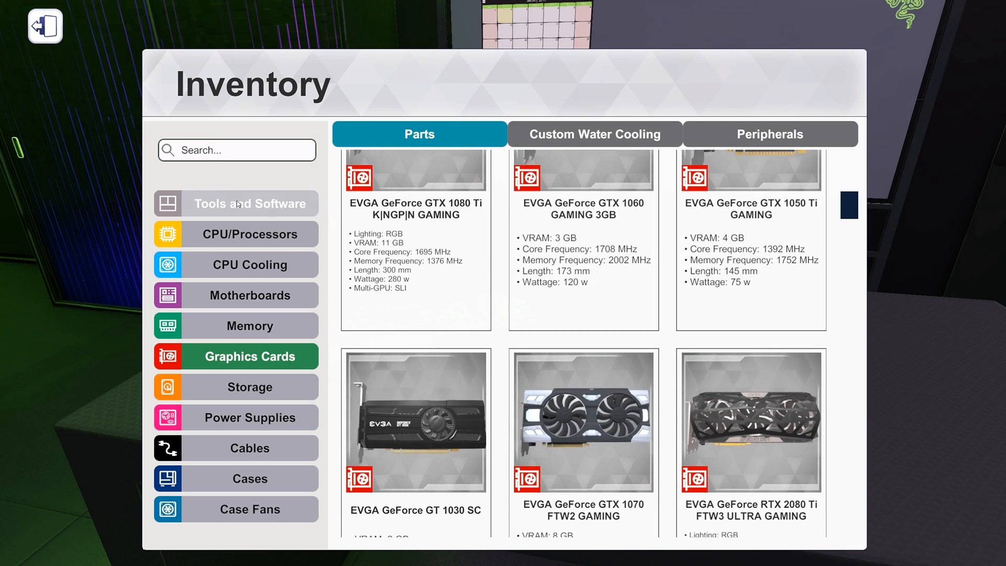
- Filter the graphics cards with 'radeon', review them to the AMD Radeon VII, then clear the filter
{"action": "type", "text": "radeon"}
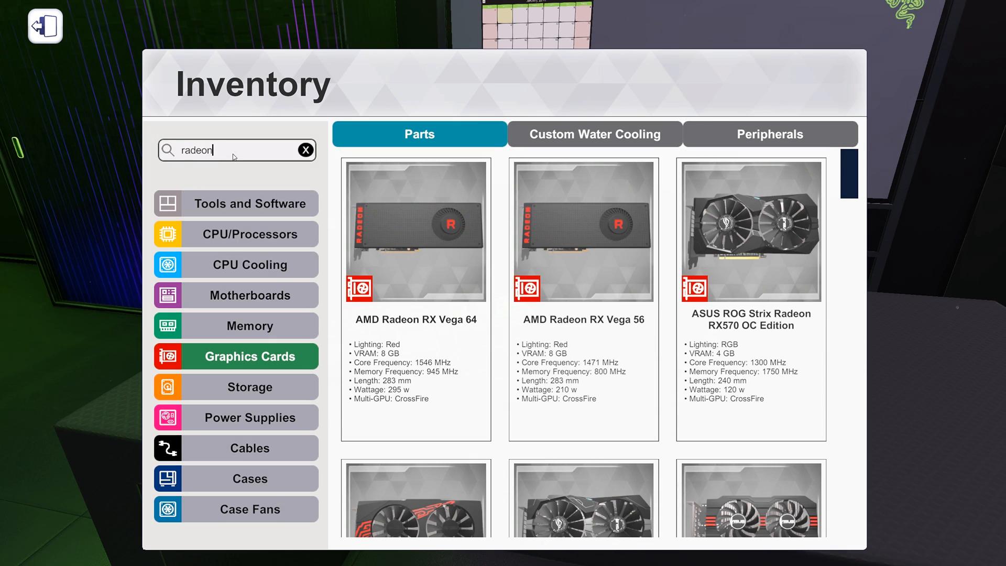
{"action": "scroll", "scroll_direction": "down", "scroll_amount": 3}
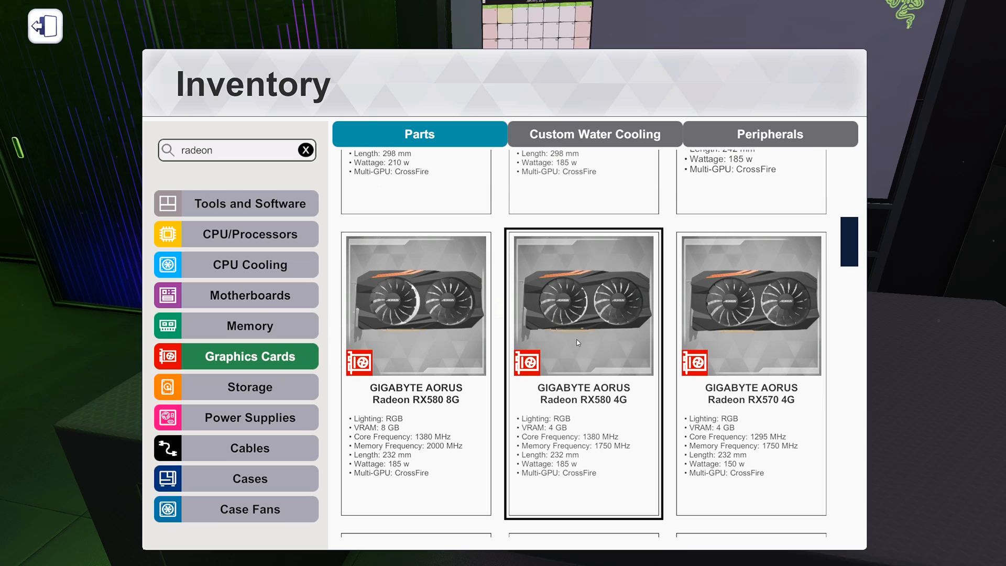
{"action": "scroll", "scroll_direction": "down", "scroll_amount": 3}
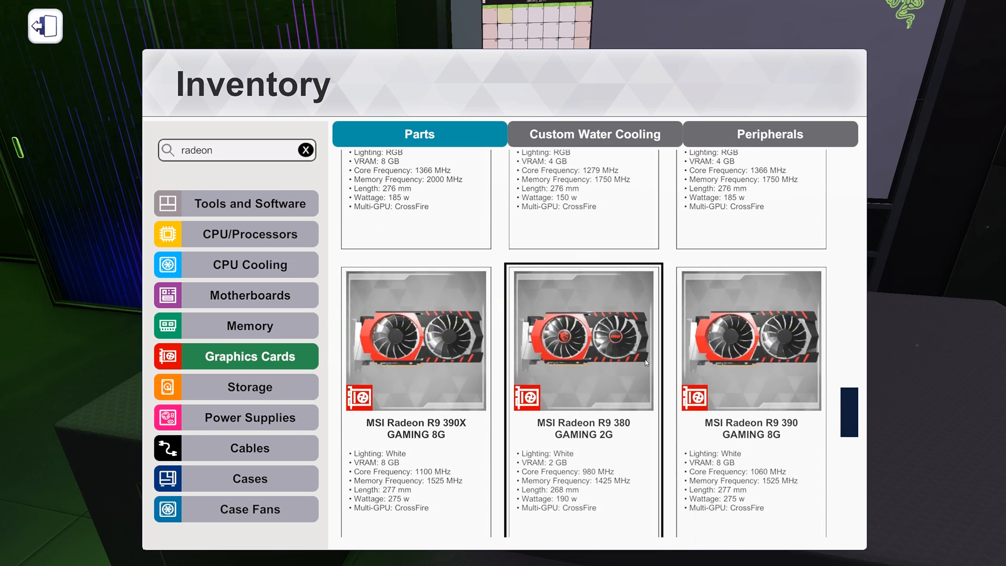
{"action": "scroll", "scroll_direction": "down", "scroll_amount": 3}
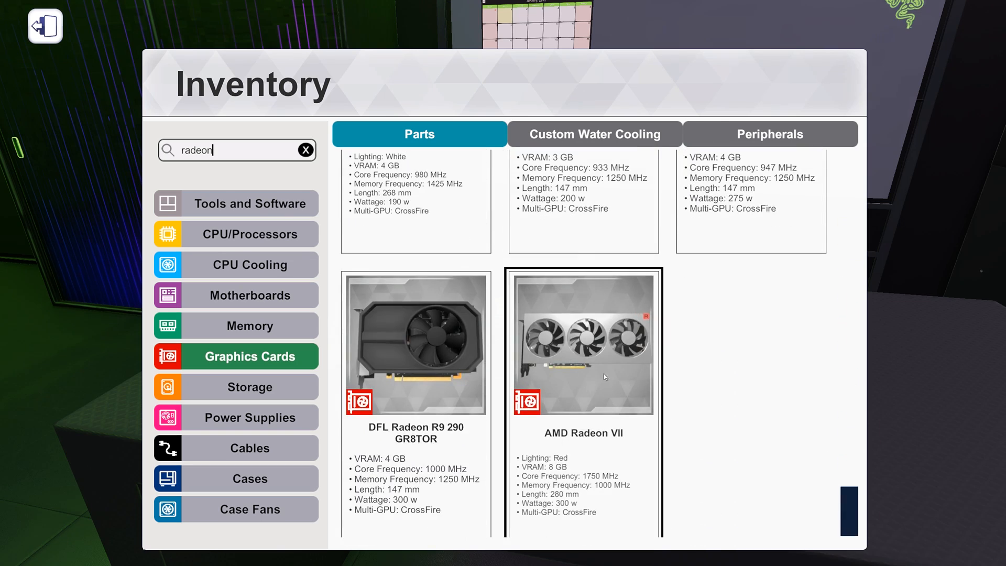
{"action": "scroll", "scroll_direction": "down", "scroll_amount": 3}
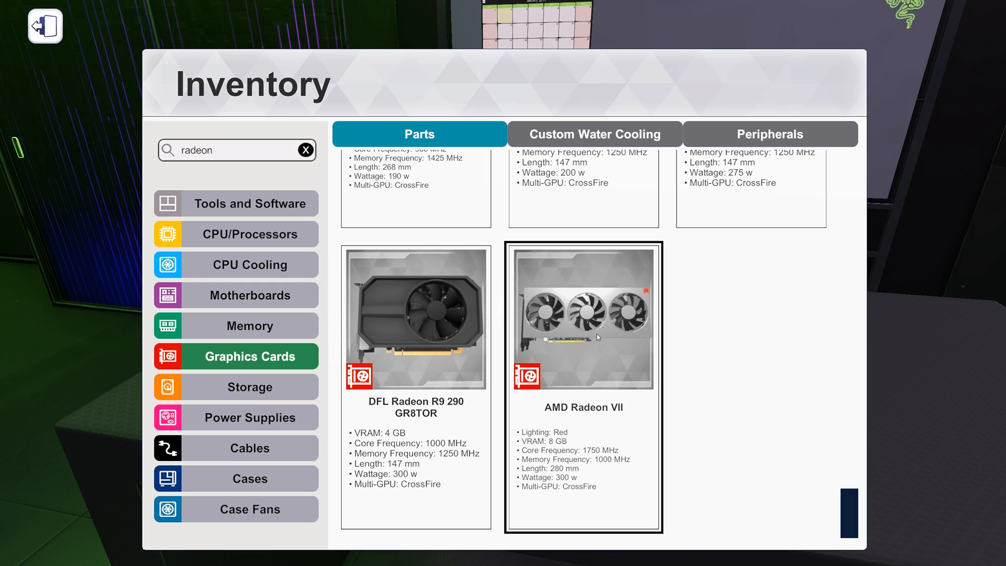
{"action": "mouse_move", "coordinate": [596, 371]}
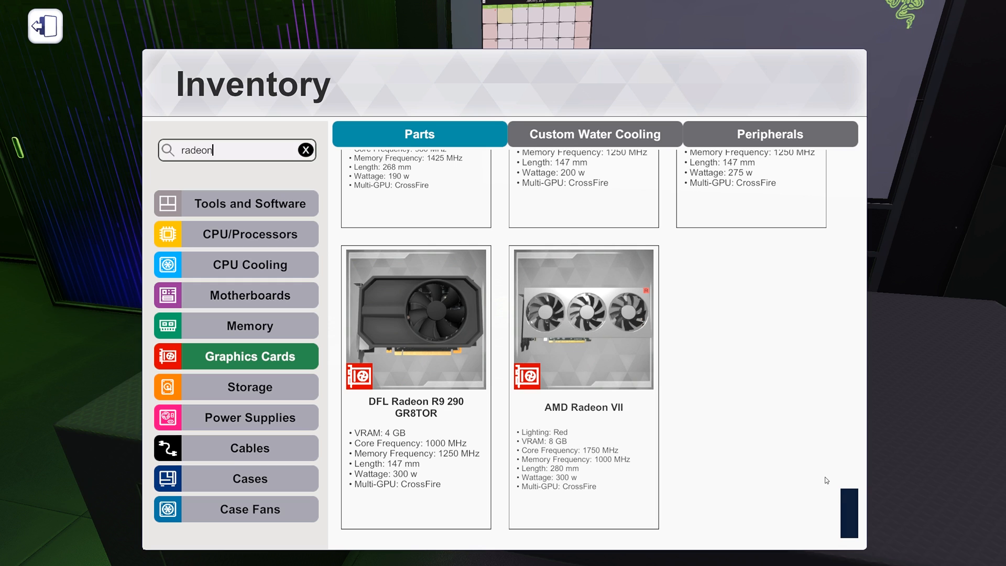
{"action": "mouse_move", "coordinate": [850, 513]}
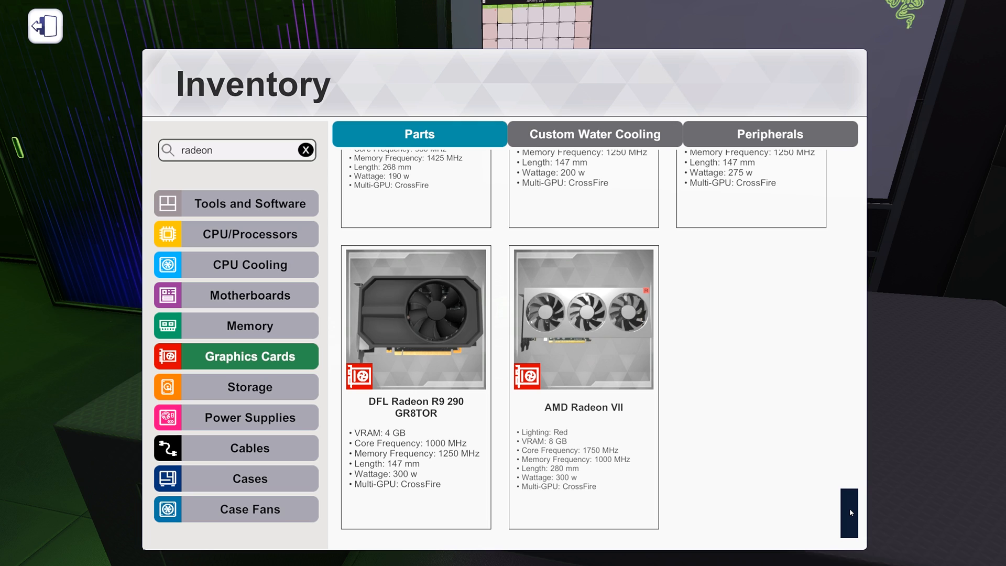
{"action": "left_click", "coordinate": [238, 150]}
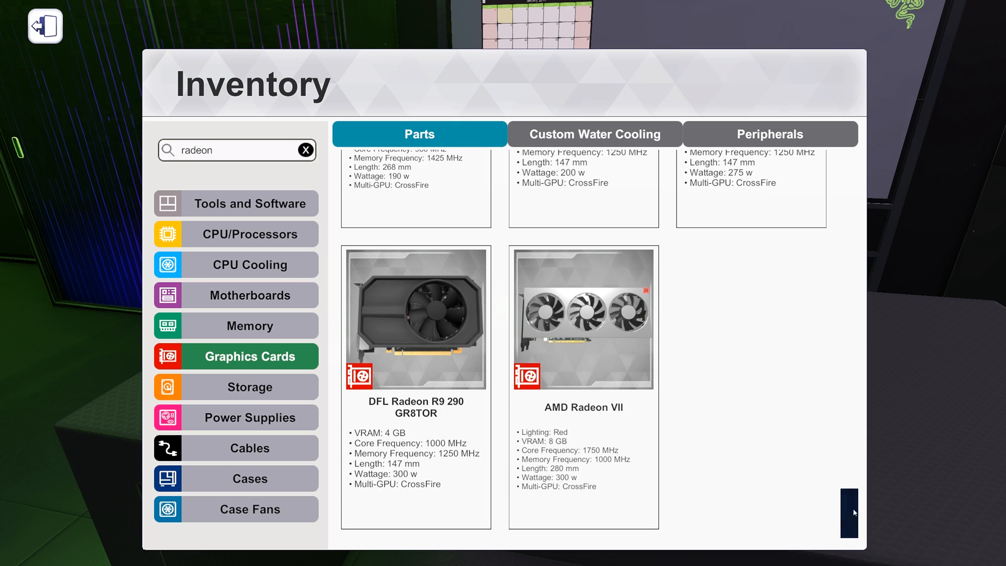
{"action": "scroll", "scroll_direction": "up", "scroll_amount": 3}
{"action": "type", "text": "r"}
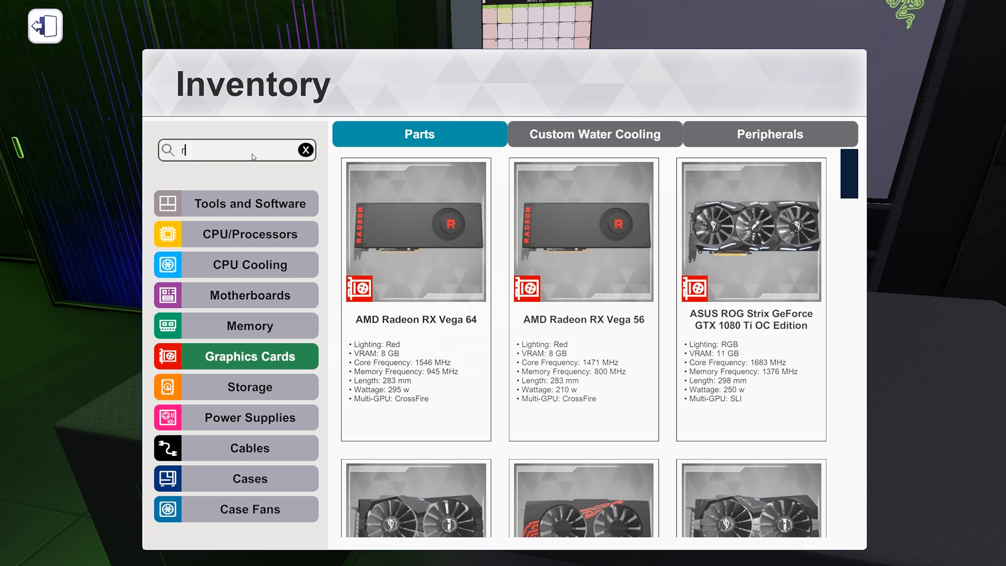
- Try an RTX search on the graphics cards, clear it, and switch to the Motherboards category
{"action": "type", "text": "tx"}
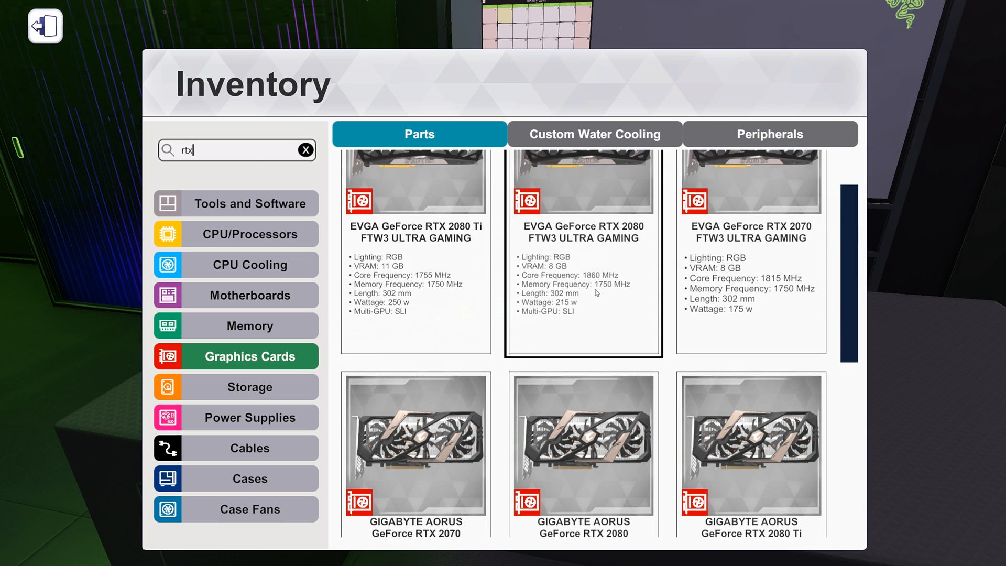
{"action": "scroll", "scroll_direction": "down", "scroll_amount": 3}
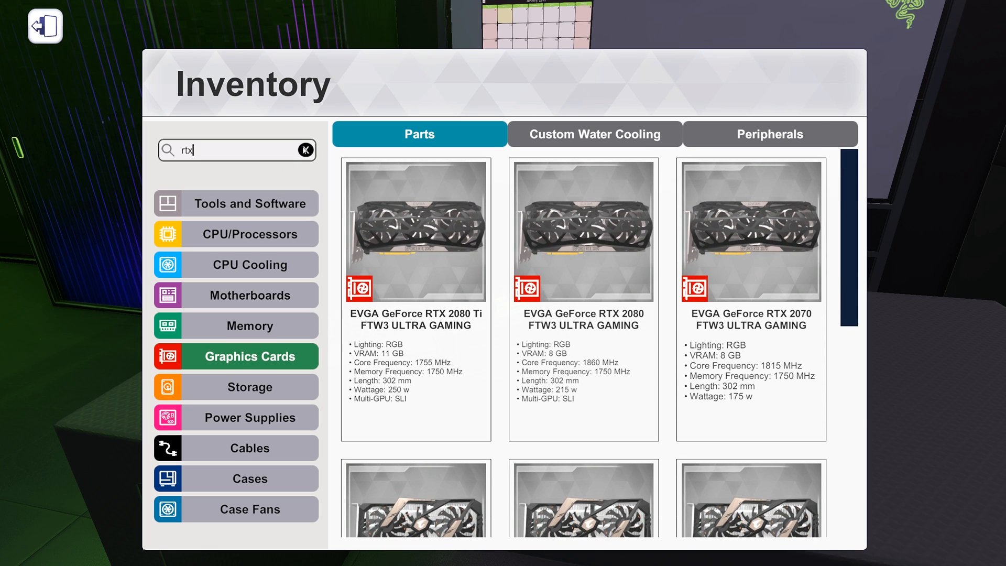
{"action": "left_click", "coordinate": [306, 150]}
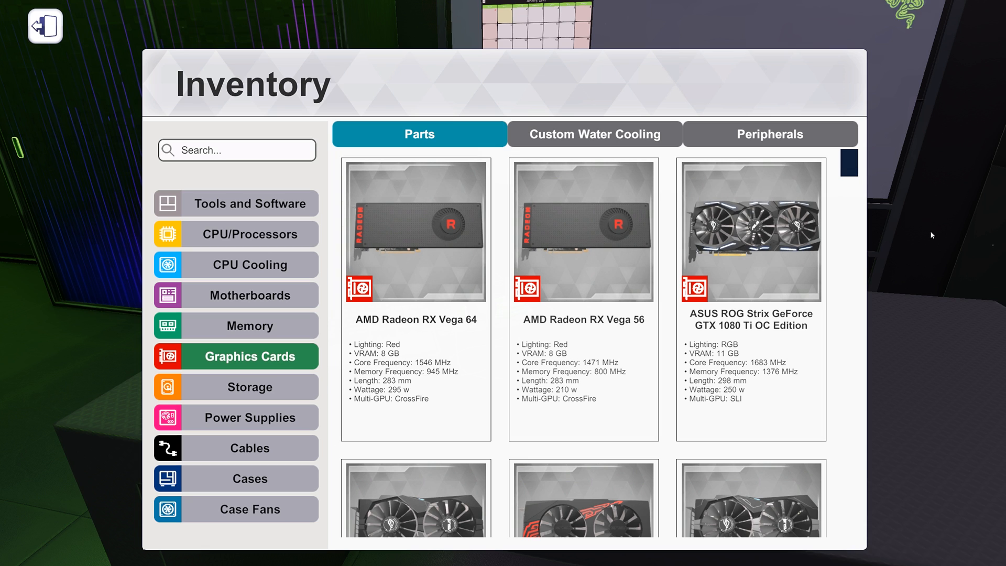
{"action": "scroll", "scroll_direction": "down", "scroll_amount": 3}
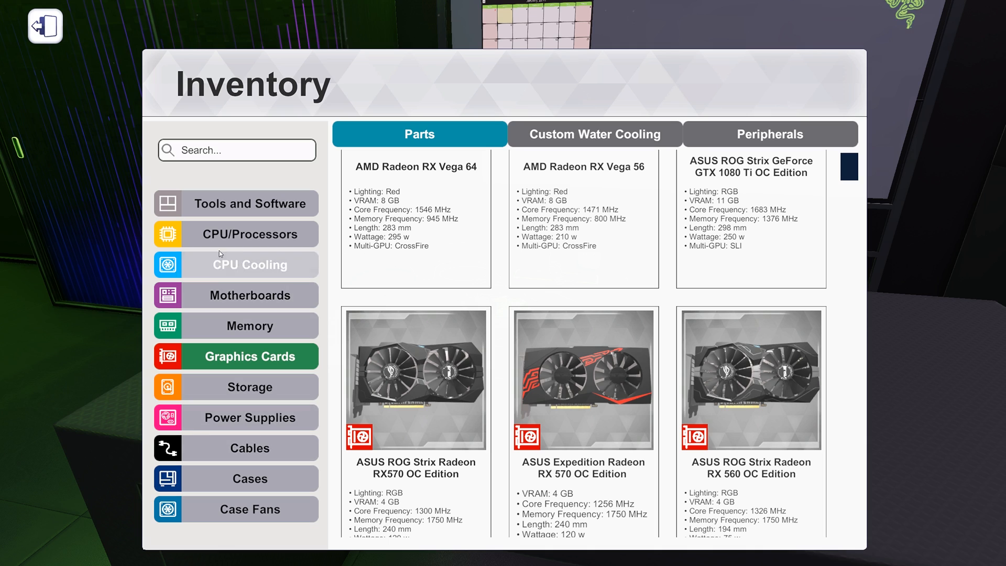
{"action": "mouse_move", "coordinate": [249, 479]}
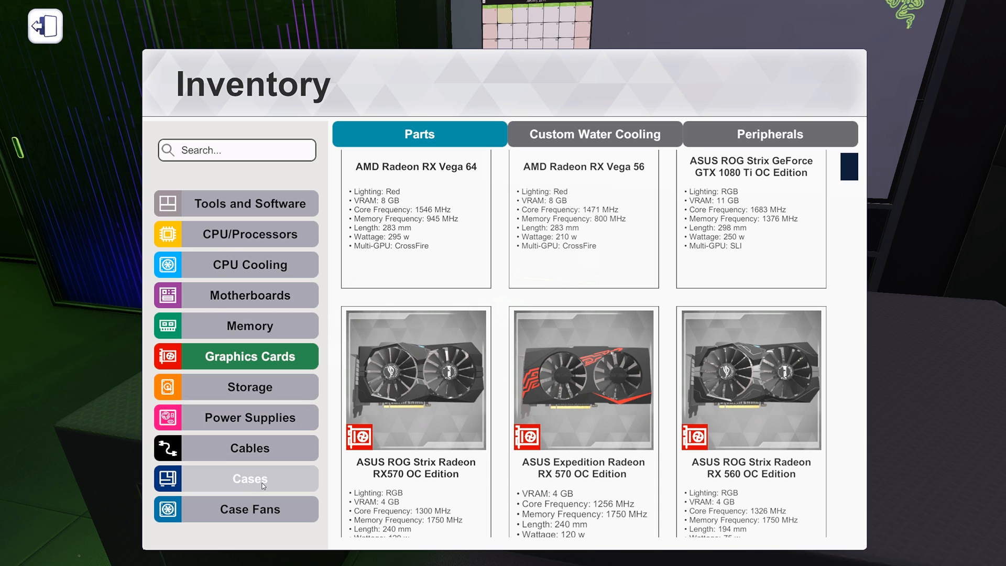
{"action": "mouse_move", "coordinate": [206, 478]}
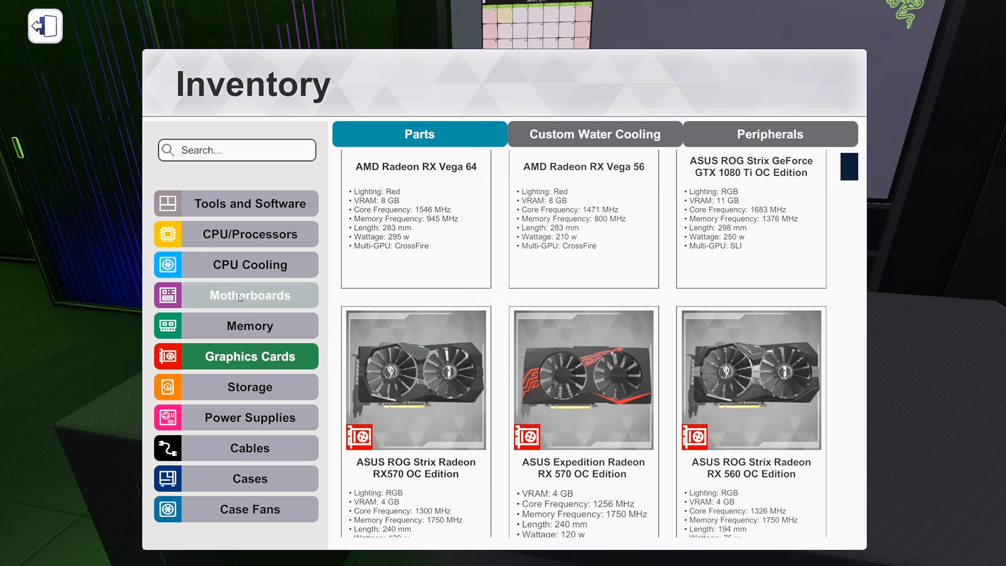
{"action": "left_click", "coordinate": [249, 296]}
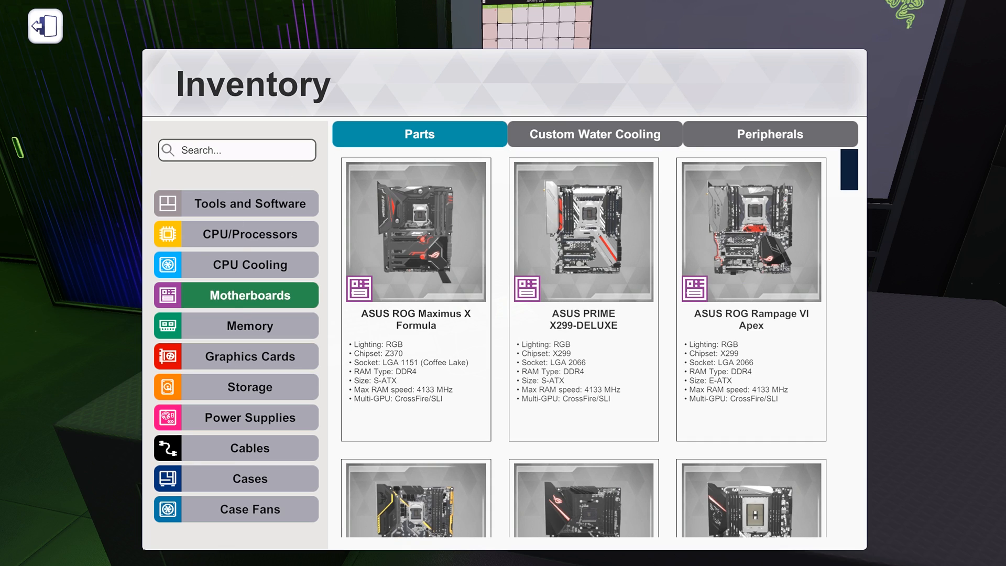
- Filter the motherboards to GIGABYTE by searching 'gigabyte' and scroll down the results
{"action": "left_click", "coordinate": [235, 150]}
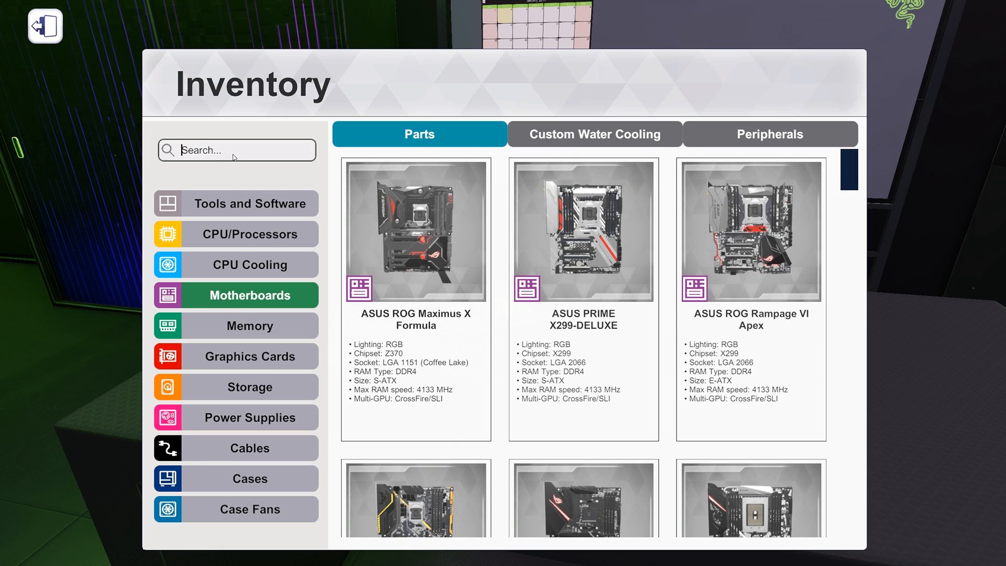
{"action": "type", "text": "gigaby"}
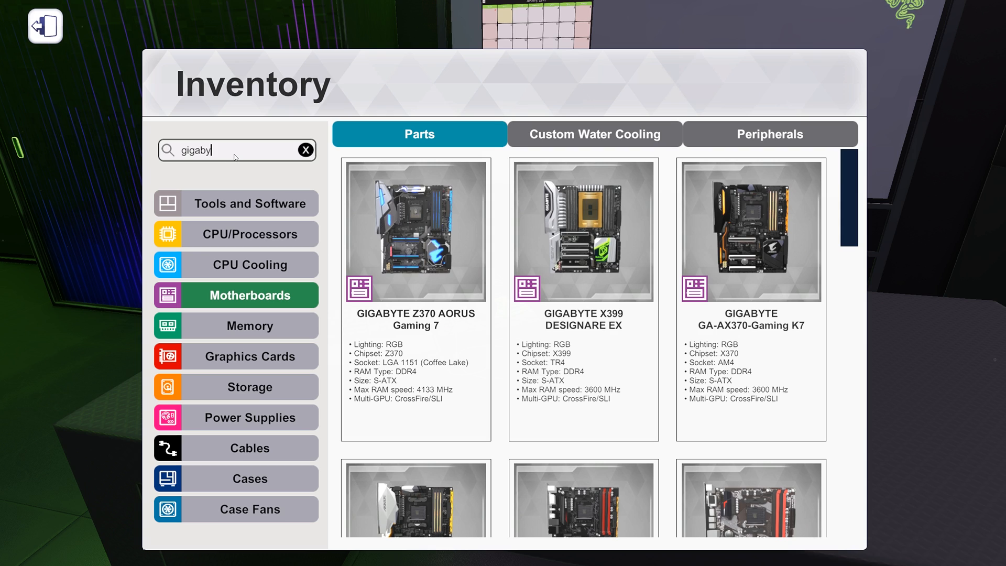
{"action": "type", "text": "e"}
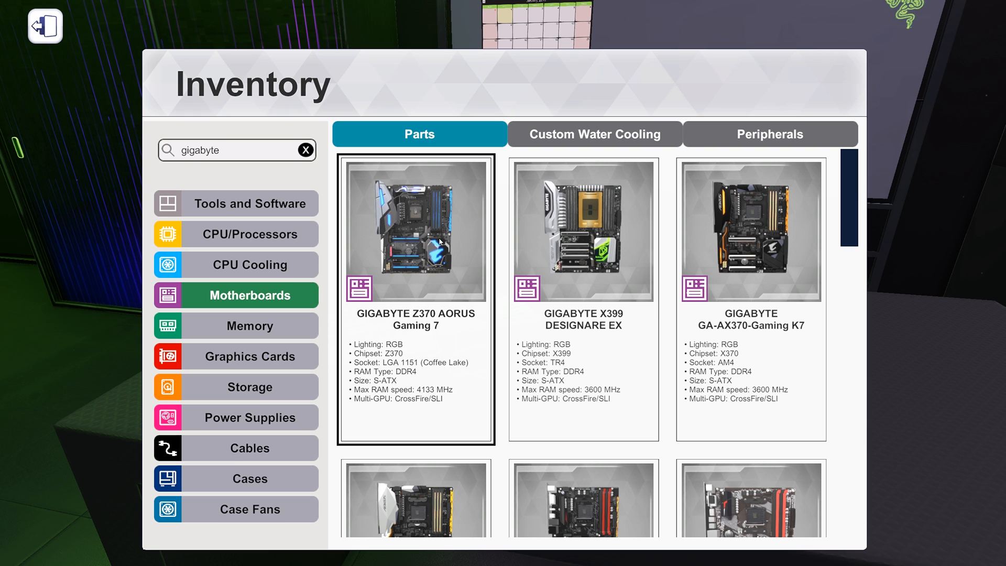
{"action": "scroll", "scroll_direction": "down", "scroll_amount": 3}
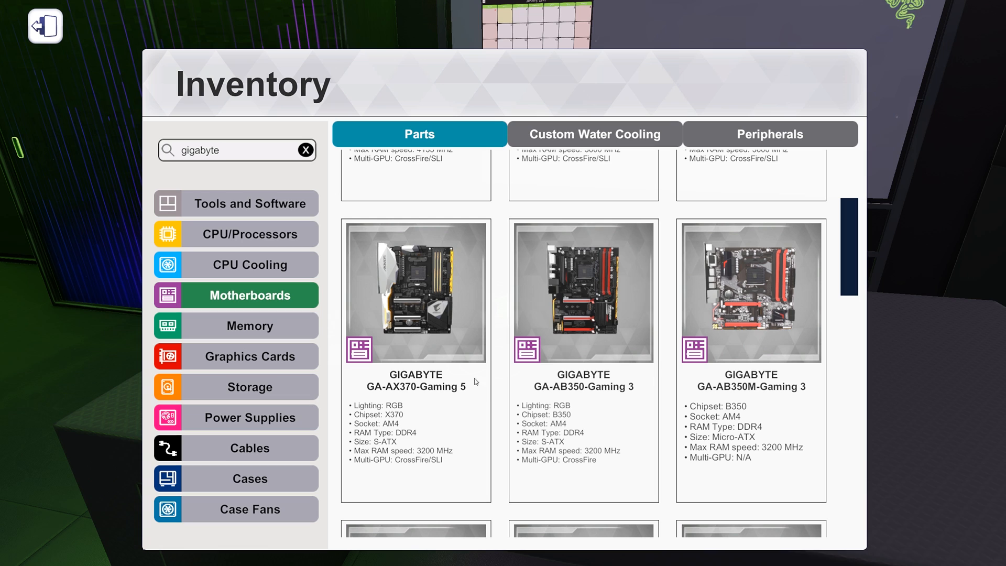
{"action": "scroll", "scroll_direction": "down", "scroll_amount": 3}
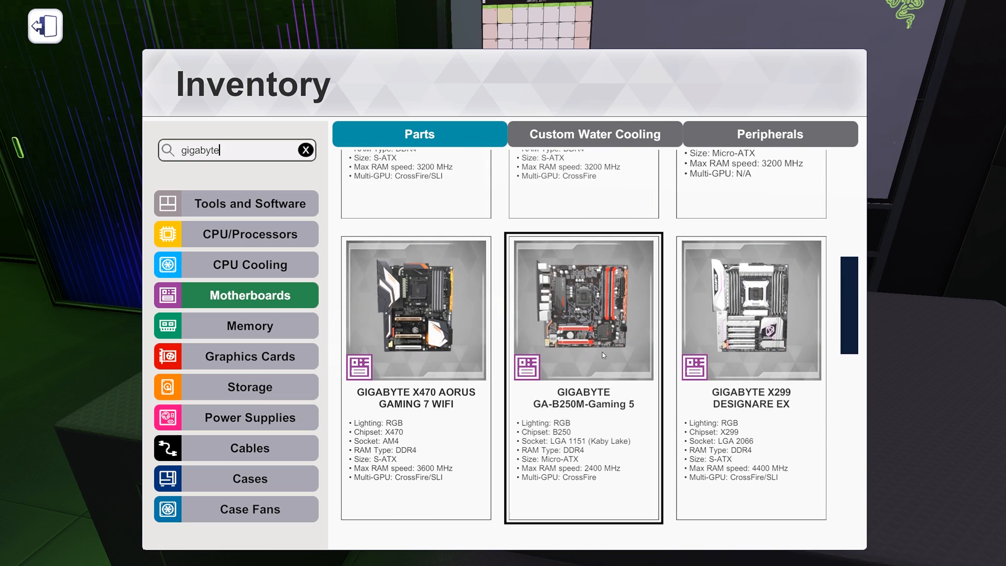
{"action": "scroll", "scroll_direction": "down", "scroll_amount": 3}
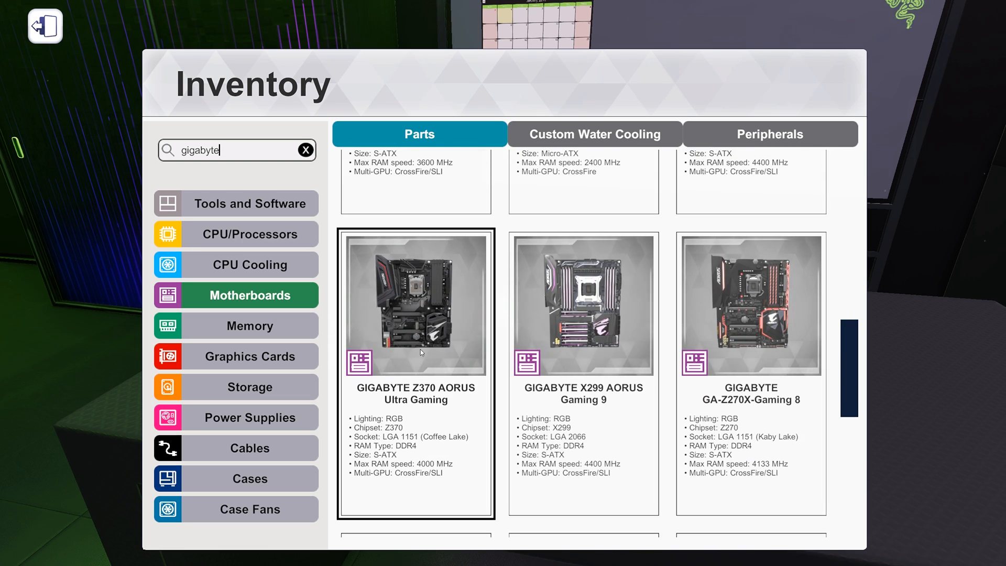
{"action": "scroll", "scroll_direction": "down", "scroll_amount": 3}
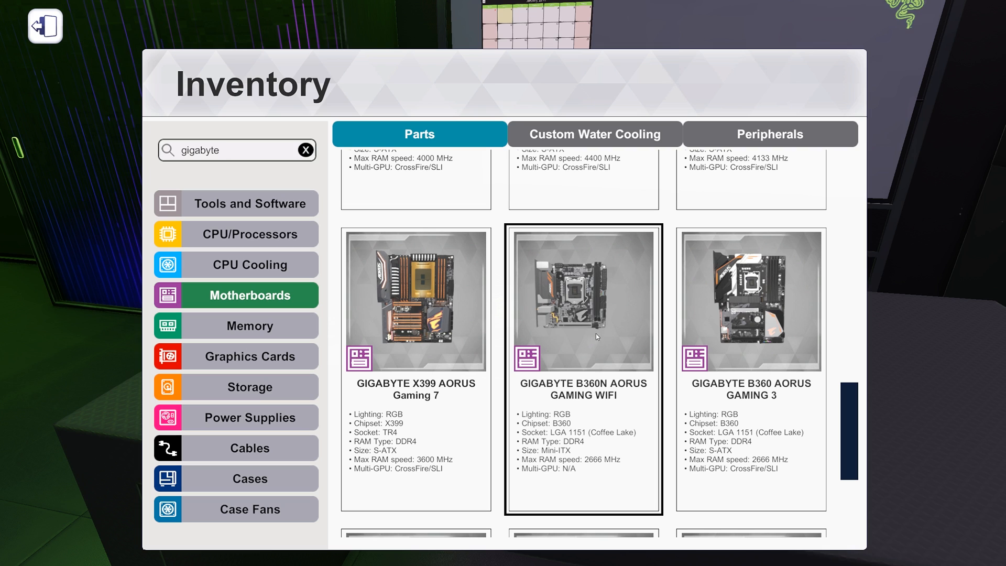
- Inspect a GIGABYTE board card and browse down to the B450 AORUS M and H370 AORUS Gaming 3
{"action": "left_click", "coordinate": [750, 302]}
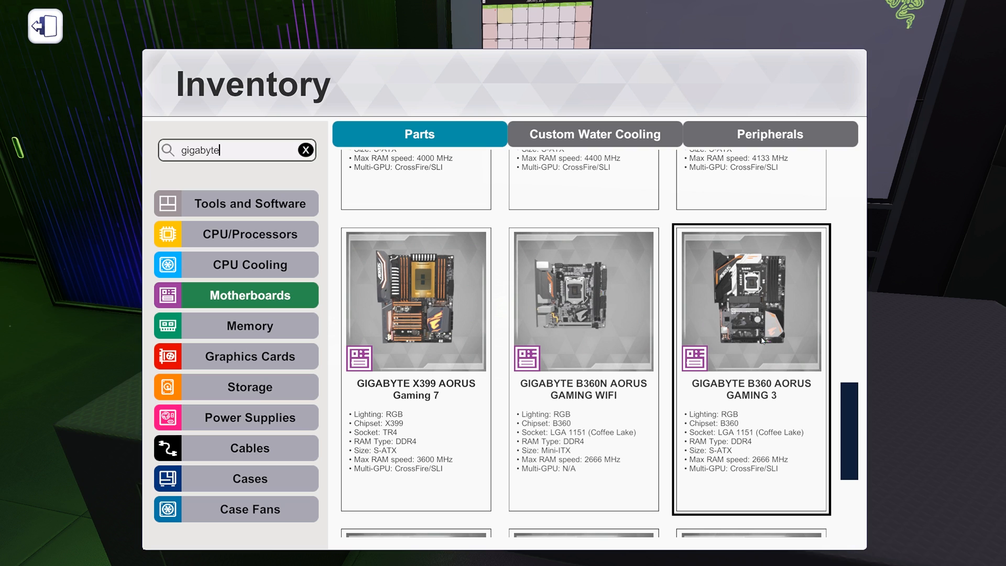
{"action": "mouse_move", "coordinate": [799, 350]}
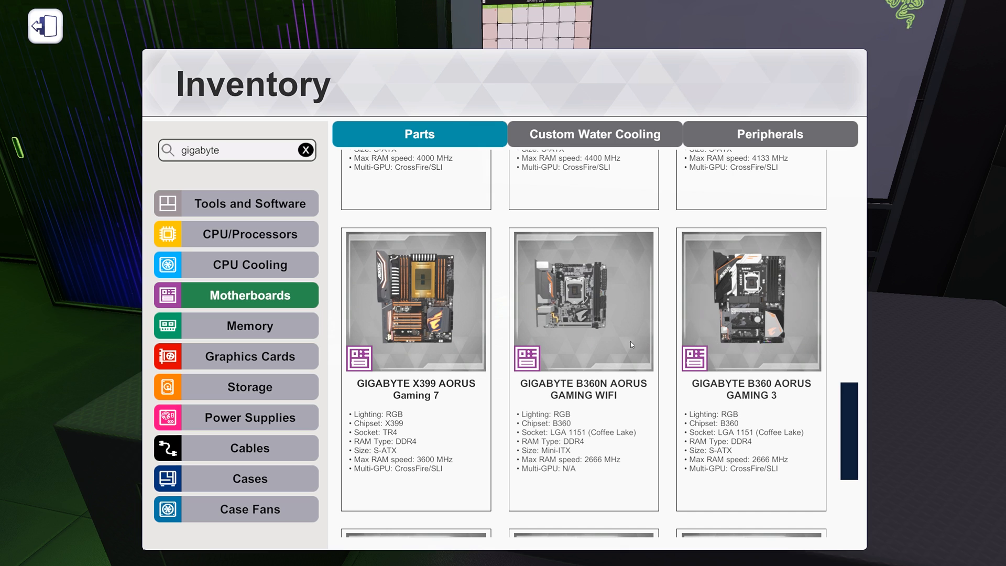
{"action": "left_click", "coordinate": [750, 302]}
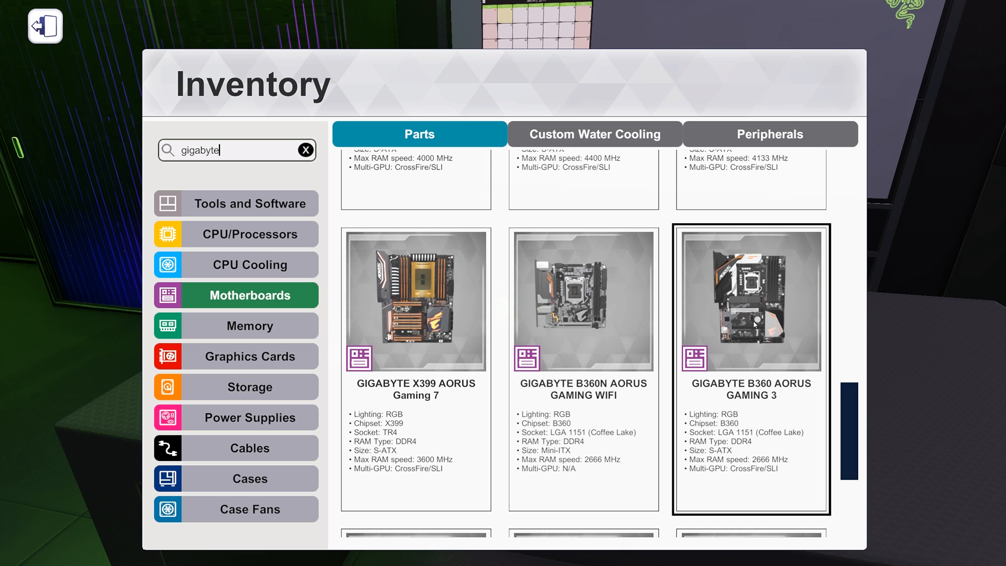
{"action": "scroll", "scroll_direction": "up", "scroll_amount": 3}
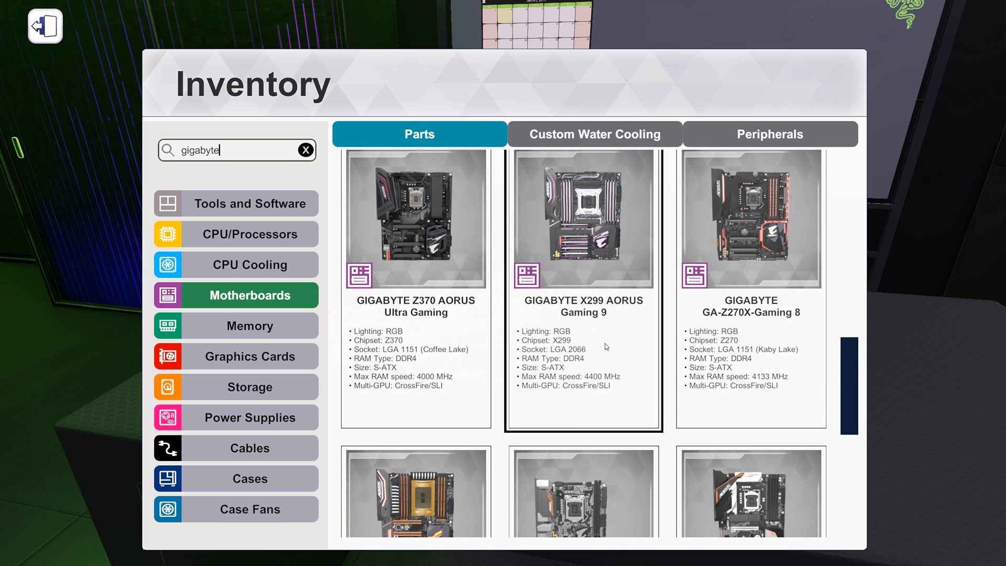
{"action": "scroll", "scroll_direction": "down", "scroll_amount": 3}
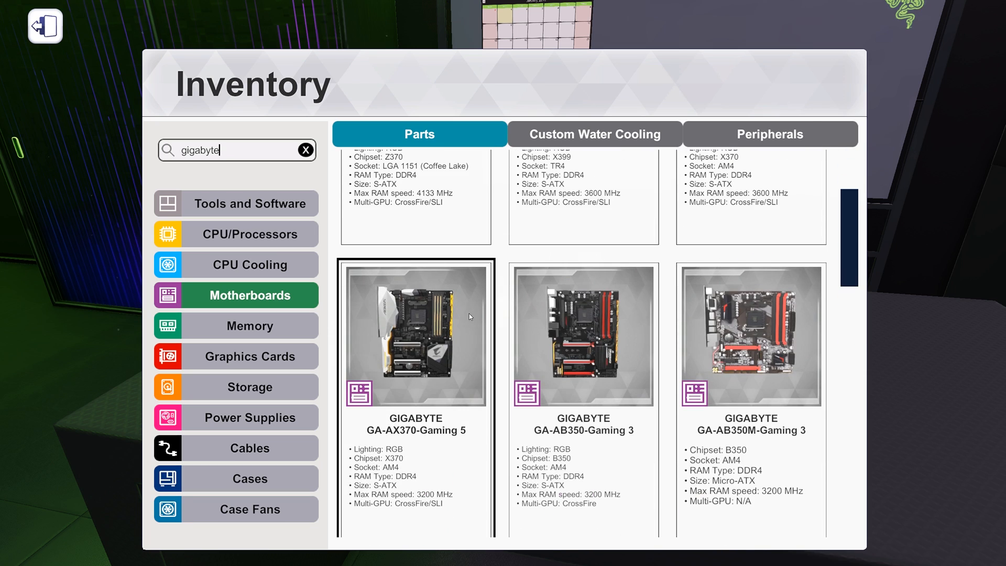
{"action": "scroll", "scroll_direction": "down", "scroll_amount": 3}
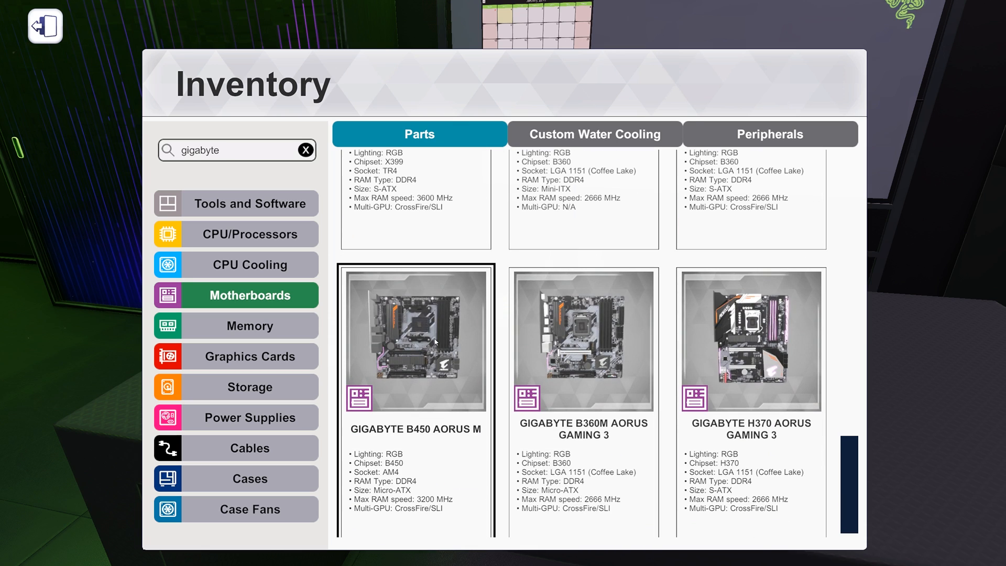
{"action": "mouse_move", "coordinate": [416, 339]}
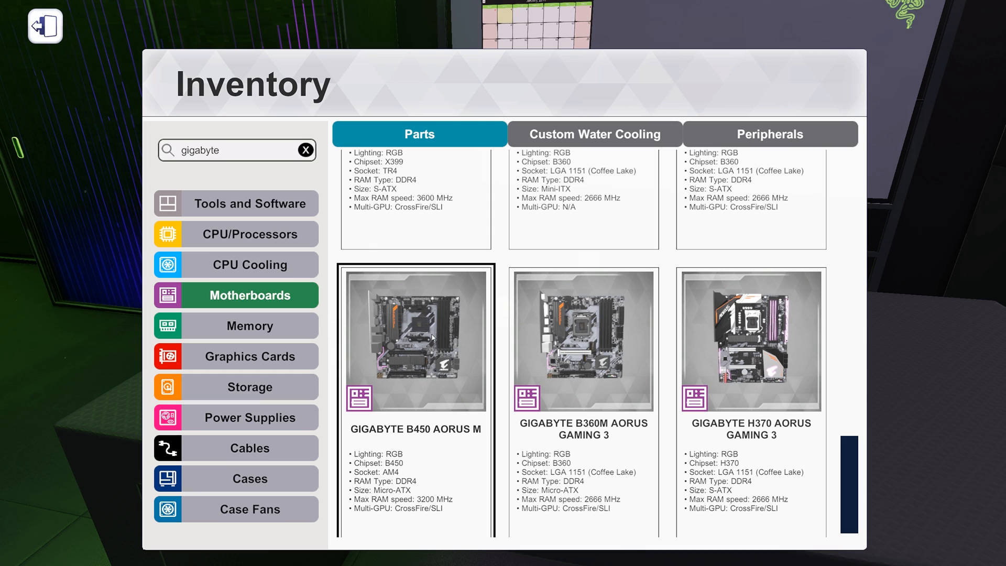
{"action": "mouse_move", "coordinate": [466, 342]}
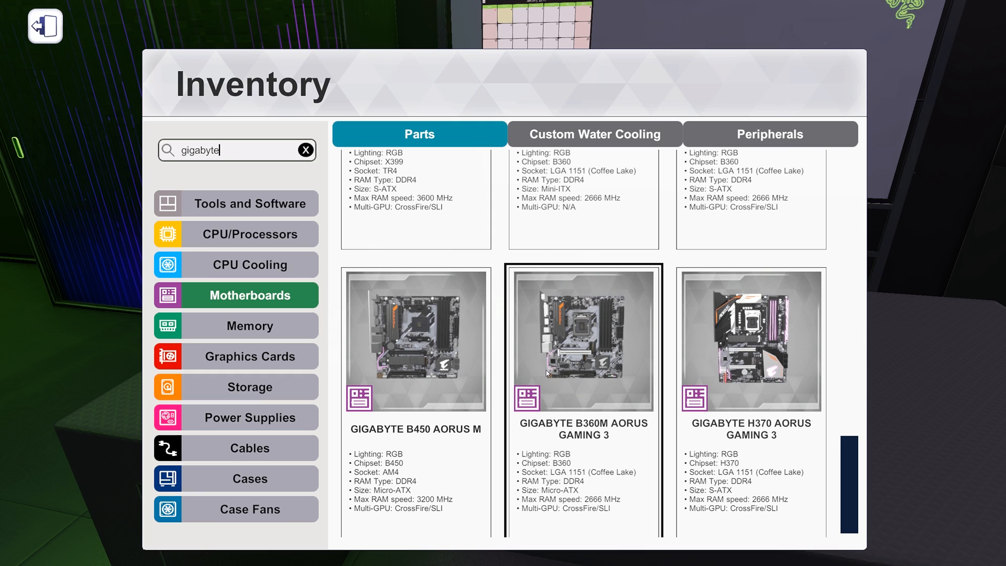
{"action": "mouse_move", "coordinate": [573, 339]}
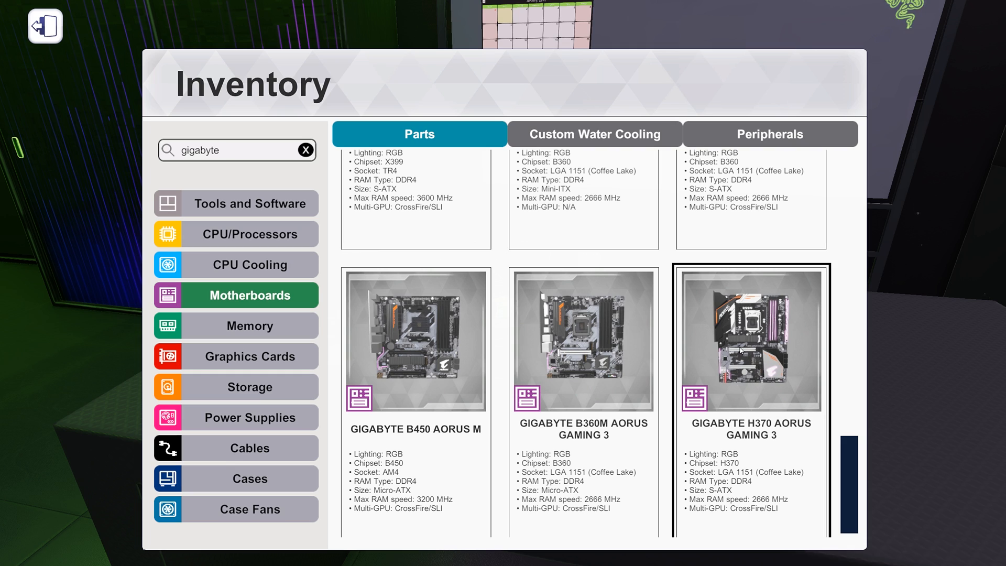
{"action": "mouse_move", "coordinate": [693, 364]}
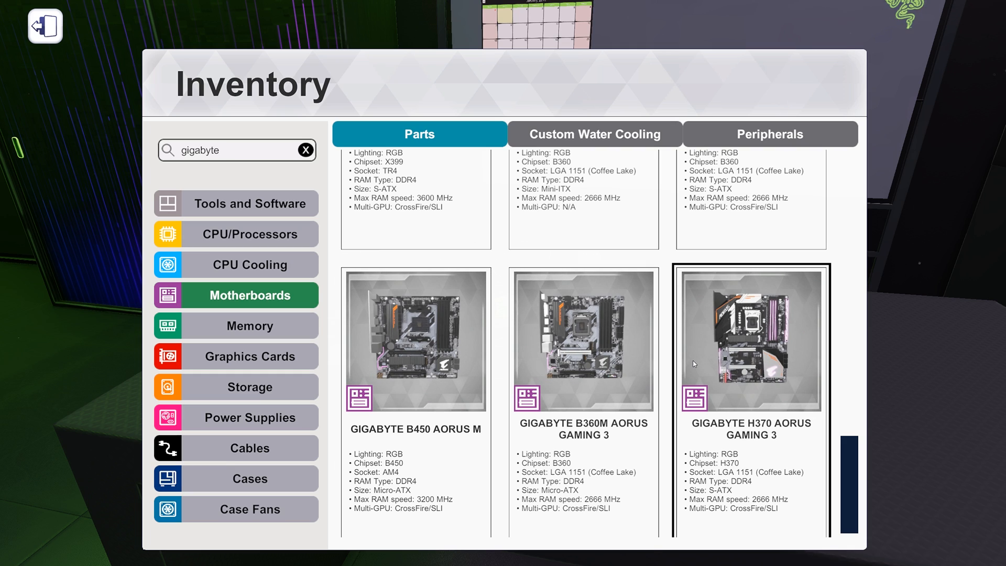
{"action": "left_click", "coordinate": [237, 149]}
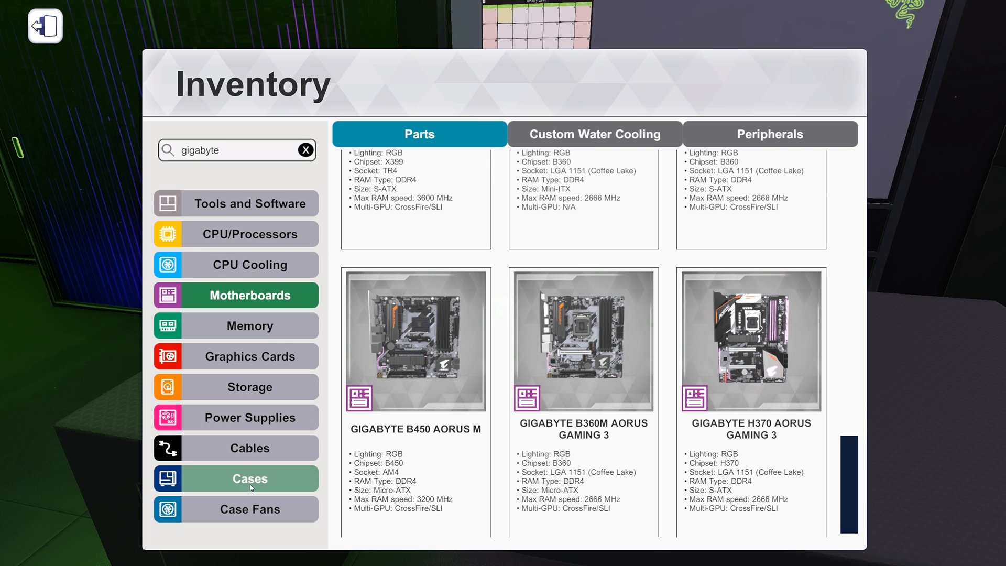
- Show the Cases category and start a 'raijin' search for Raijintek cases
{"action": "left_click", "coordinate": [236, 478]}
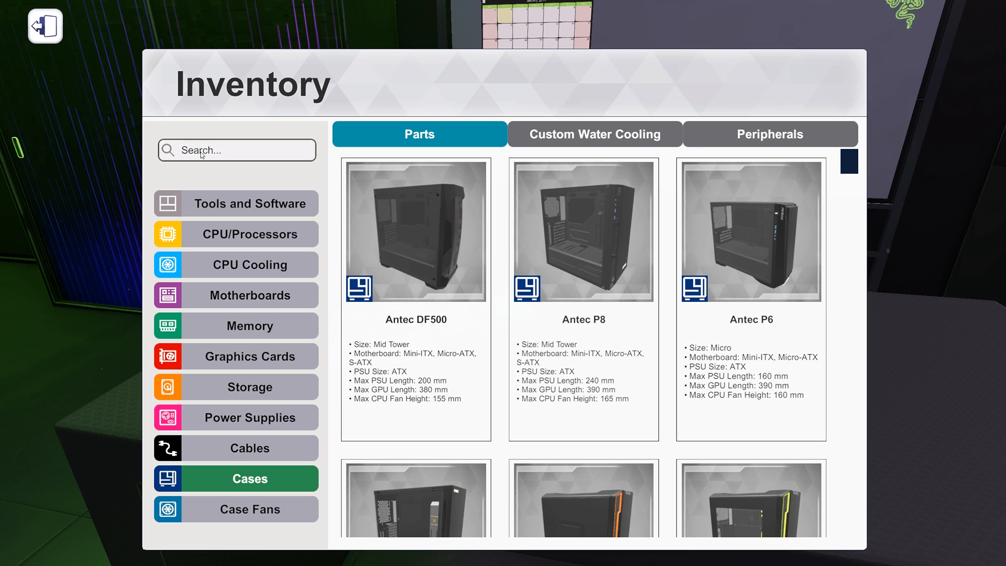
{"action": "type", "text": "raijin"}
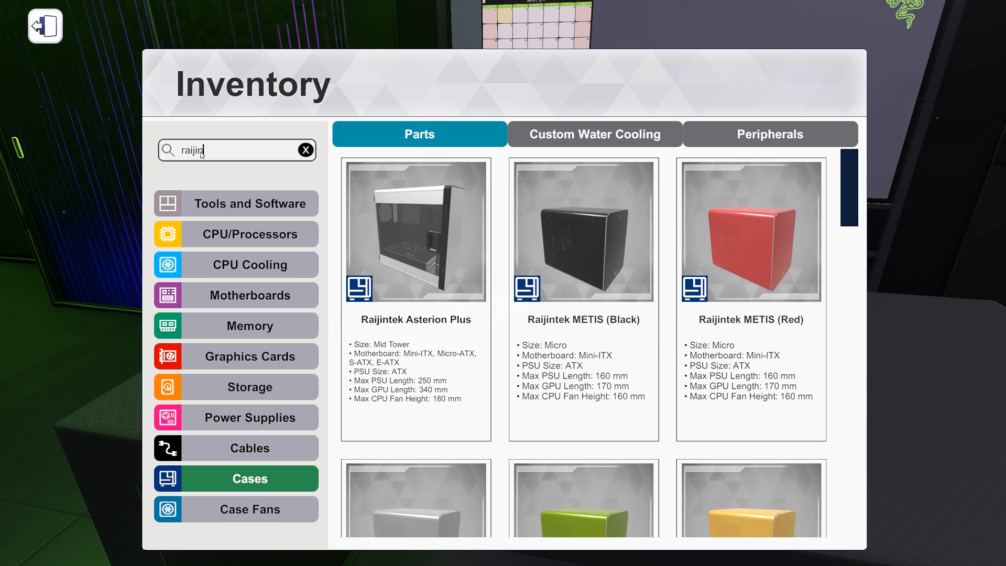
{"action": "mouse_move", "coordinate": [250, 509]}
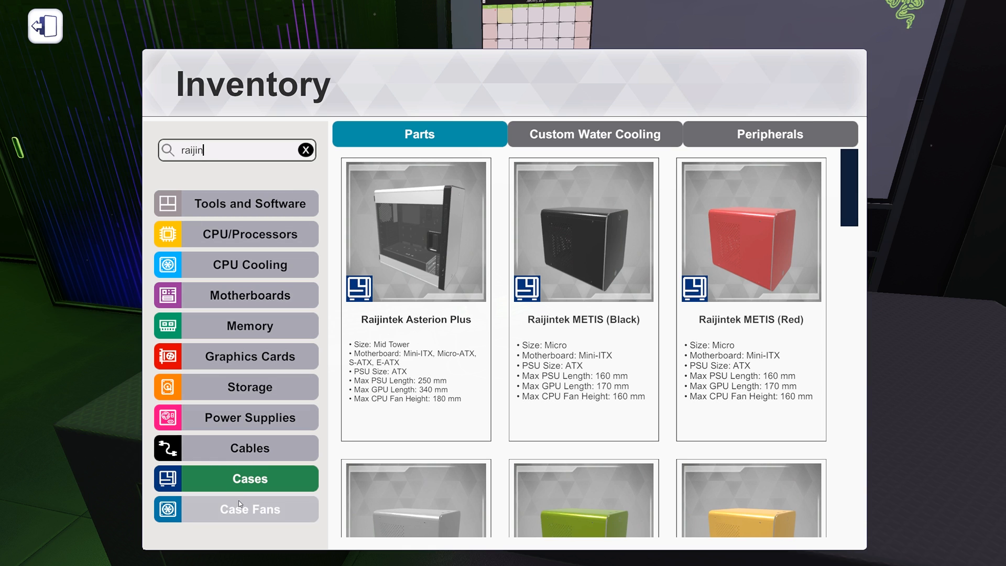
- Filter the case fans by 'raijin' and review the Raijintek fans down to the MACULA 12 RAINBOW RGB
{"action": "left_click", "coordinate": [249, 509]}
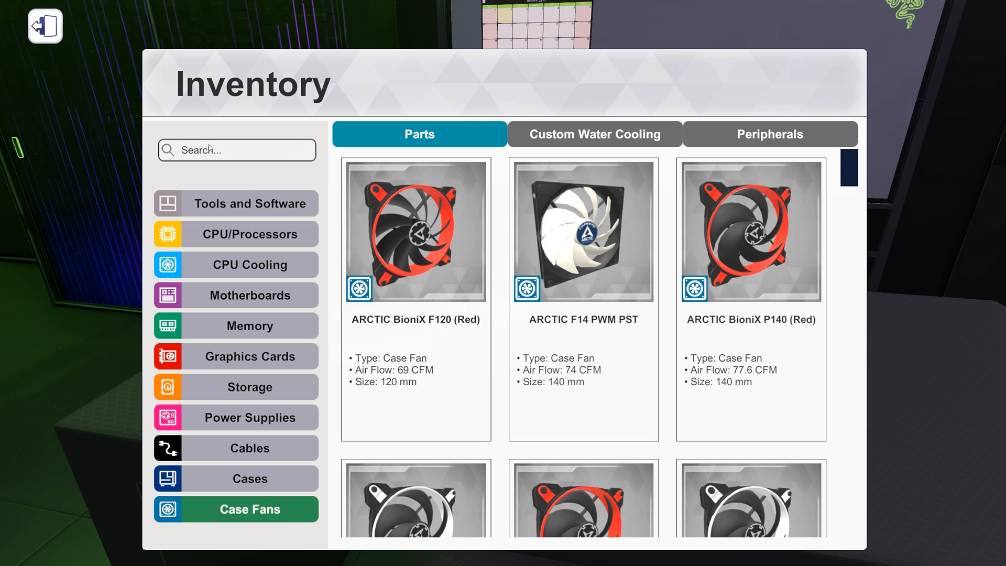
{"action": "type", "text": "raijin"}
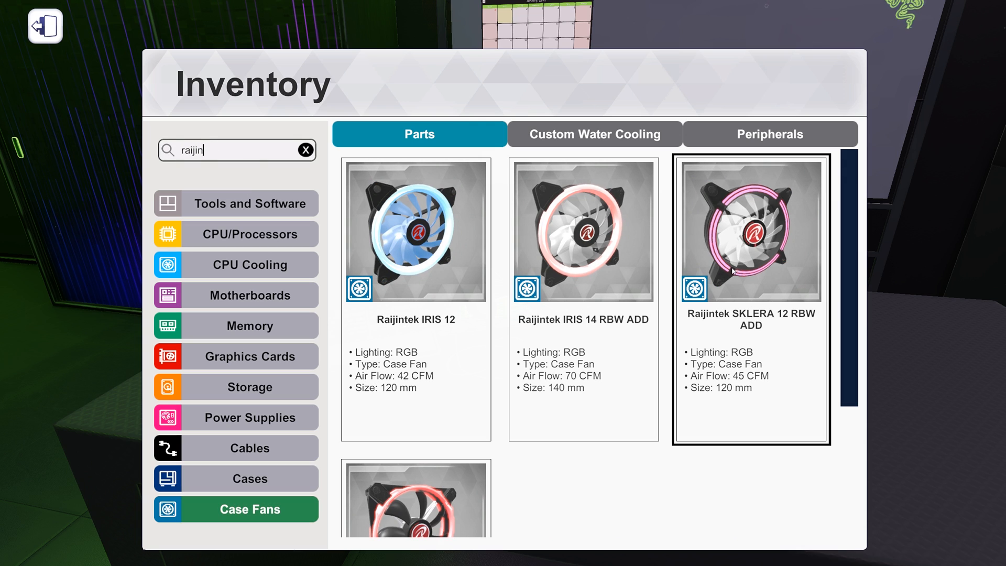
{"action": "mouse_move", "coordinate": [768, 275]}
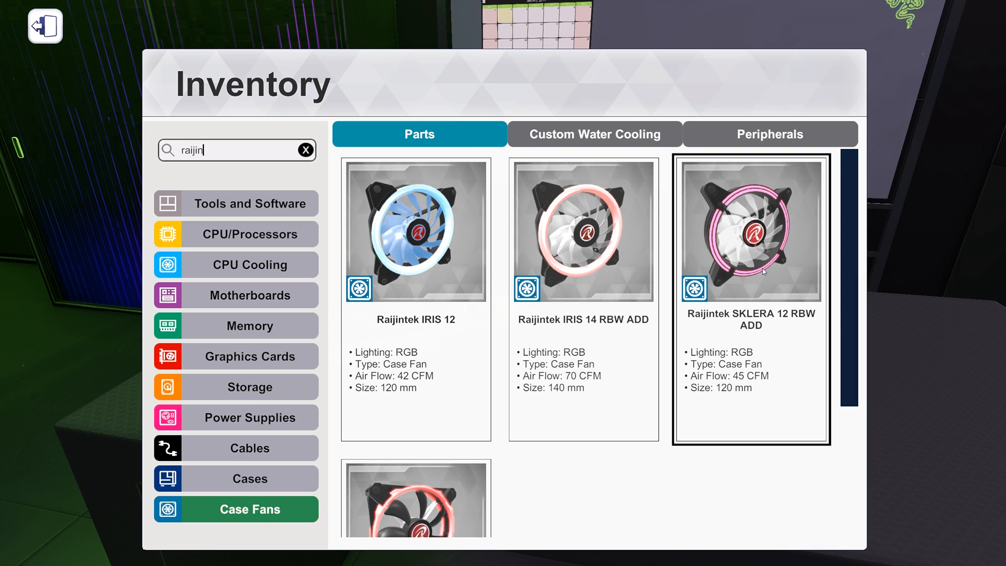
{"action": "left_click", "coordinate": [583, 231]}
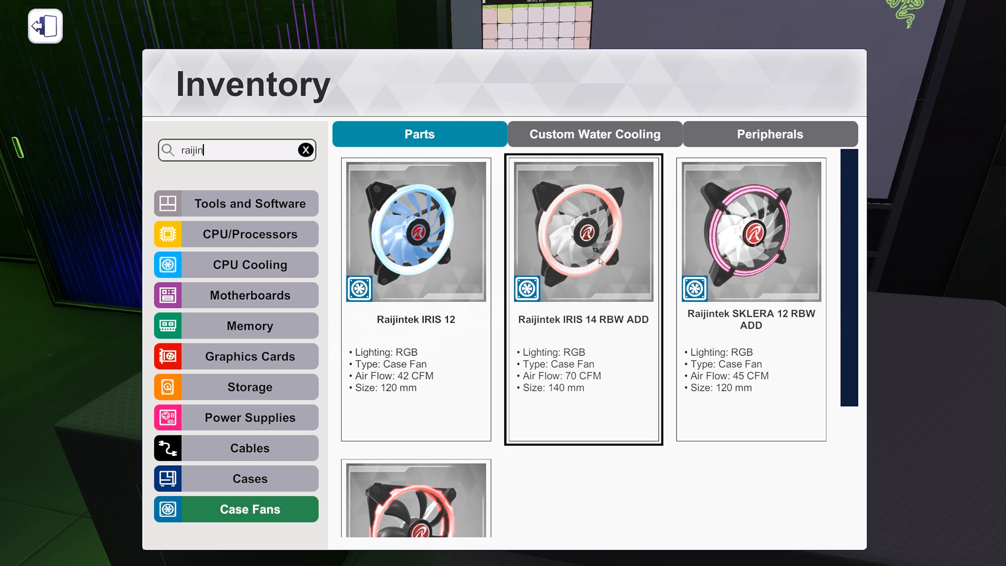
{"action": "scroll", "scroll_direction": "down", "scroll_amount": 3}
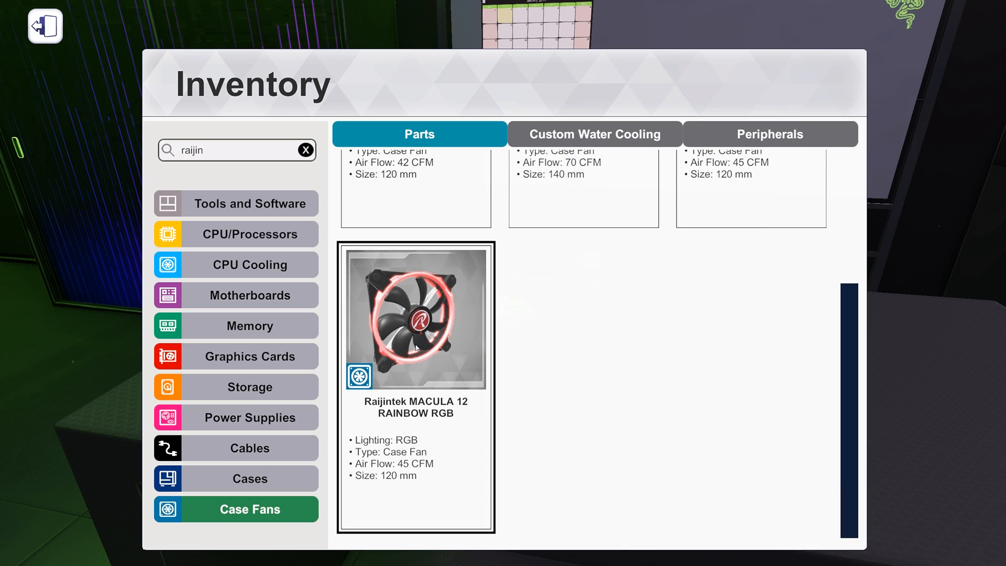
{"action": "mouse_move", "coordinate": [493, 339]}
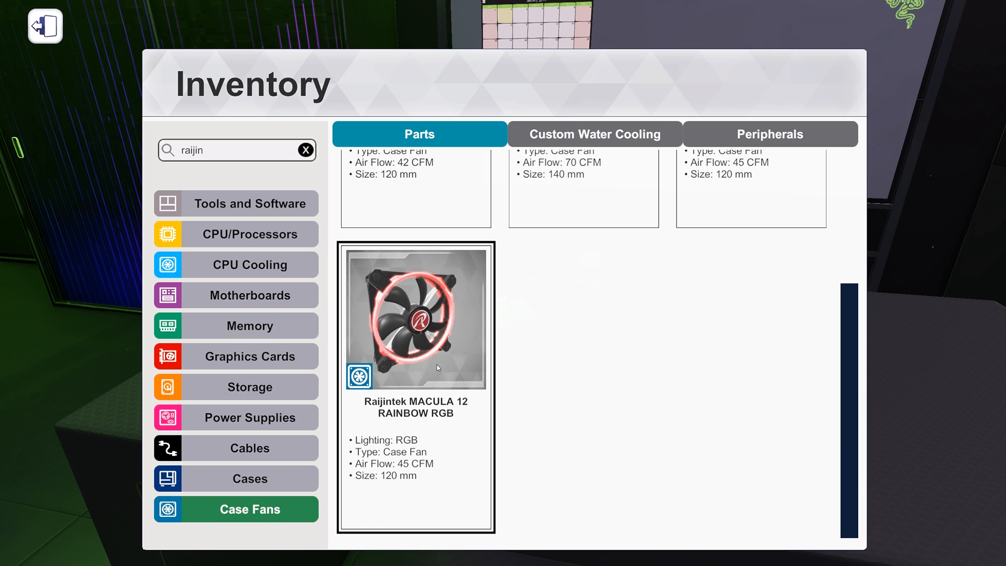
{"action": "scroll", "scroll_direction": "up", "scroll_amount": 3}
{"action": "type", "text": "in"}
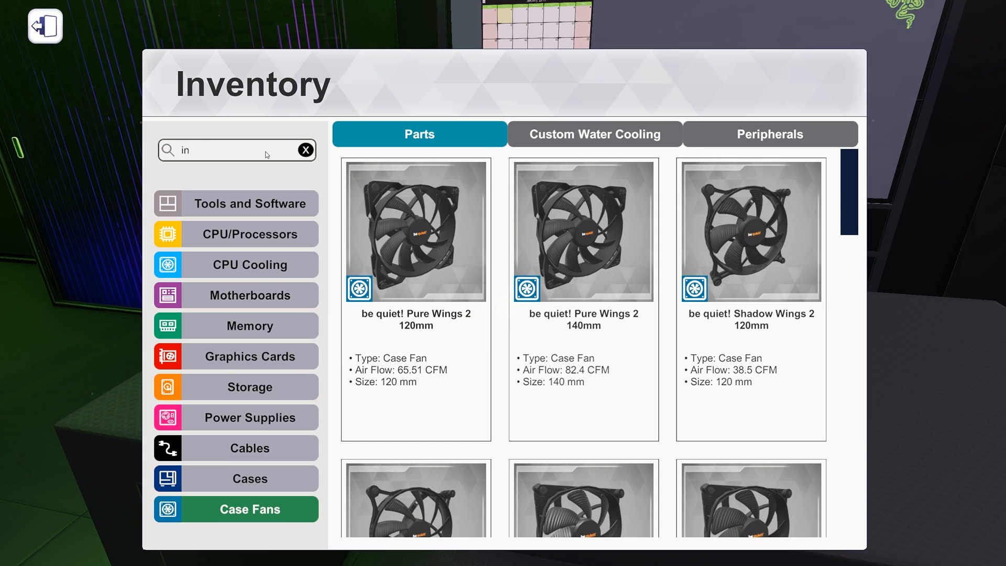
- Search 'in win' to review the In Win Polaris case fans, then refilter to Raijintek fans
{"action": "left_click", "coordinate": [305, 150]}
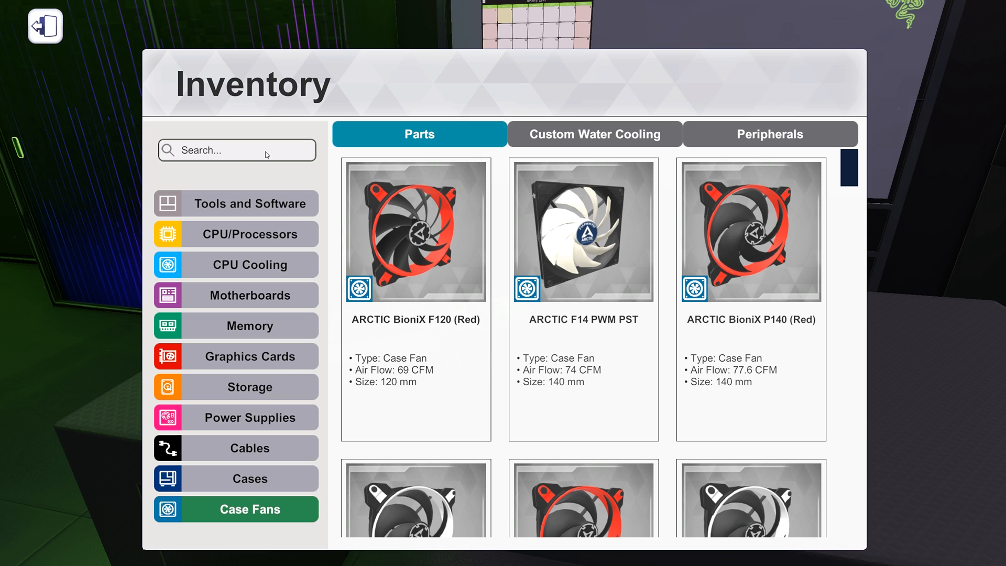
{"action": "type", "text": "in win"}
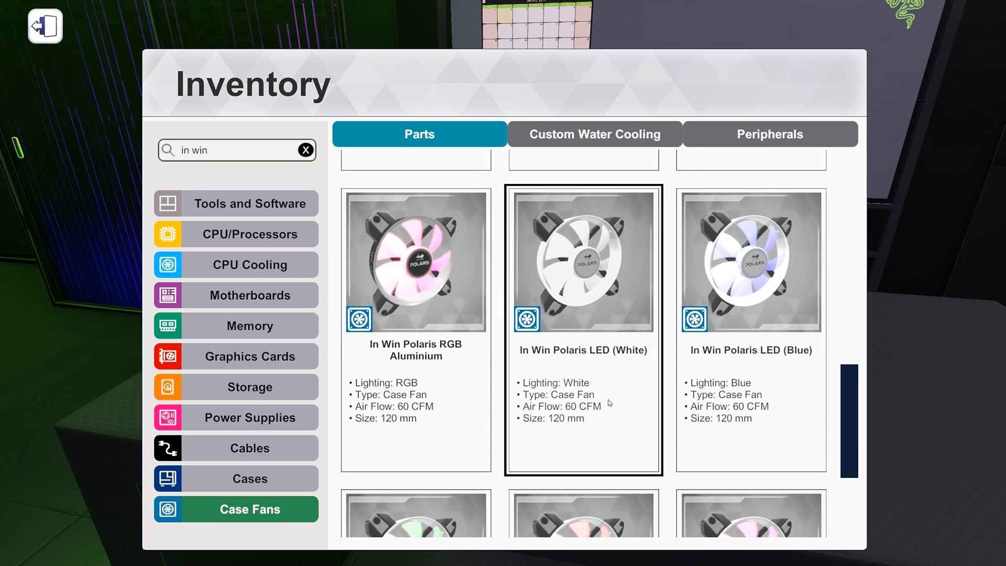
{"action": "scroll", "scroll_direction": "down", "scroll_amount": 3}
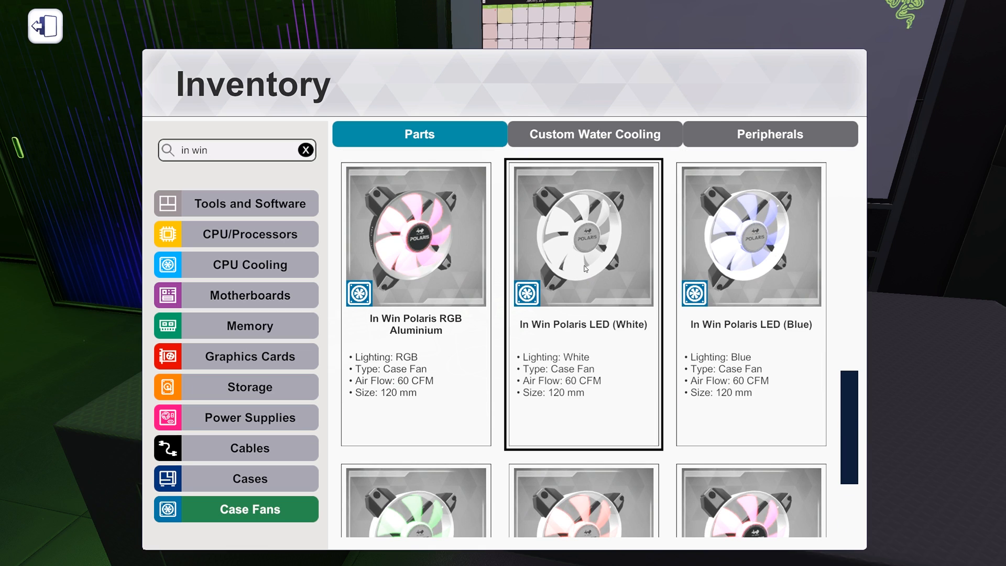
{"action": "mouse_move", "coordinate": [582, 233]}
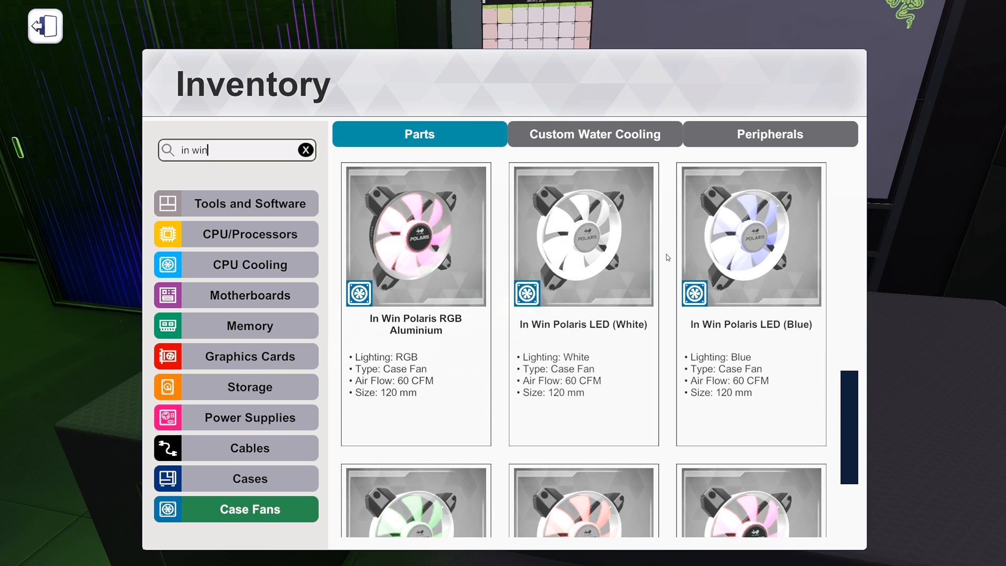
{"action": "left_click", "coordinate": [583, 235]}
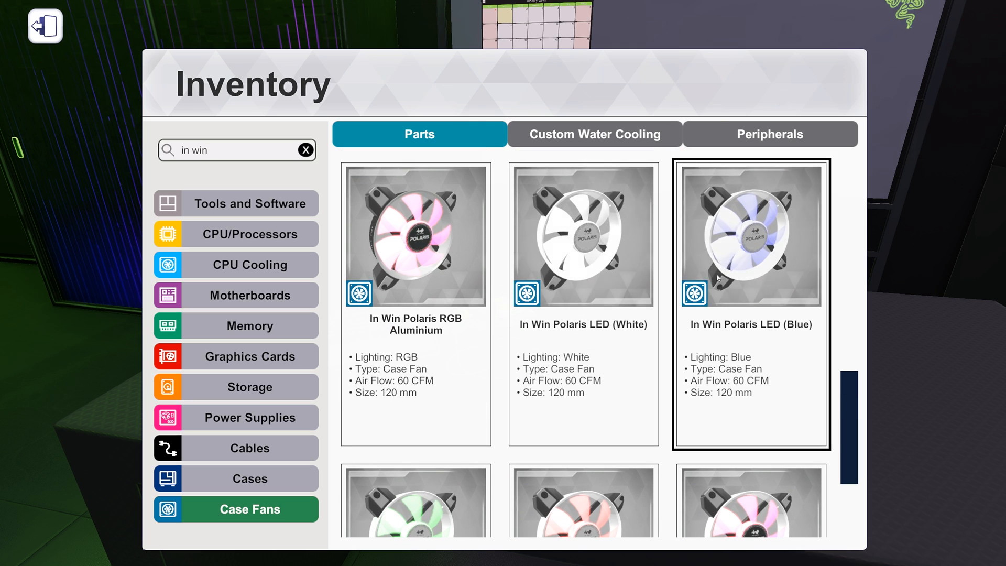
{"action": "scroll", "scroll_direction": "down", "scroll_amount": 3}
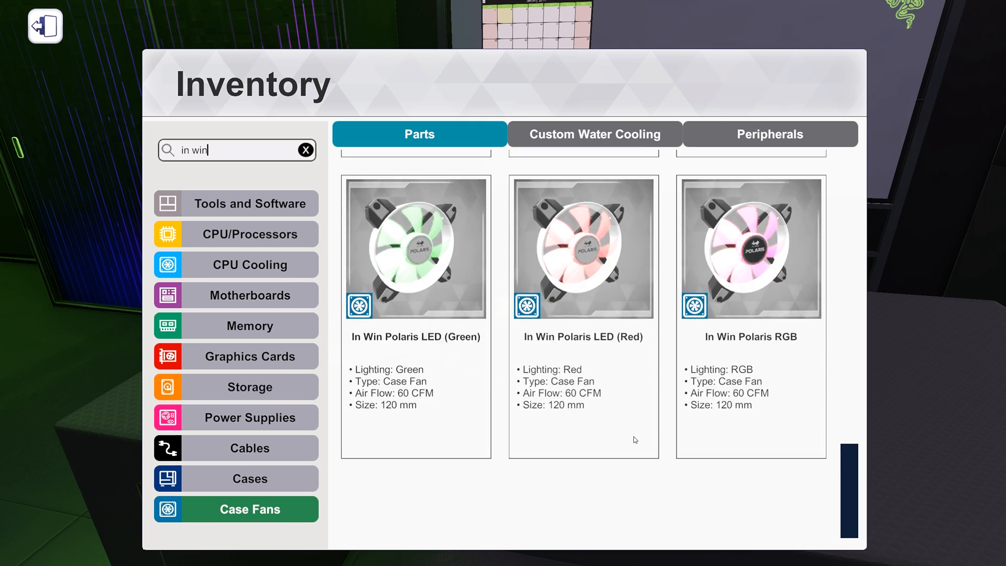
{"action": "scroll", "scroll_direction": "down", "scroll_amount": 3}
{"action": "type", "text": "raij"}
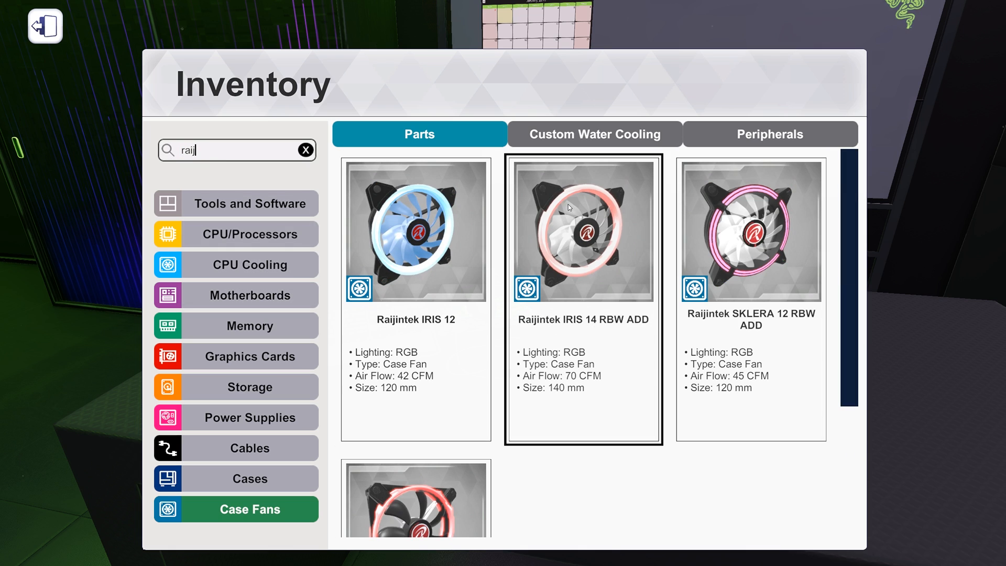
{"action": "left_click", "coordinate": [415, 245]}
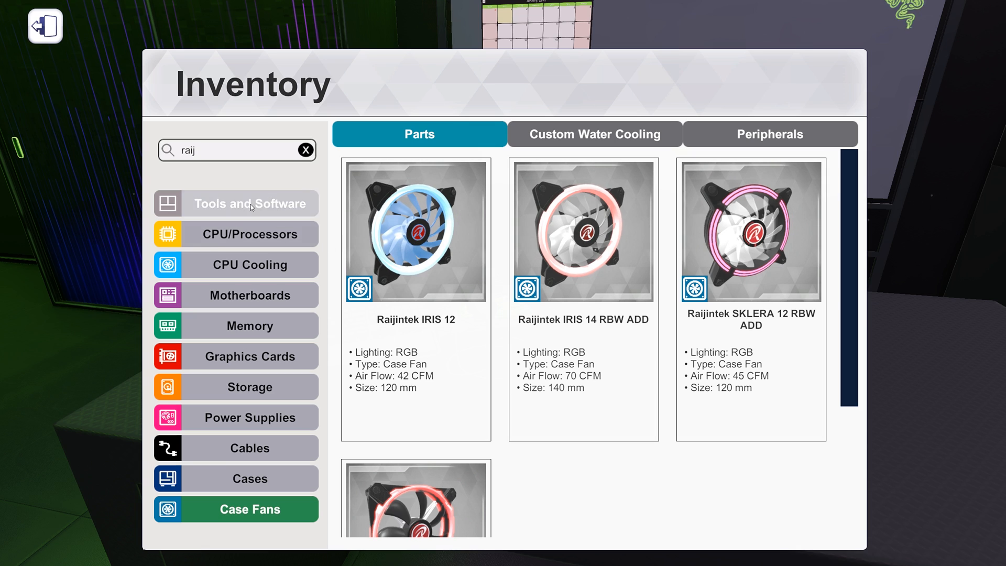
- Show the Custom Water Cooling radiators list and scroll through the EKWB EK-CoolStream models
{"action": "left_click", "coordinate": [594, 133]}
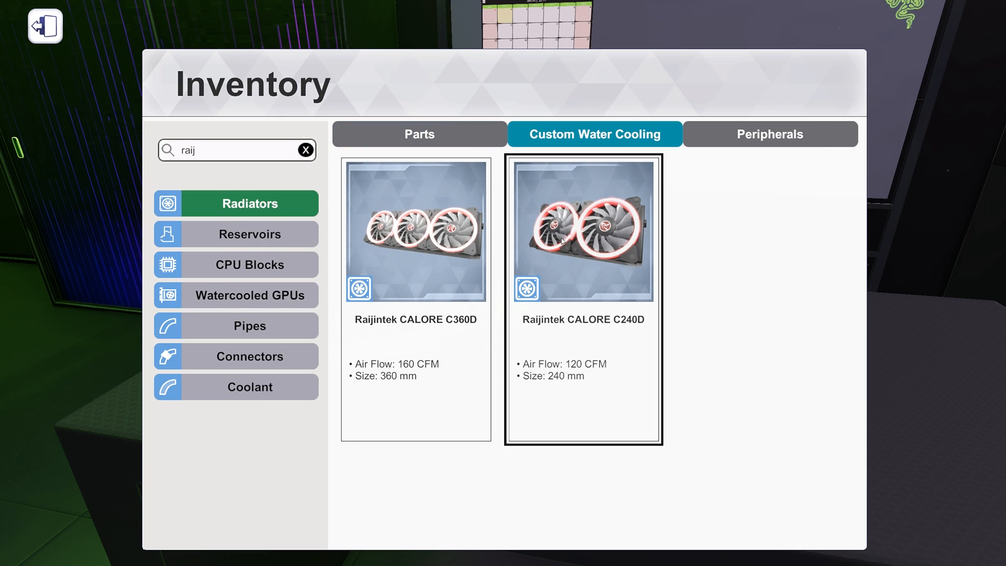
{"action": "left_click", "coordinate": [250, 234]}
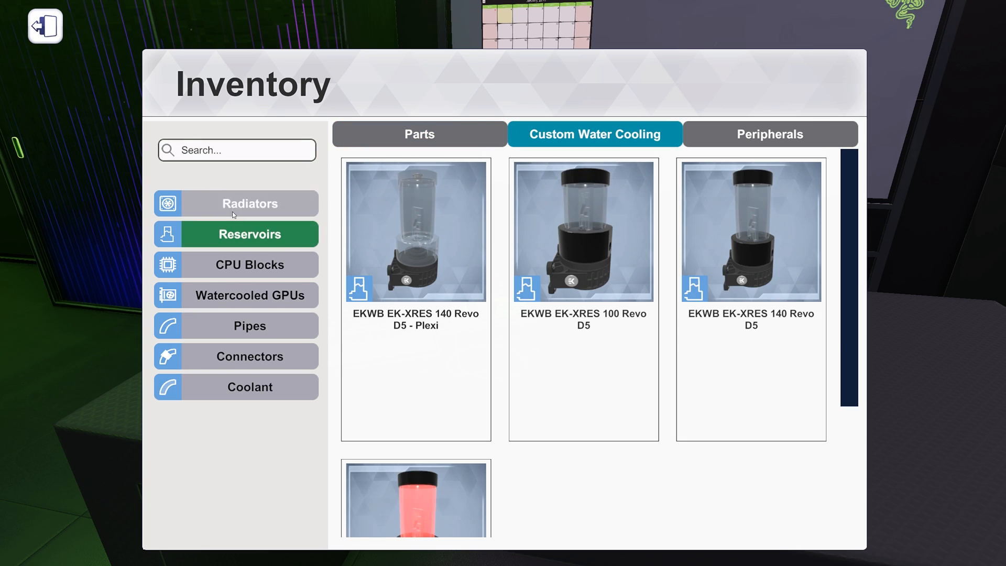
{"action": "left_click", "coordinate": [236, 203]}
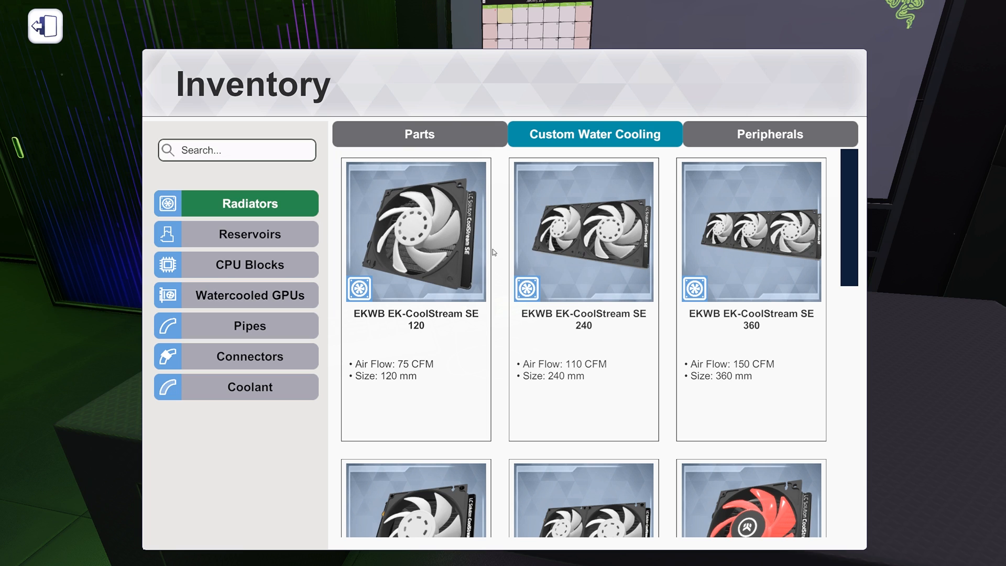
{"action": "scroll", "scroll_direction": "down", "scroll_amount": 3}
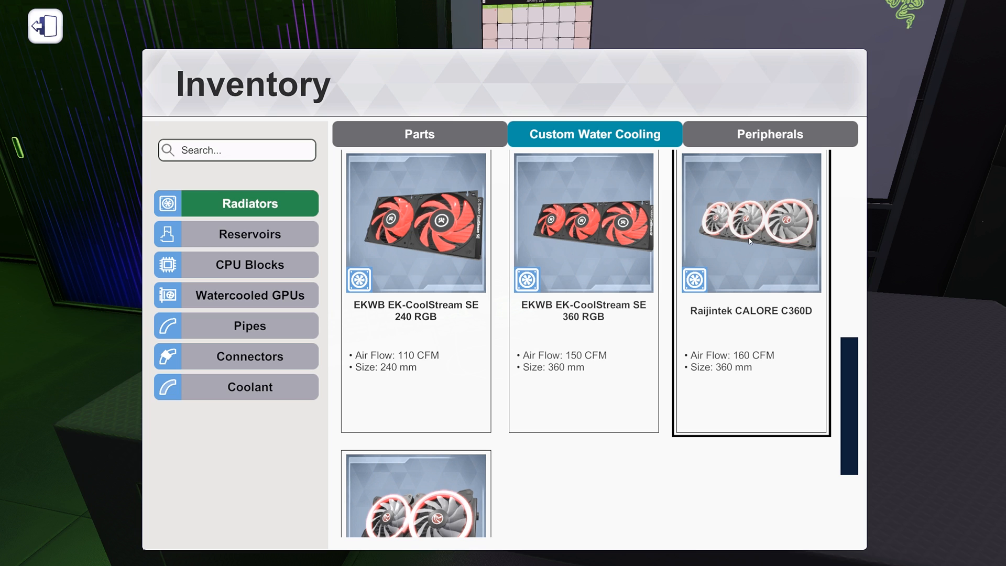
{"action": "scroll", "scroll_direction": "down", "scroll_amount": 3}
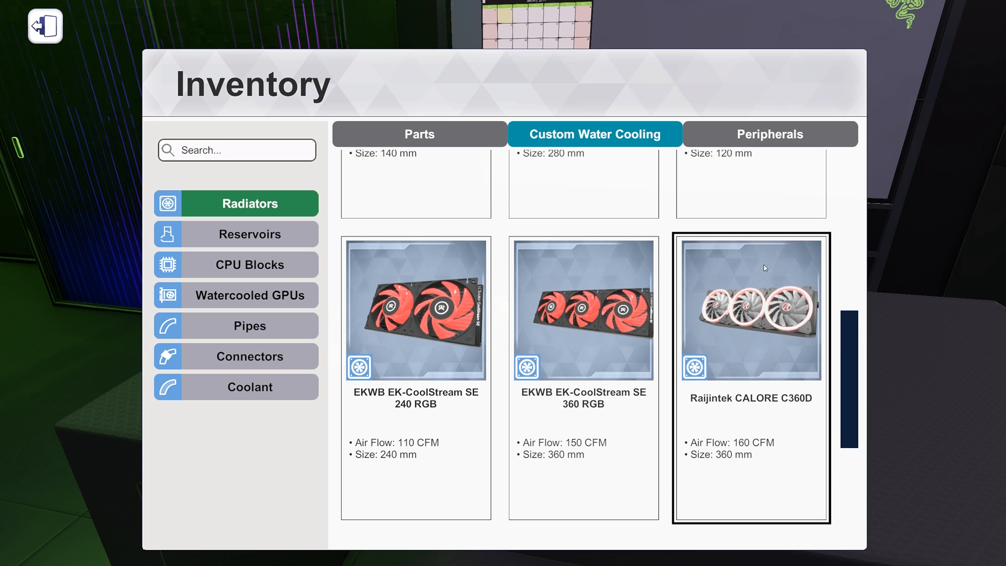
{"action": "scroll", "scroll_direction": "down", "scroll_amount": 3}
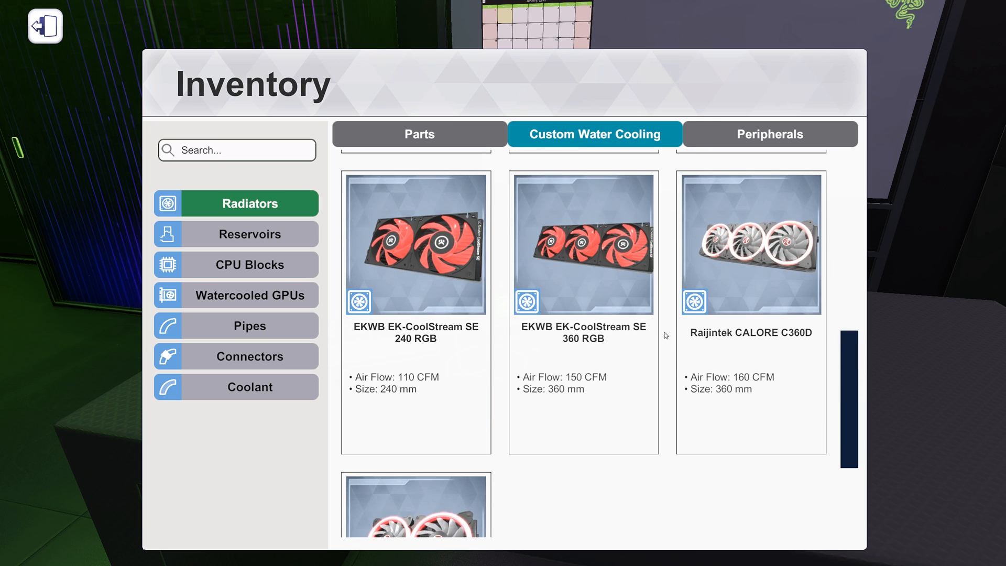
{"action": "scroll", "scroll_direction": "up", "scroll_amount": 3}
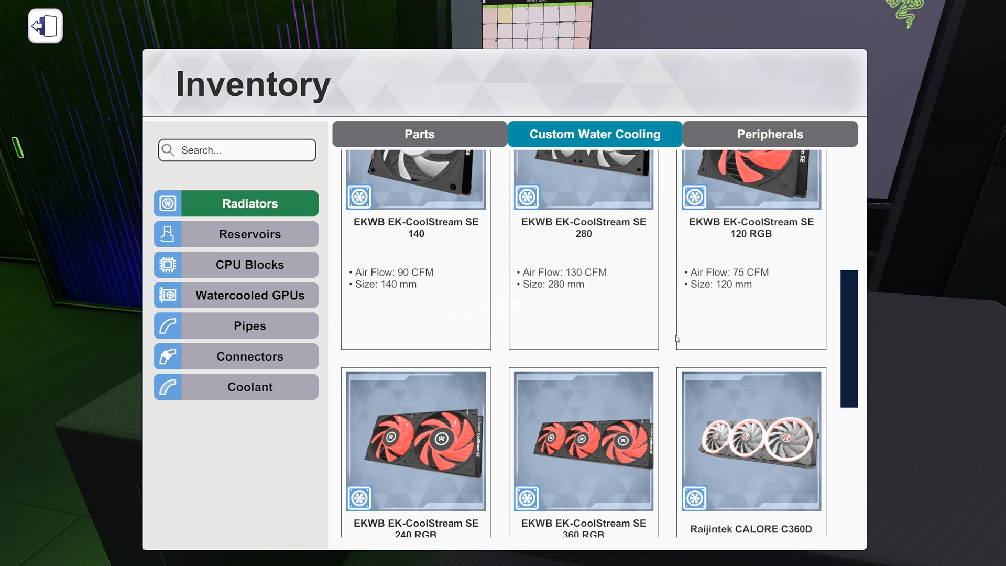
- Locate the Raijintek CALORE C360D and C240D radiators and select one to view it
{"action": "scroll", "scroll_direction": "down", "scroll_amount": 3}
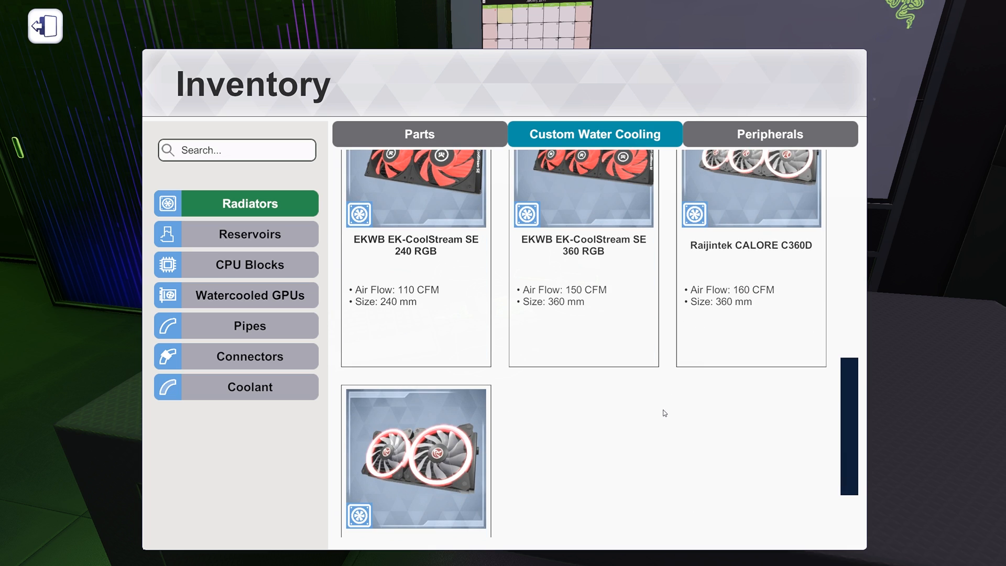
{"action": "scroll", "scroll_direction": "down", "scroll_amount": 3}
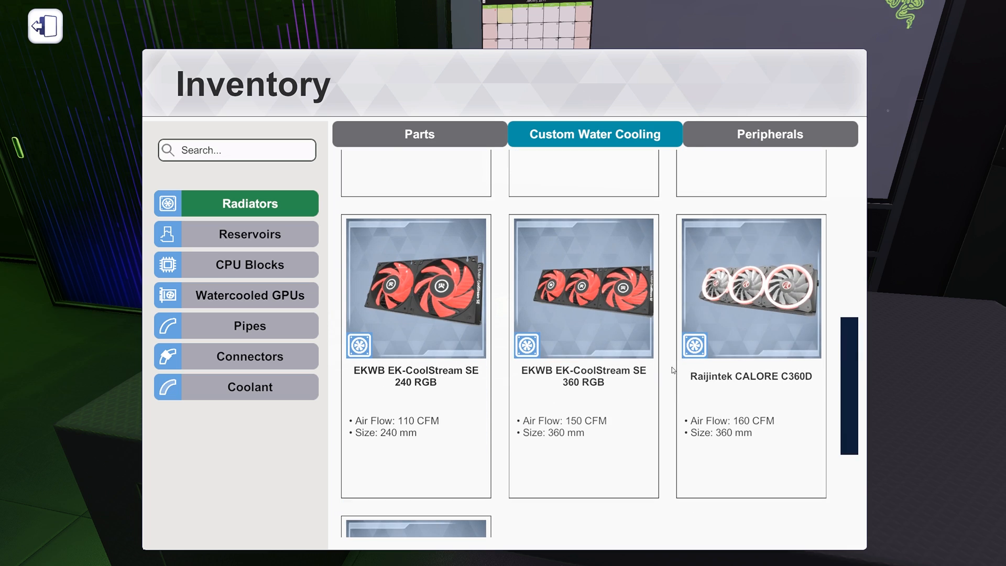
{"action": "scroll", "scroll_direction": "up", "scroll_amount": 3}
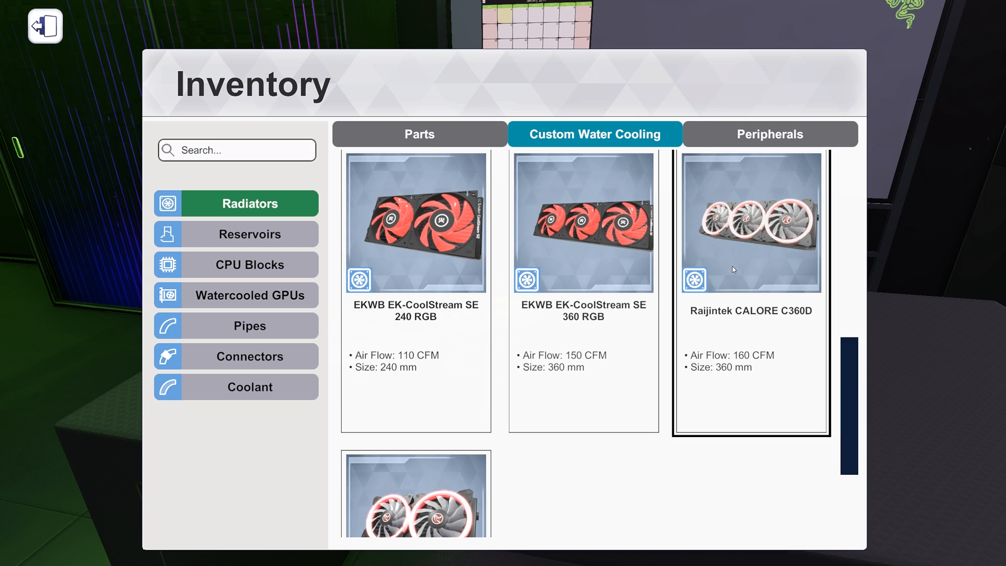
{"action": "mouse_move", "coordinate": [778, 242]}
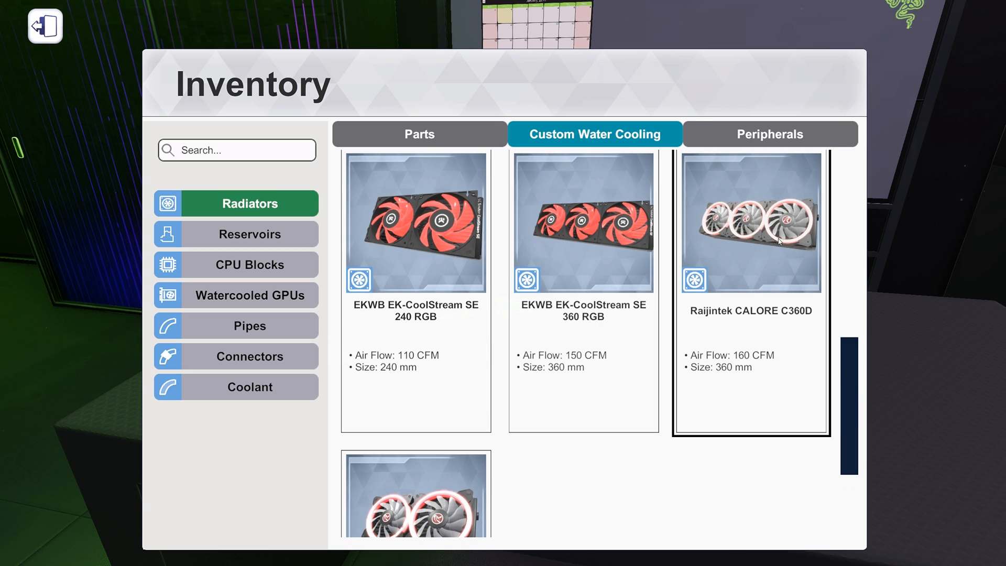
{"action": "scroll", "scroll_direction": "down", "scroll_amount": 3}
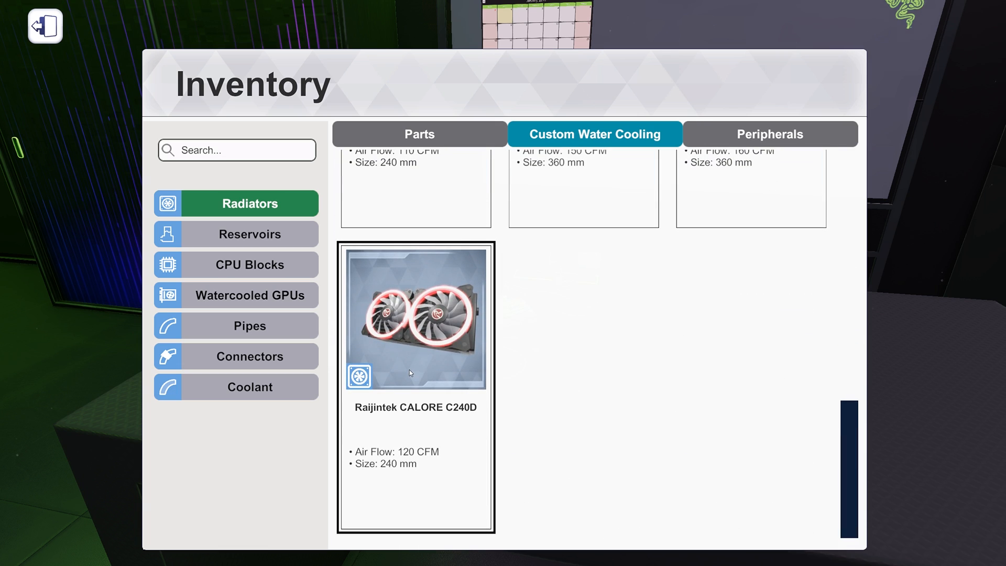
{"action": "mouse_move", "coordinate": [402, 371]}
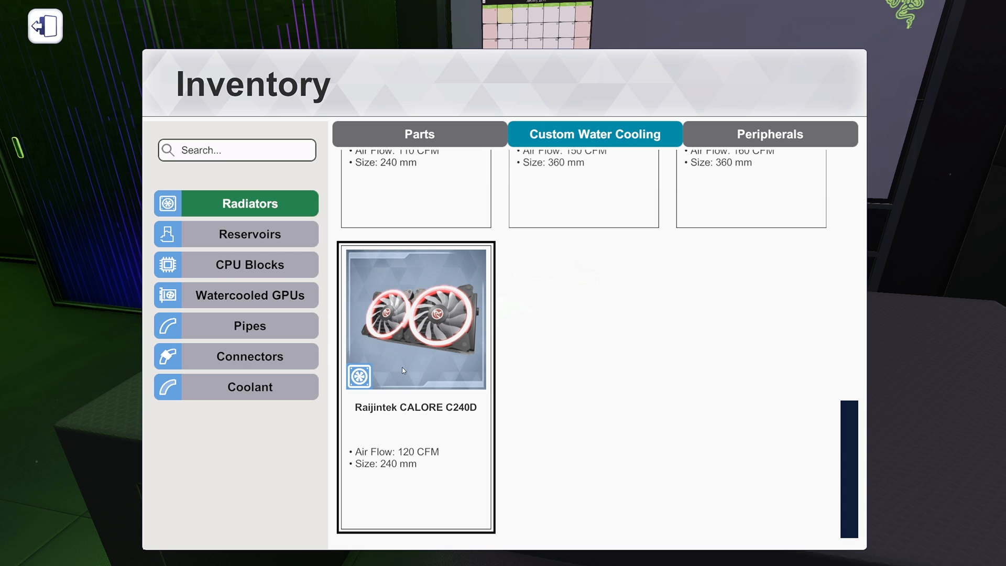
{"action": "scroll", "scroll_direction": "up", "scroll_amount": 3}
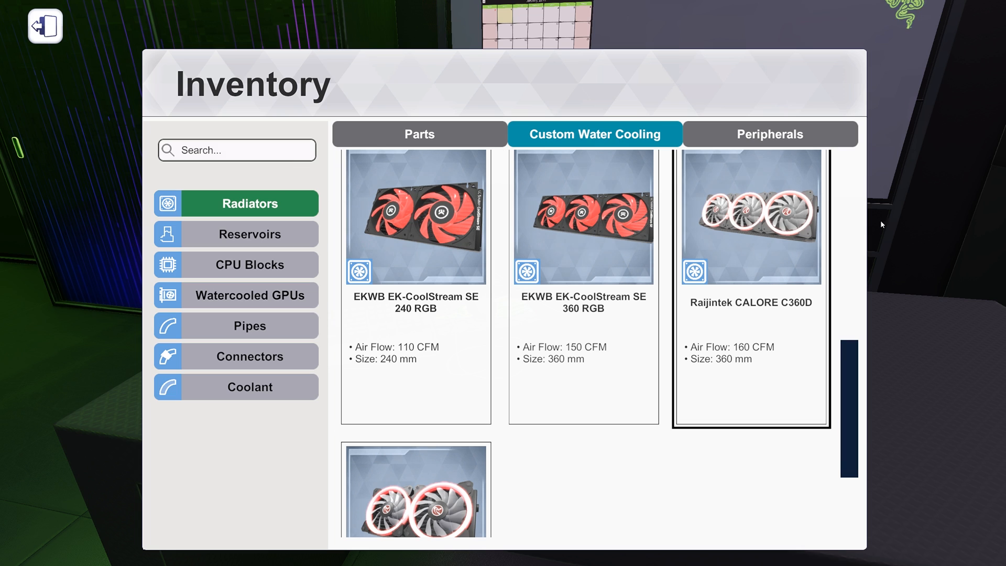
{"action": "left_click", "coordinate": [570, 245]}
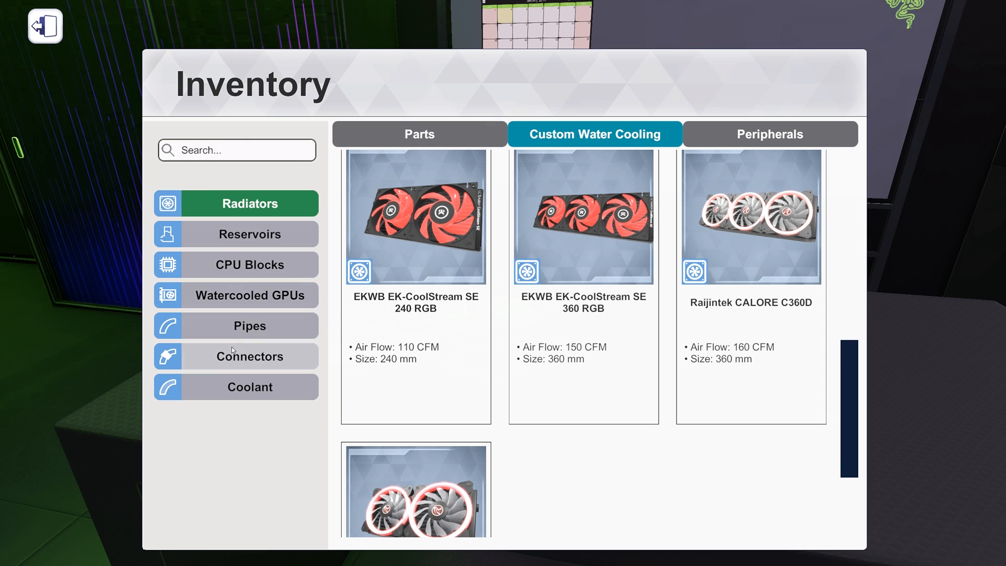
- Filter the water-cooling connectors by 'rgb', leaving only the Raijintek PELIAS RGB Fitting
{"action": "left_click", "coordinate": [45, 26]}
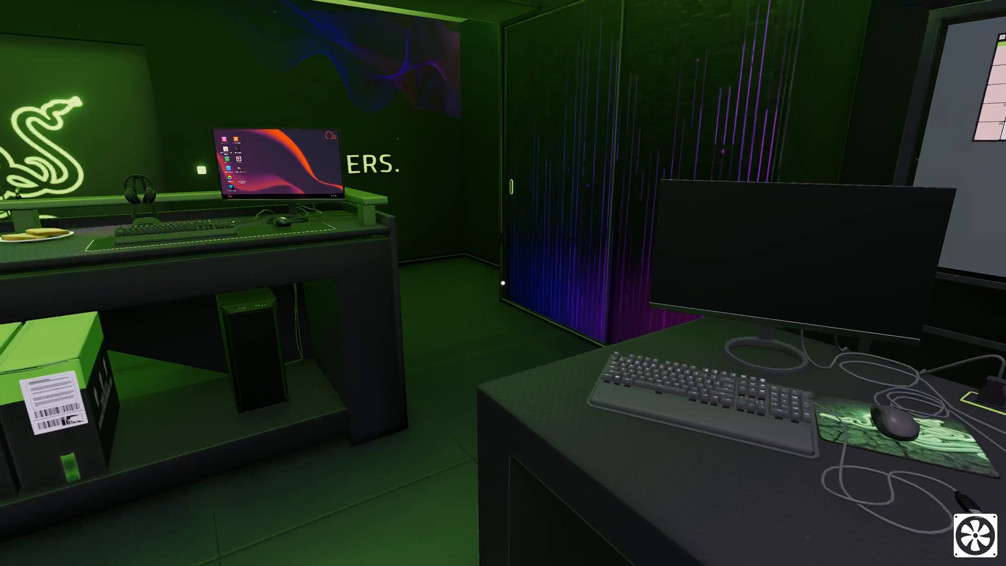
{"action": "mouse_move", "coordinate": [503, 282]}
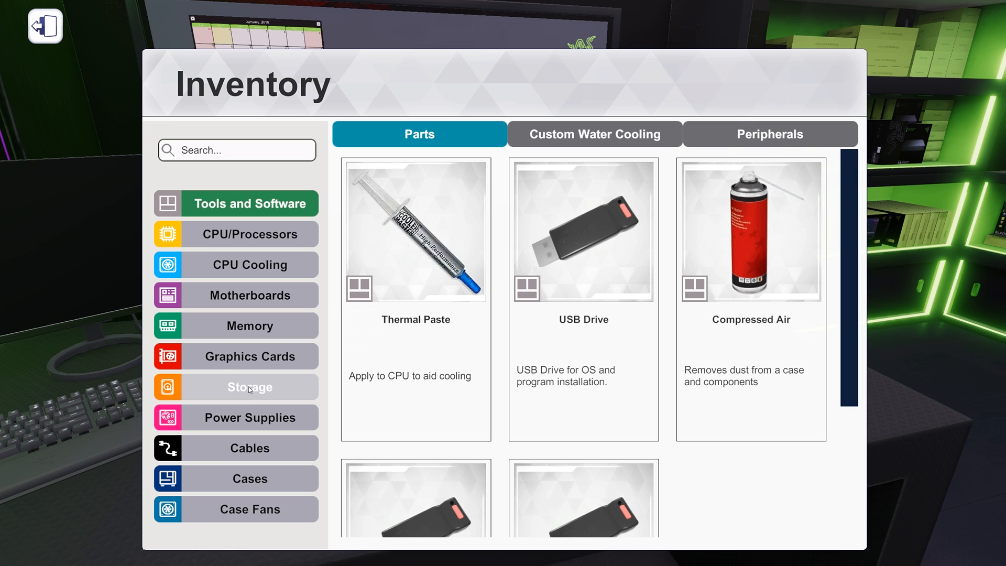
{"action": "left_click", "coordinate": [593, 134]}
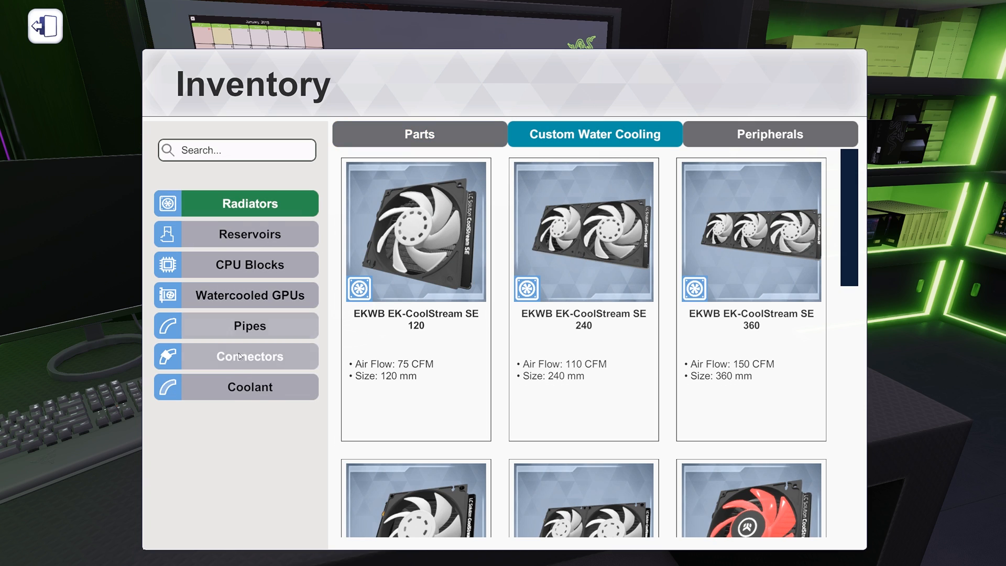
{"action": "left_click", "coordinate": [249, 356]}
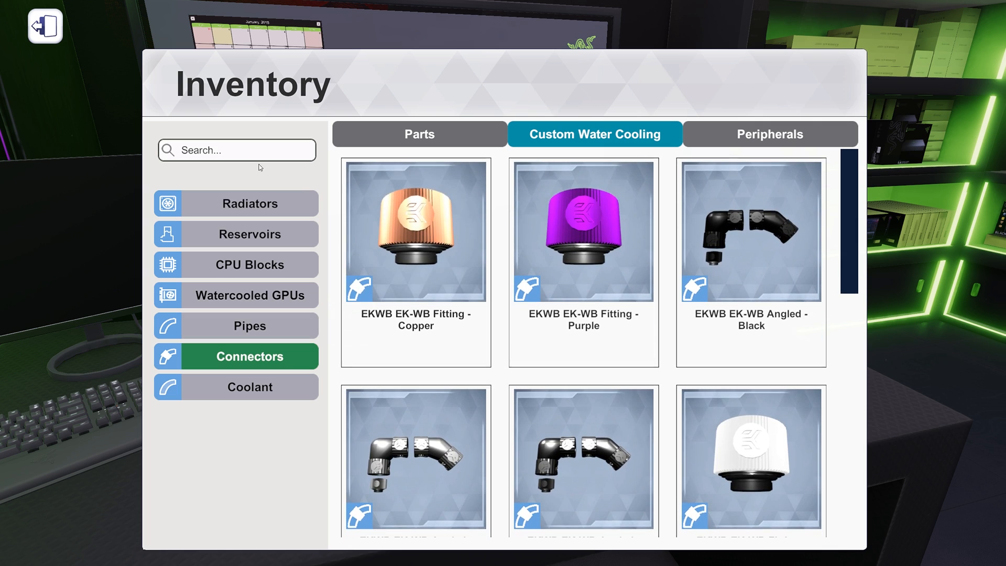
{"action": "type", "text": "rgb"}
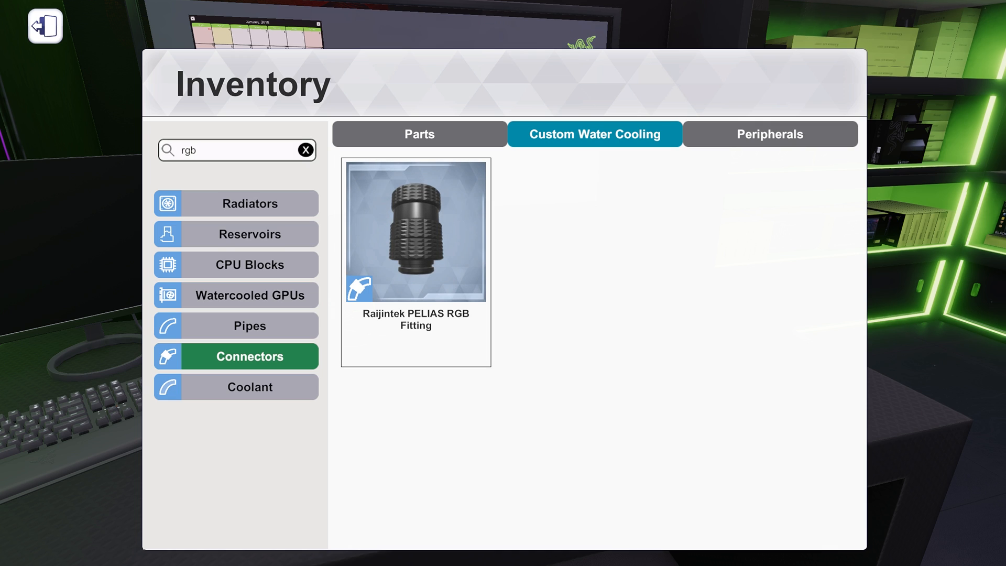
- Browse the unfiltered CPU blocks, including Raijintek CWB-TR4 RBW, CWB-RGB and EKWB EK-Supremacy EVO
{"action": "left_click", "coordinate": [236, 264]}
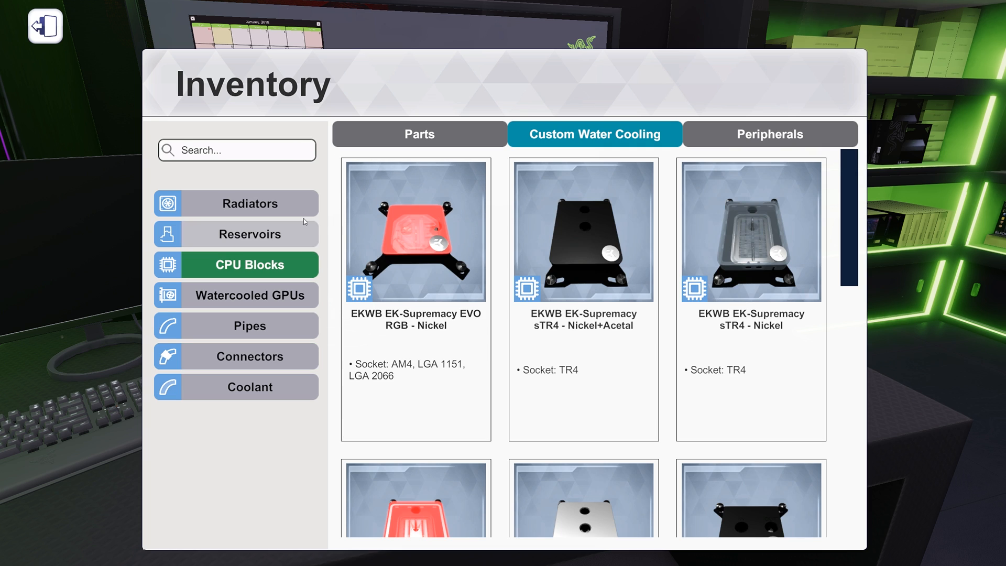
{"action": "scroll", "scroll_direction": "down", "scroll_amount": 3}
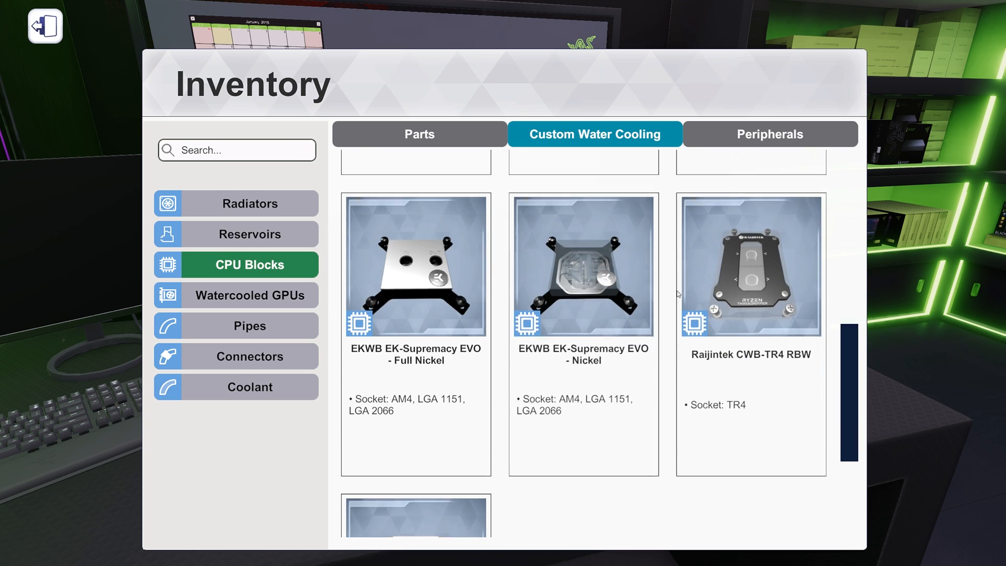
{"action": "left_click", "coordinate": [750, 282]}
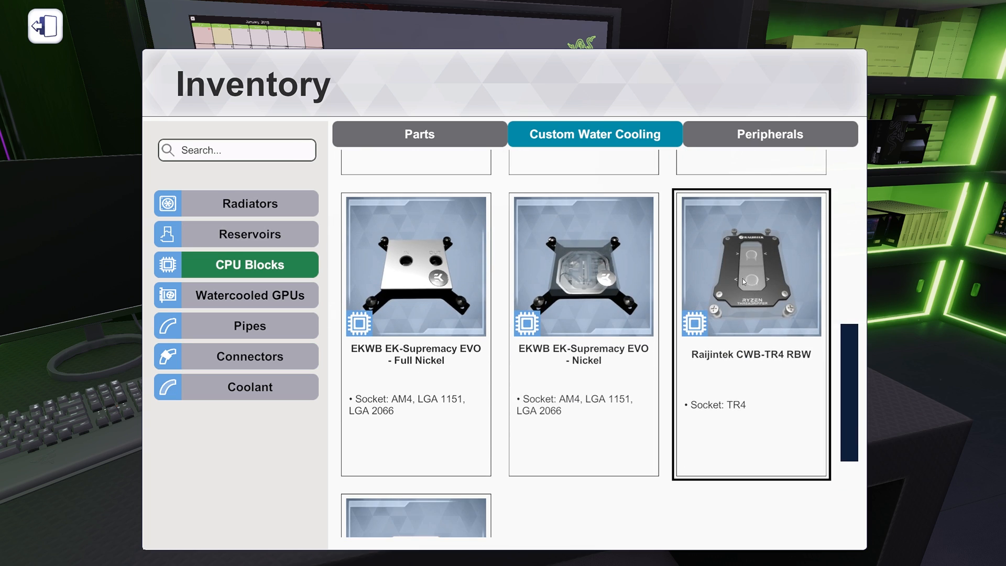
{"action": "mouse_move", "coordinate": [756, 273]}
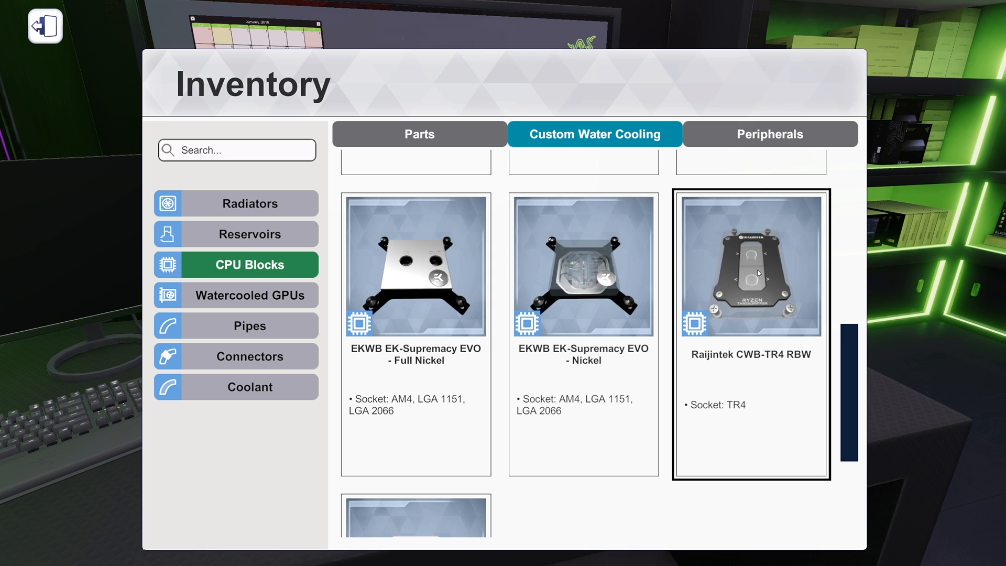
{"action": "mouse_move", "coordinate": [770, 307]}
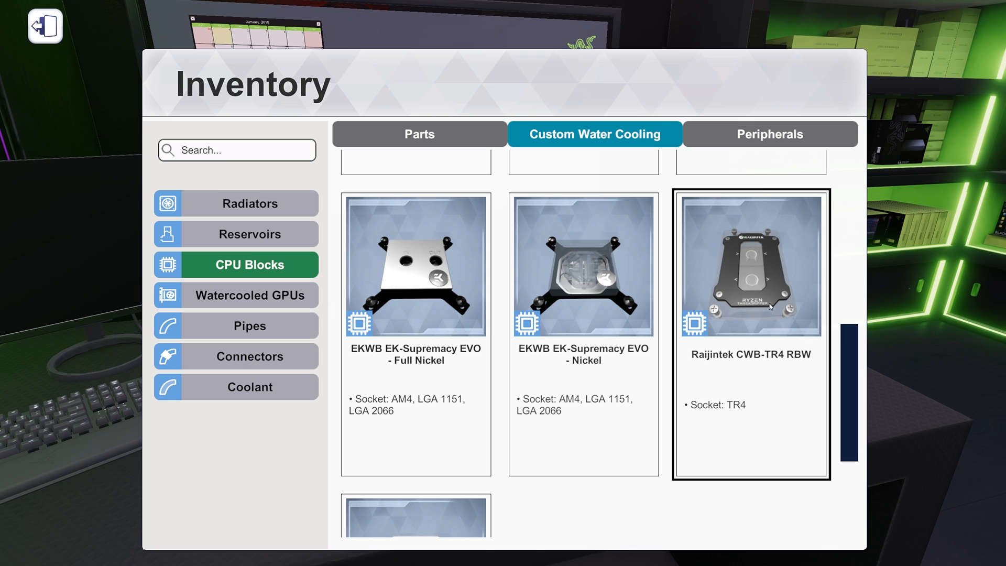
{"action": "scroll", "scroll_direction": "down", "scroll_amount": 3}
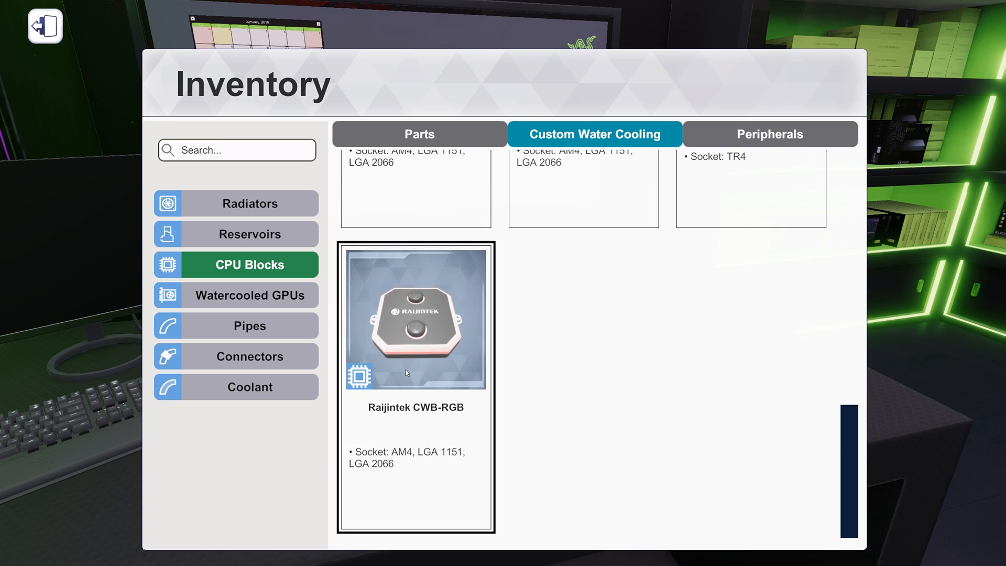
{"action": "mouse_move", "coordinate": [390, 482]}
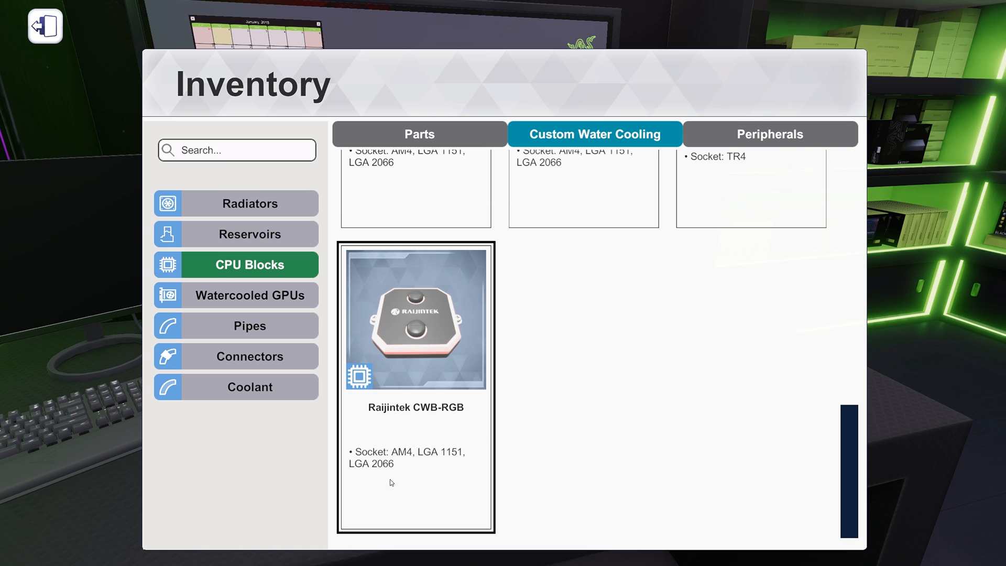
{"action": "mouse_move", "coordinate": [364, 362]}
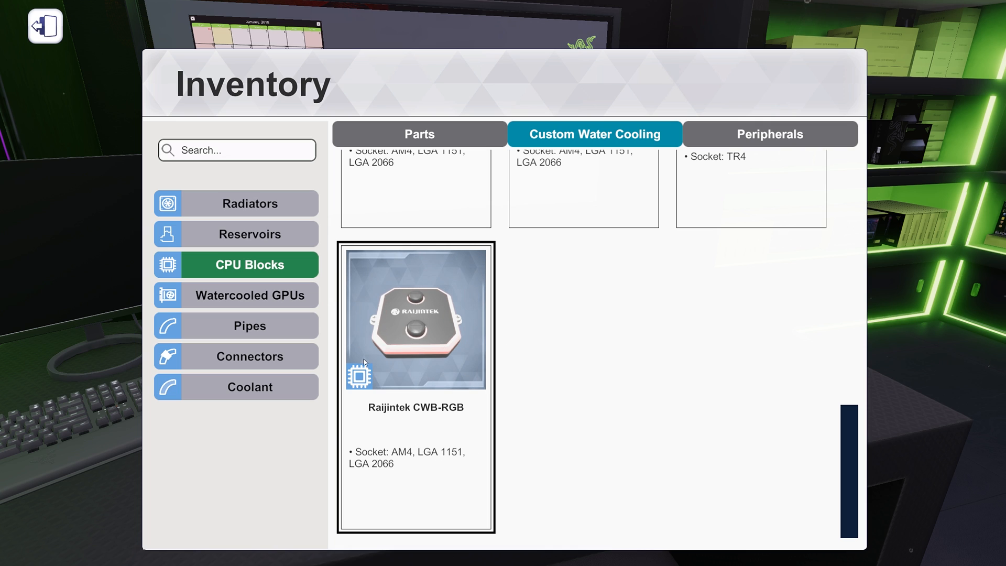
{"action": "scroll", "scroll_direction": "up", "scroll_amount": 3}
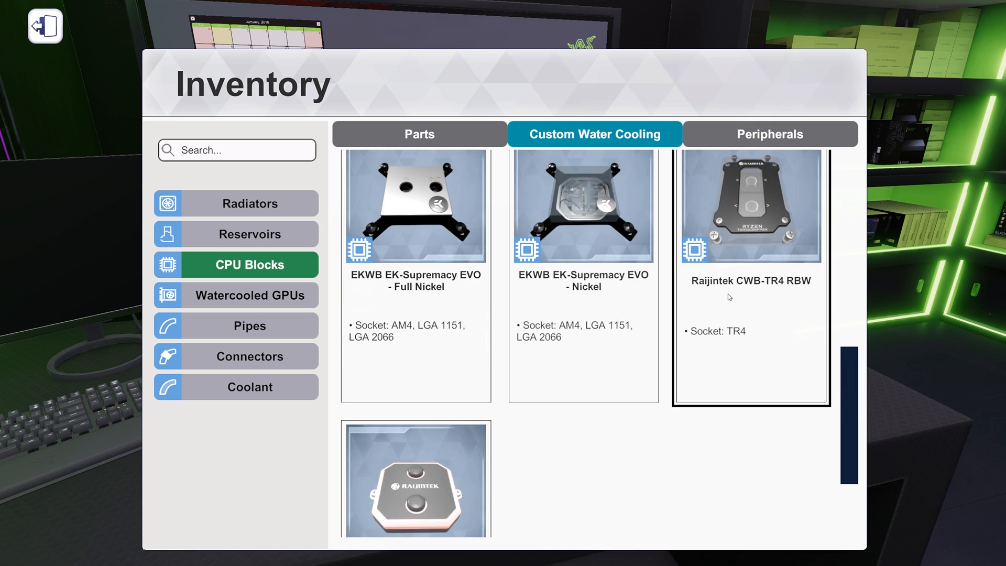
{"action": "scroll", "scroll_direction": "down", "scroll_amount": 3}
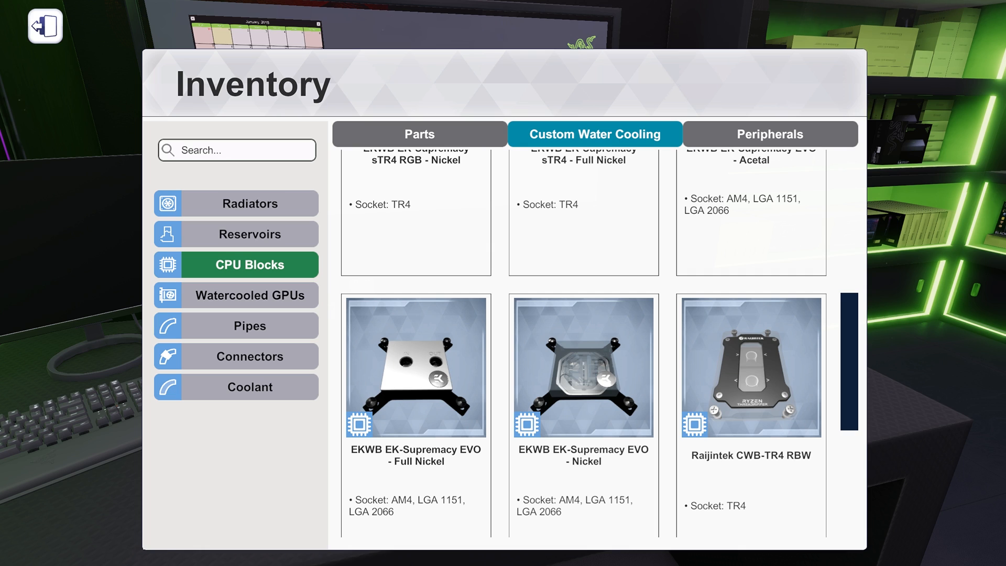
{"action": "mouse_move", "coordinate": [219, 220]}
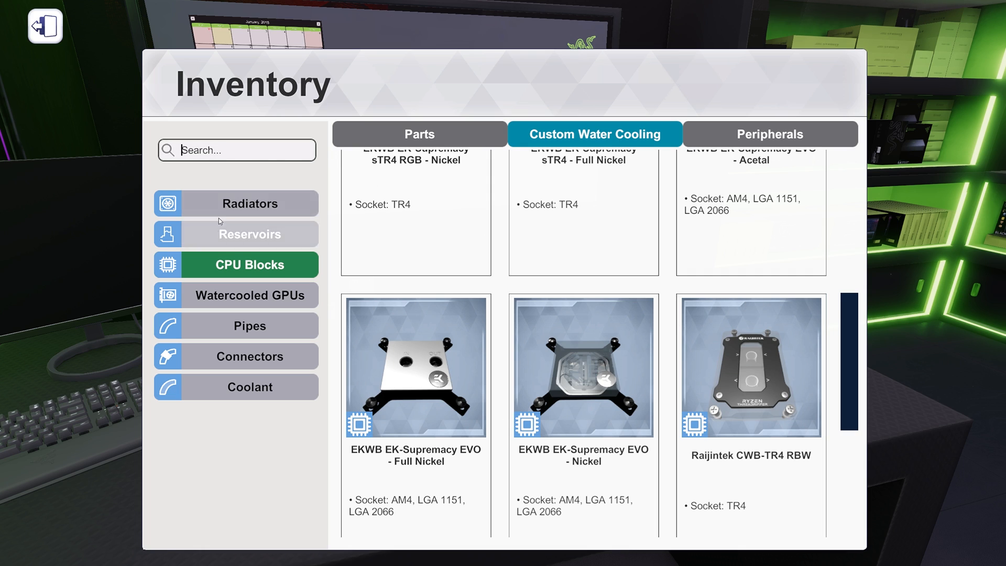
- Filter the regular parts by 'raijin' and scroll through the Raijintek CPU cooling results
{"action": "left_click", "coordinate": [419, 134]}
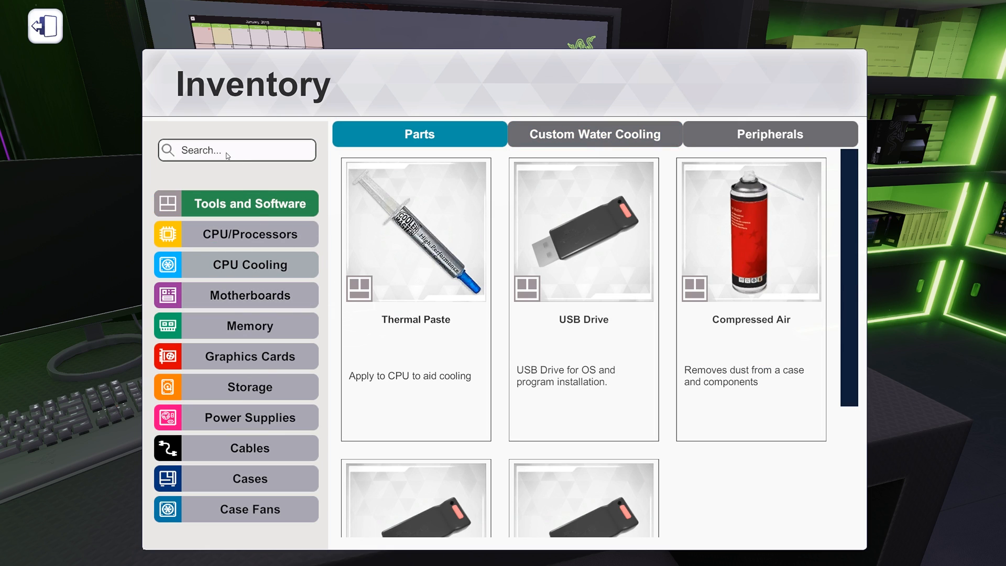
{"action": "left_click", "coordinate": [249, 264]}
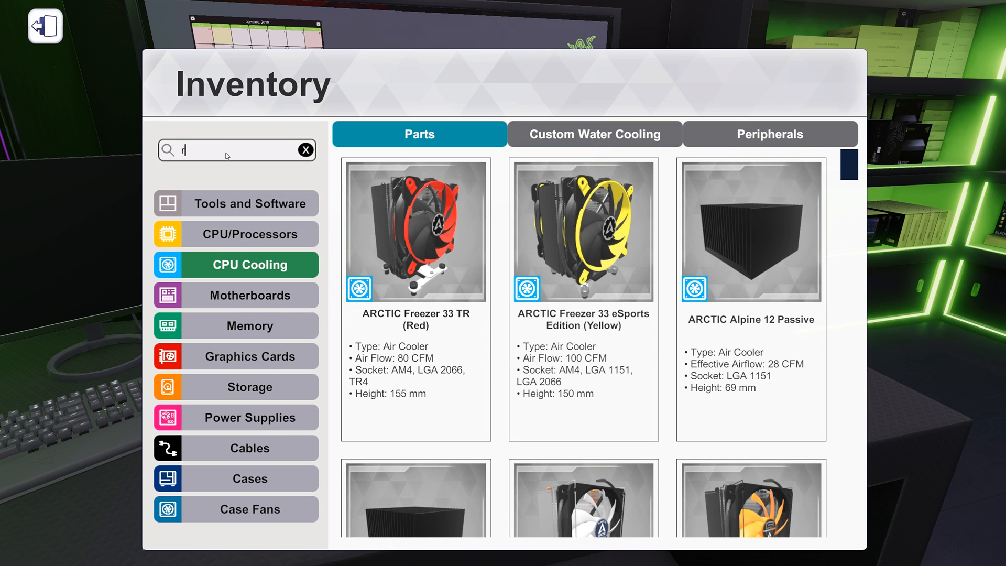
{"action": "type", "text": "aijin"}
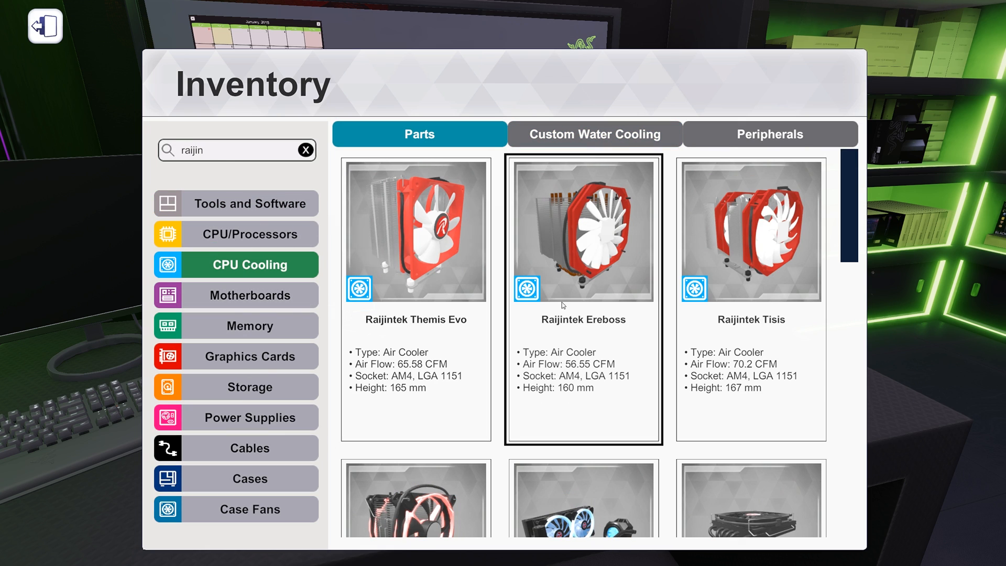
{"action": "scroll", "scroll_direction": "down", "scroll_amount": 3}
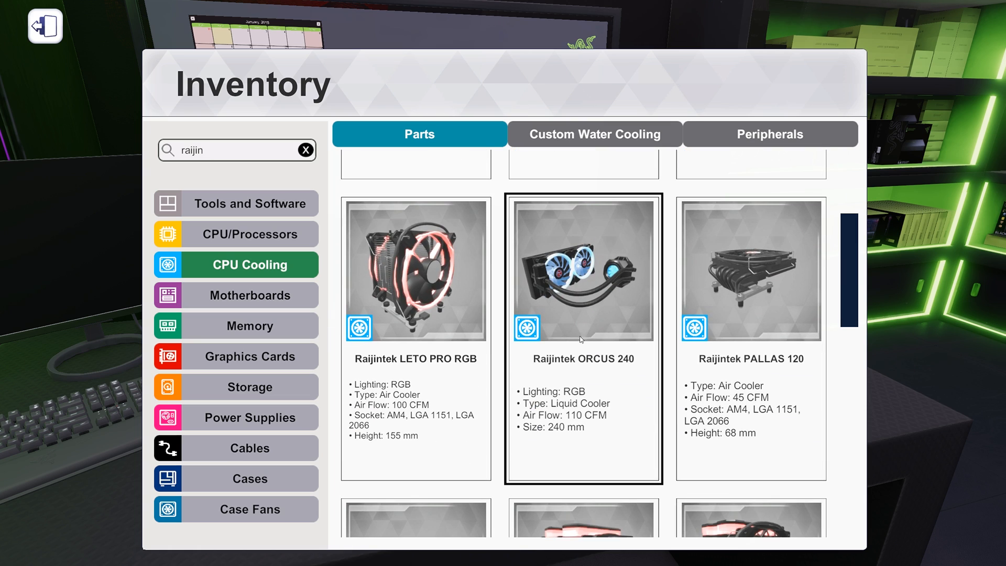
{"action": "mouse_move", "coordinate": [593, 279]}
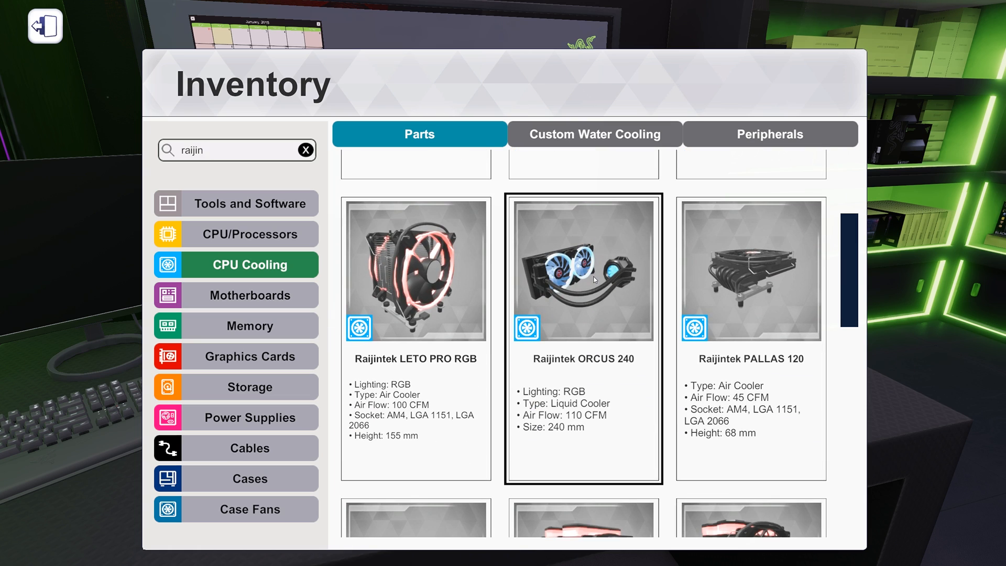
{"action": "scroll", "scroll_direction": "up", "scroll_amount": 3}
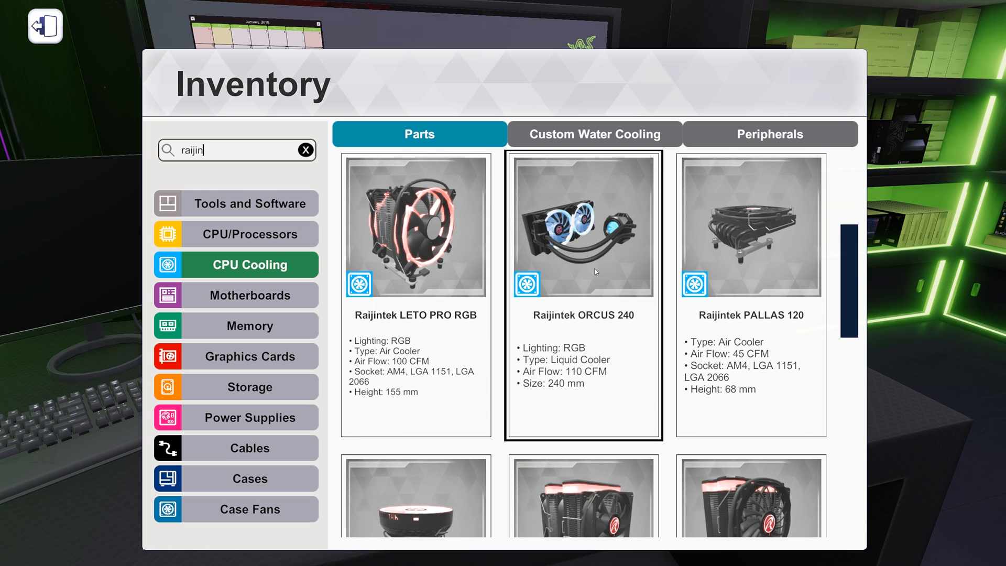
{"action": "mouse_move", "coordinate": [604, 276]}
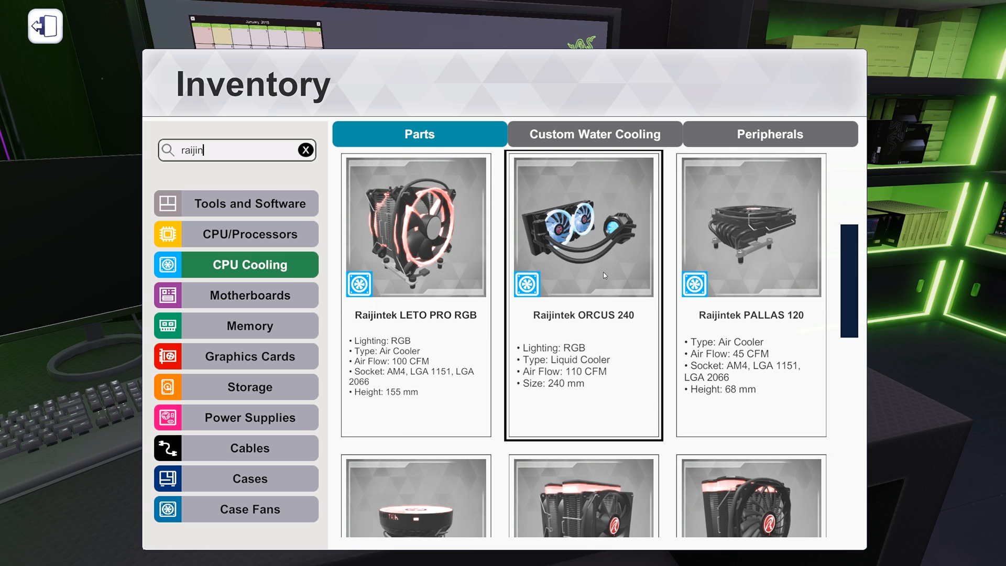
{"action": "scroll", "scroll_direction": "down", "scroll_amount": 3}
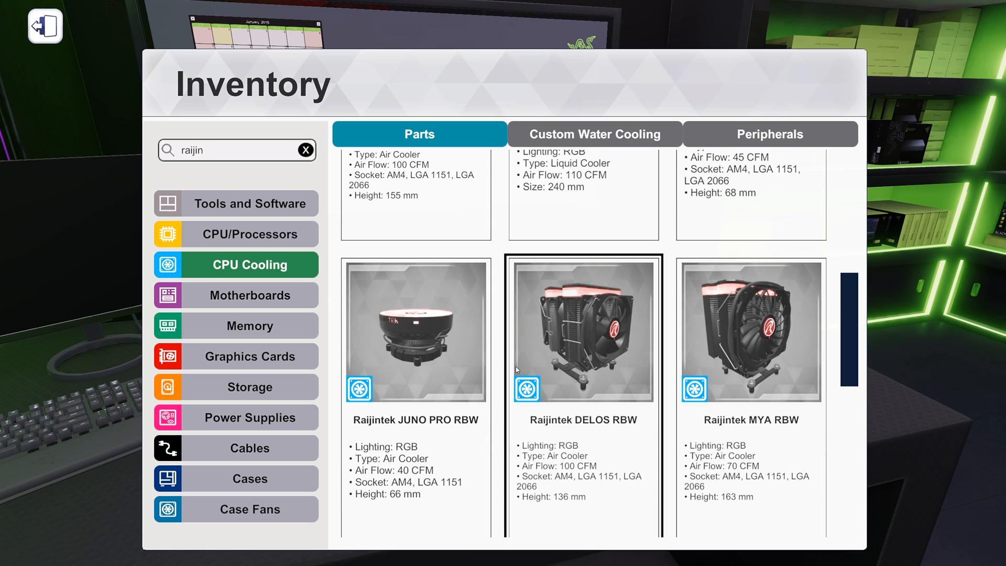
{"action": "scroll", "scroll_direction": "down", "scroll_amount": 3}
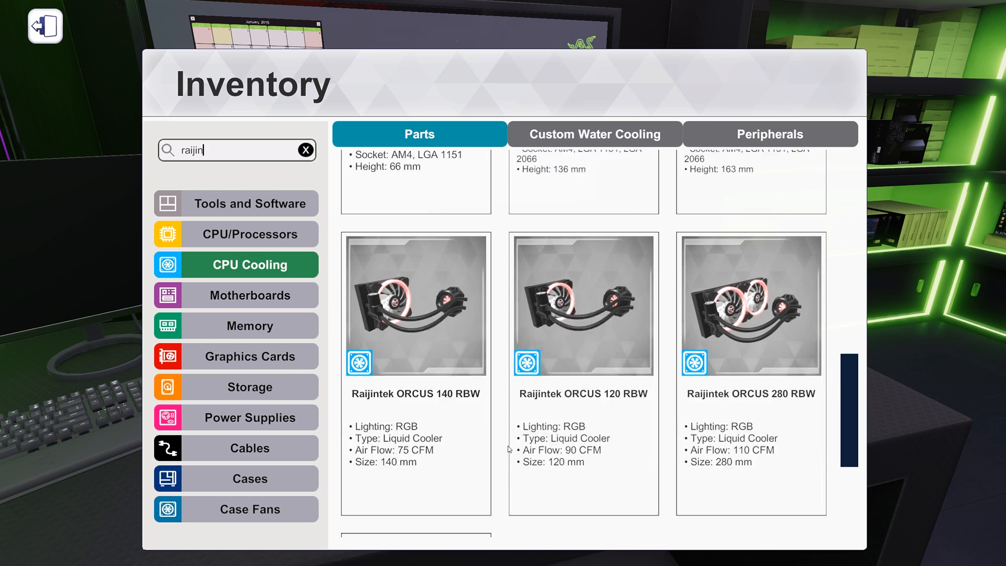
- Review the ORCUS 140, 120, 280 and 360 RBW all-in-one coolers and select one to view it
{"action": "scroll", "scroll_direction": "down", "scroll_amount": 3}
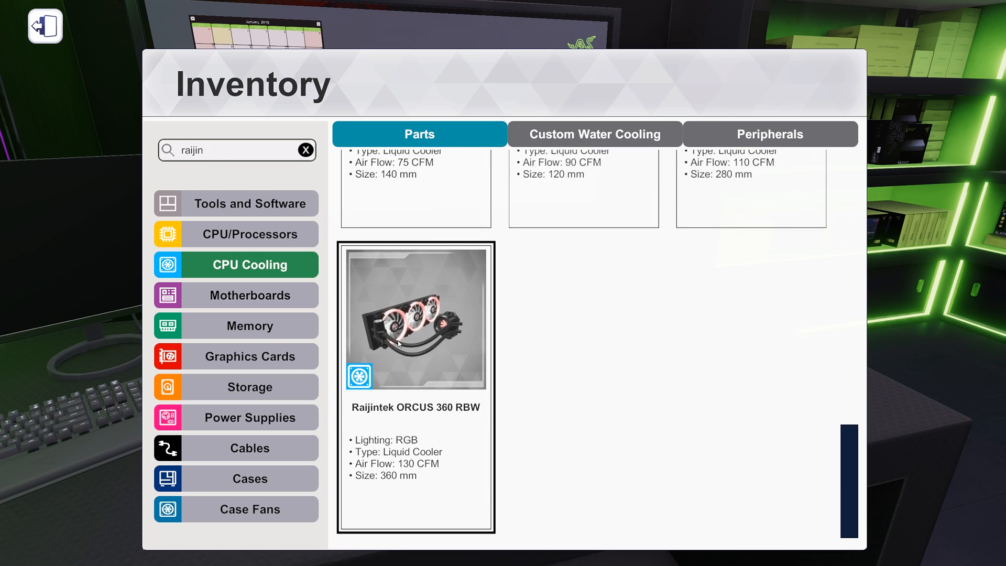
{"action": "scroll", "scroll_direction": "up", "scroll_amount": 3}
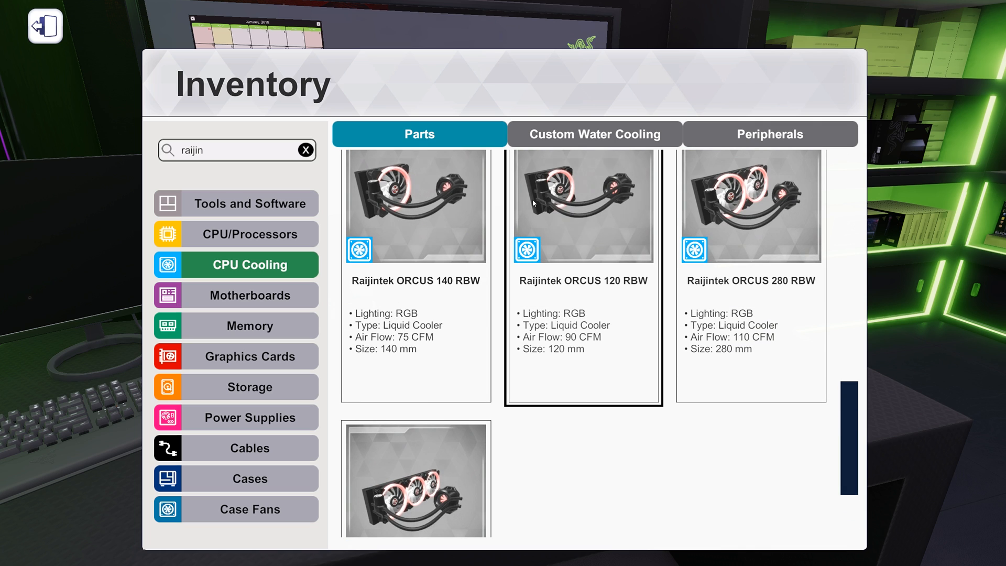
{"action": "left_click", "coordinate": [236, 150]}
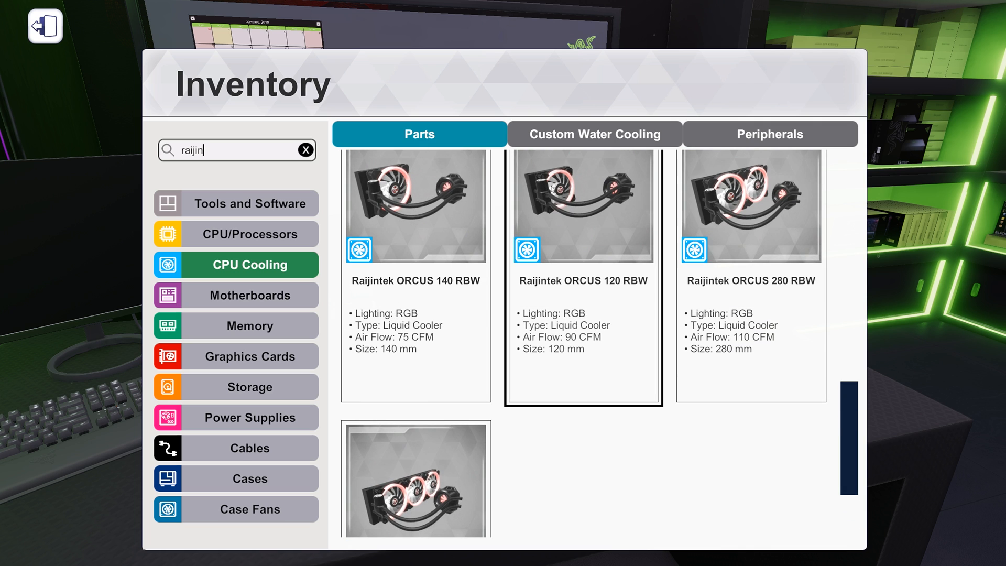
{"action": "scroll", "scroll_direction": "down", "scroll_amount": 3}
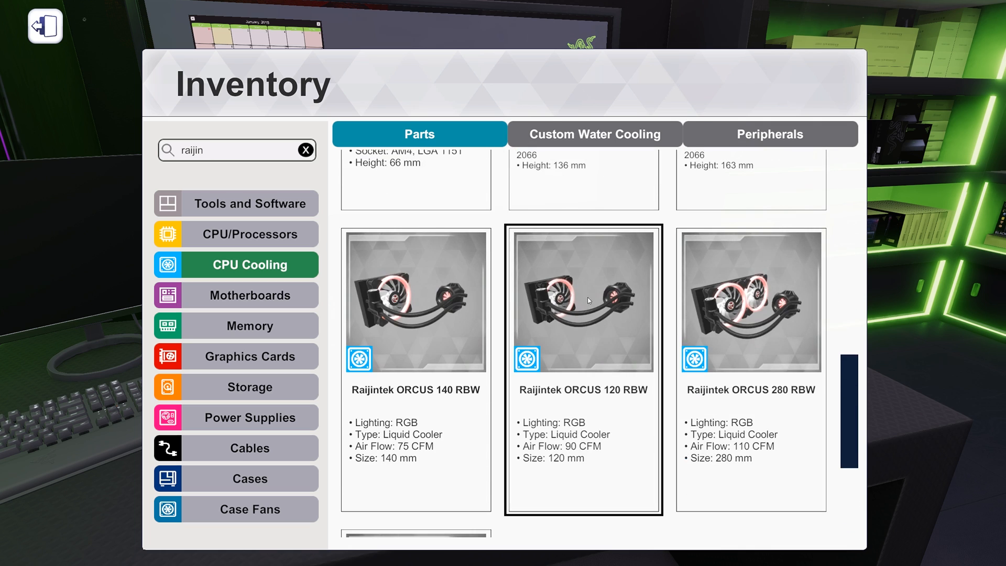
{"action": "mouse_move", "coordinate": [607, 311]}
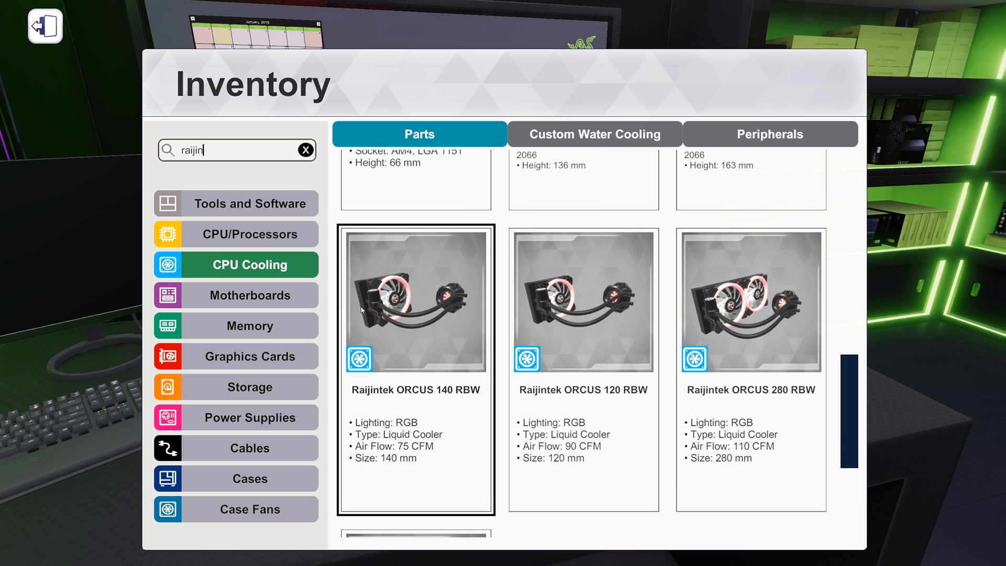
{"action": "left_click", "coordinate": [582, 298]}
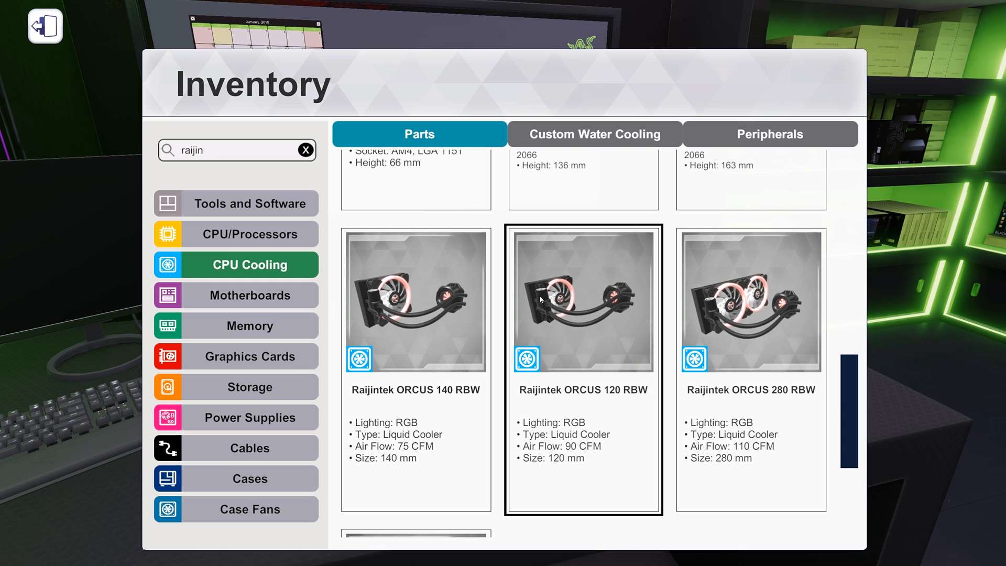
{"action": "scroll", "scroll_direction": "down", "scroll_amount": 3}
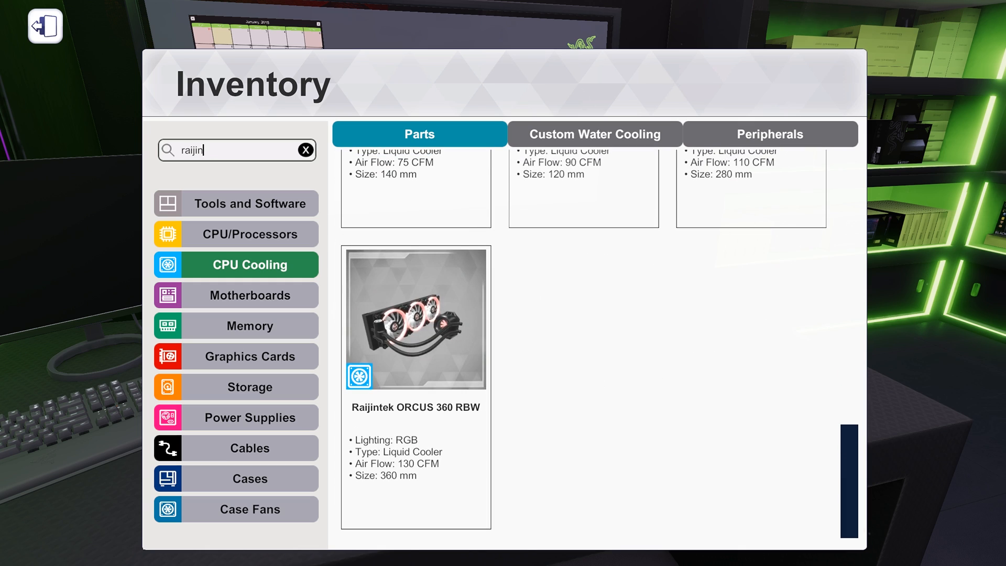